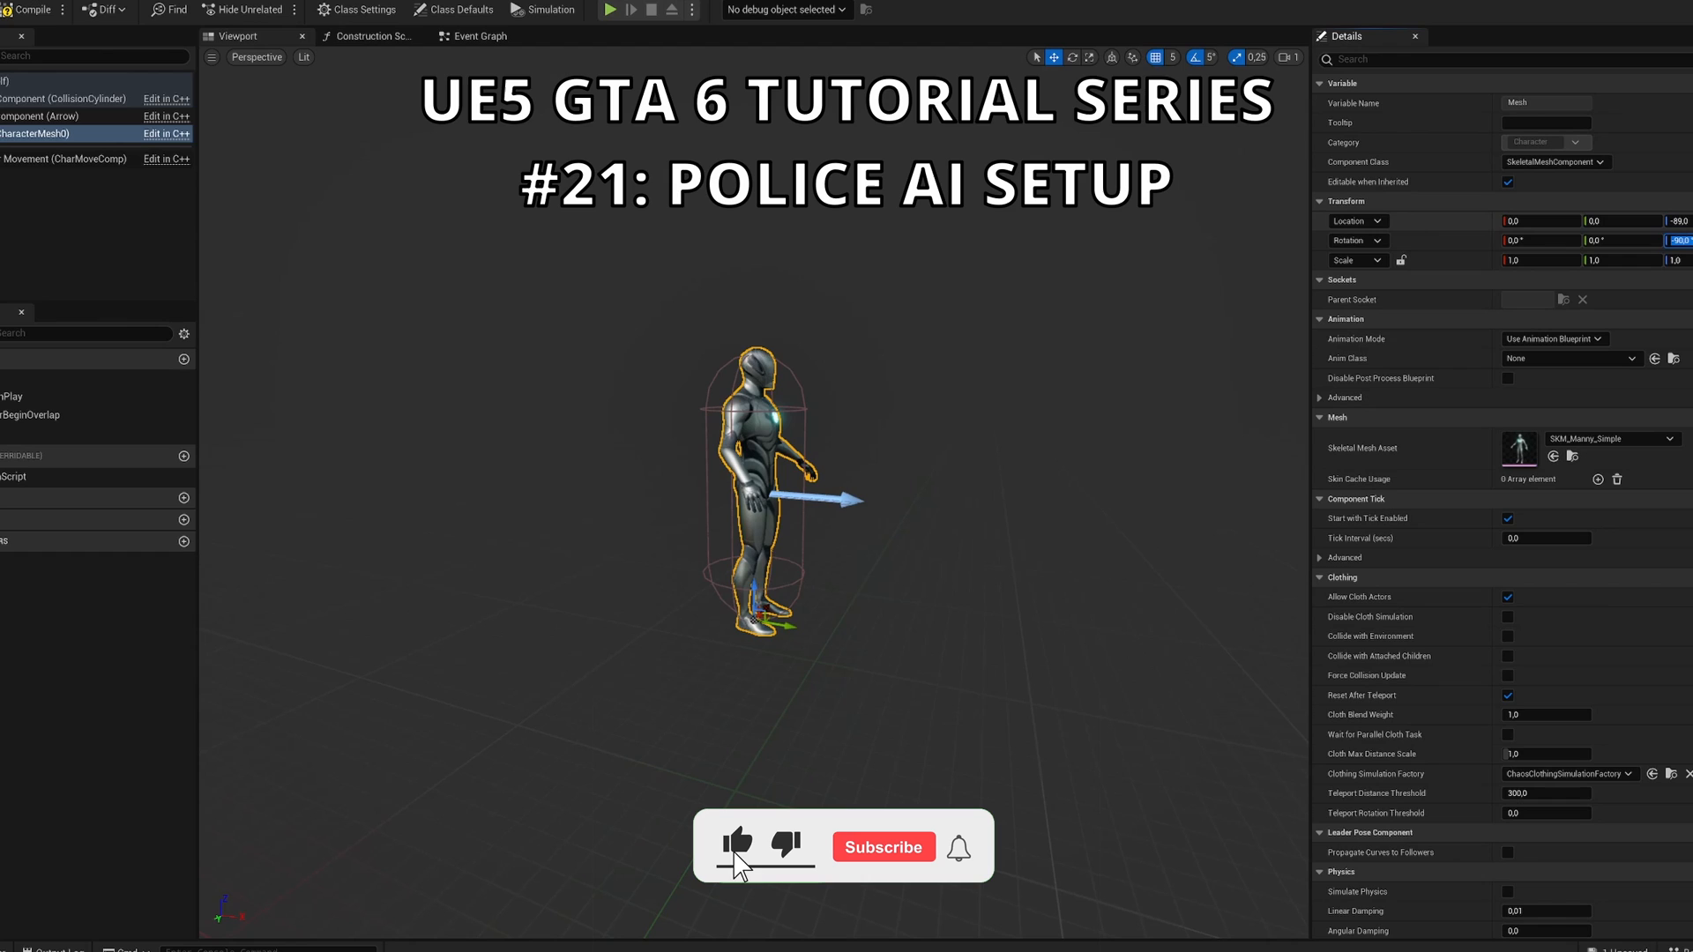
Create an AI folder in Content containing a Police subfolder, and enter Police
click(472, 32)
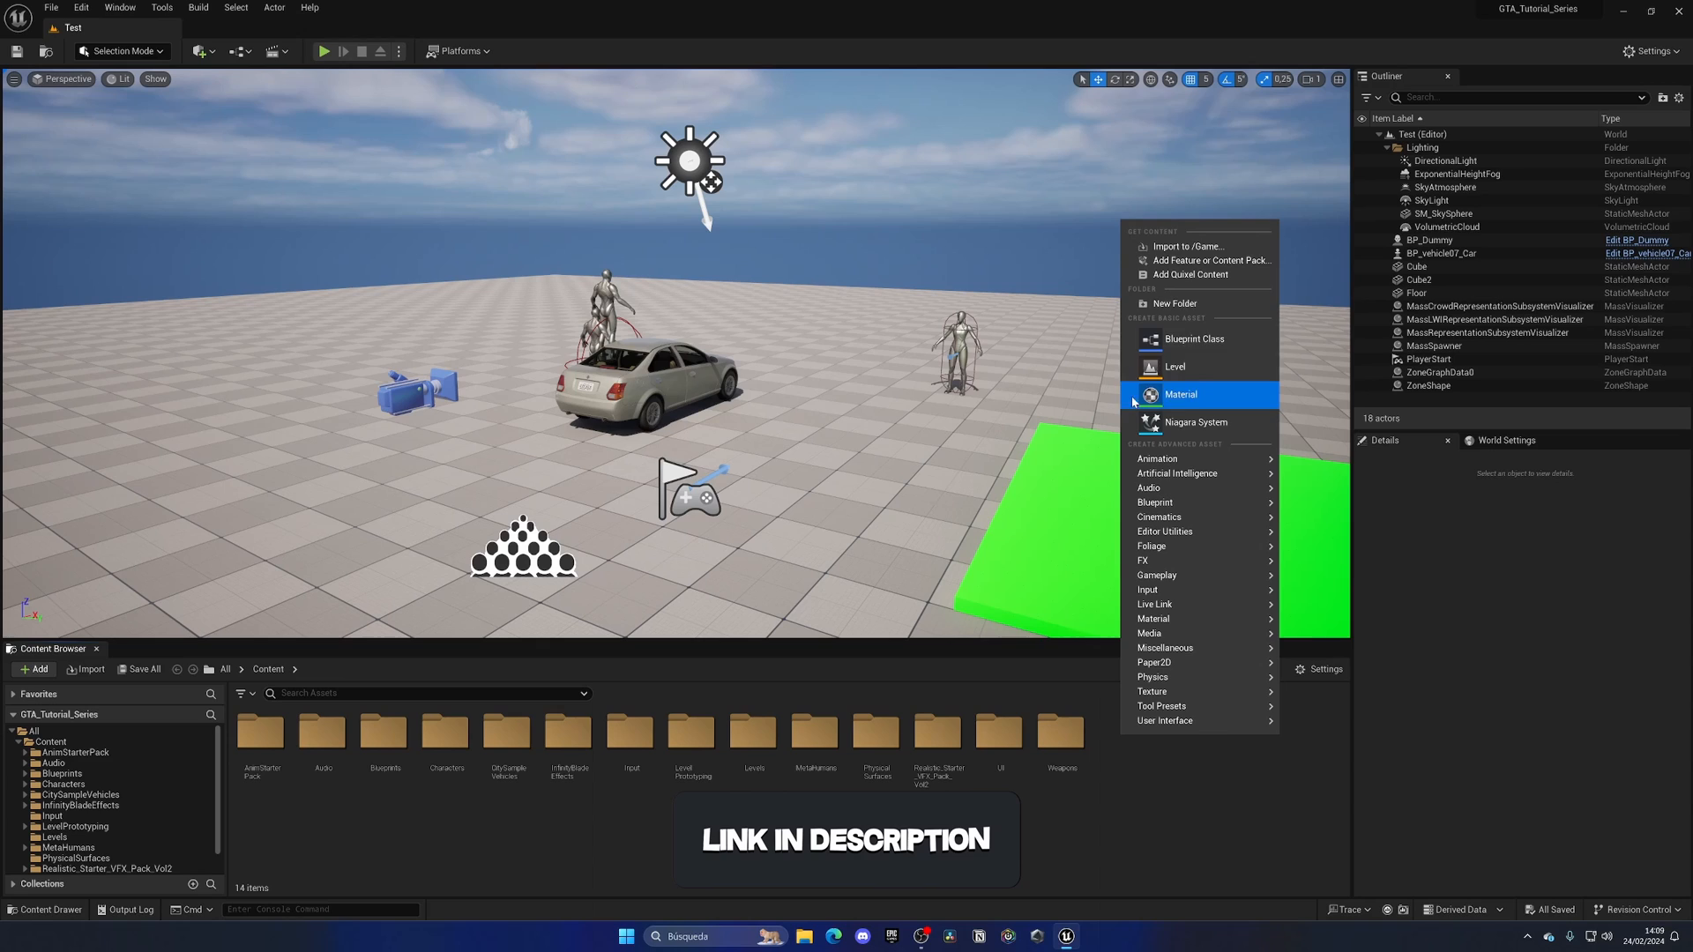
click(1175, 303)
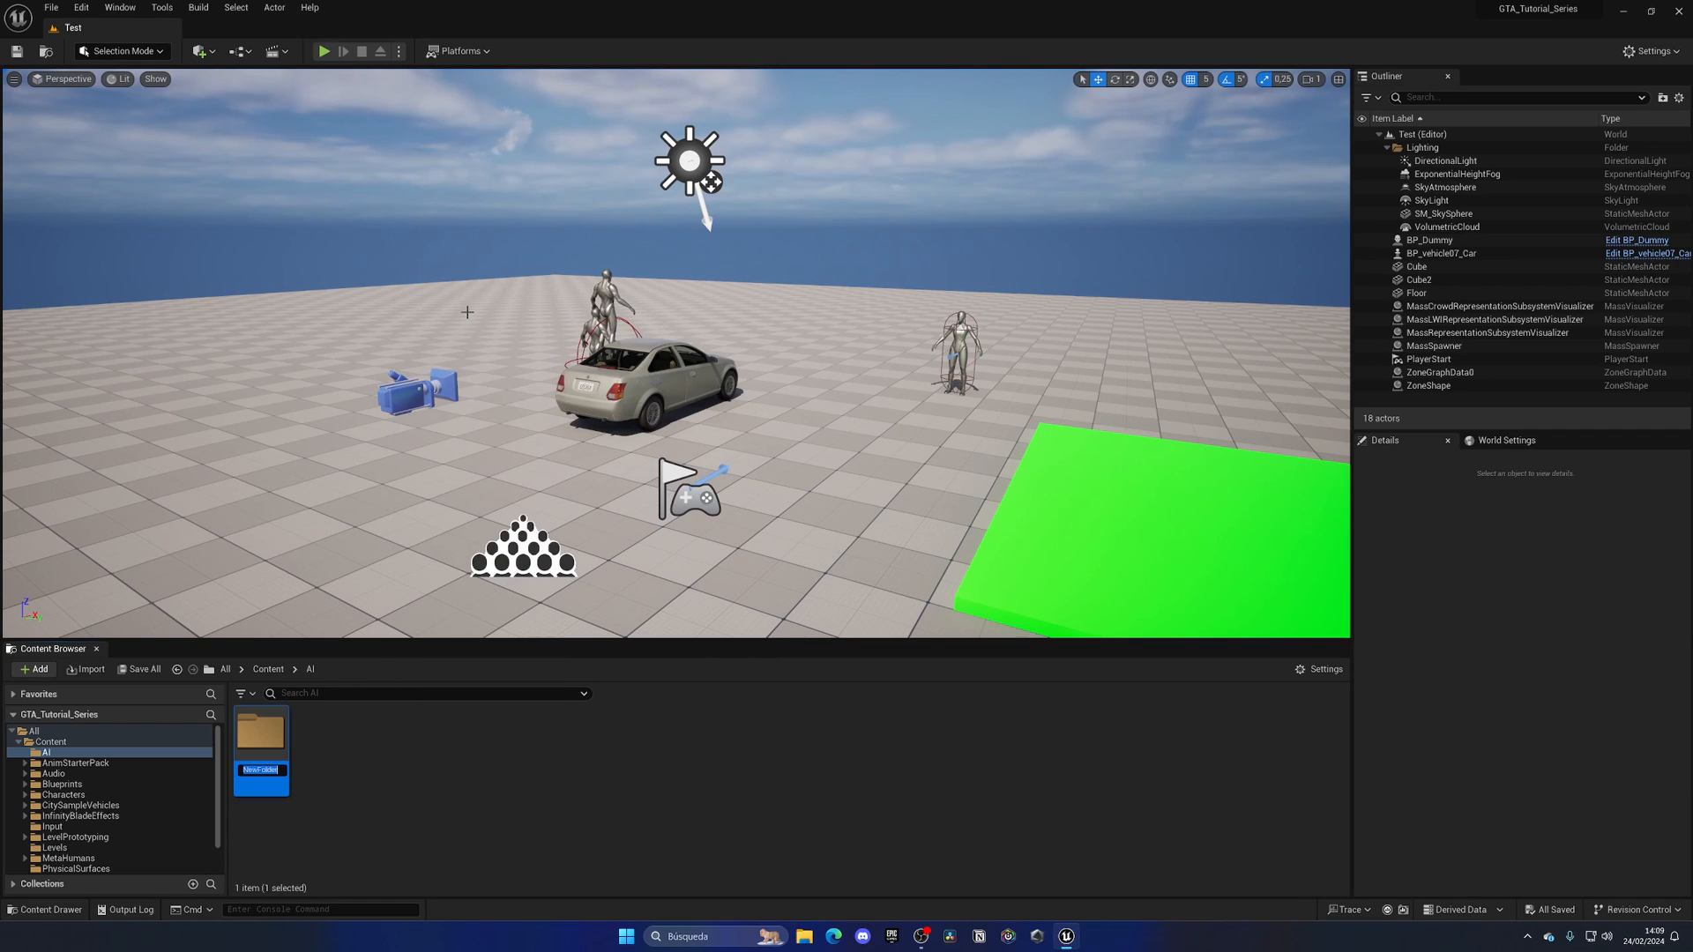
text(Police)
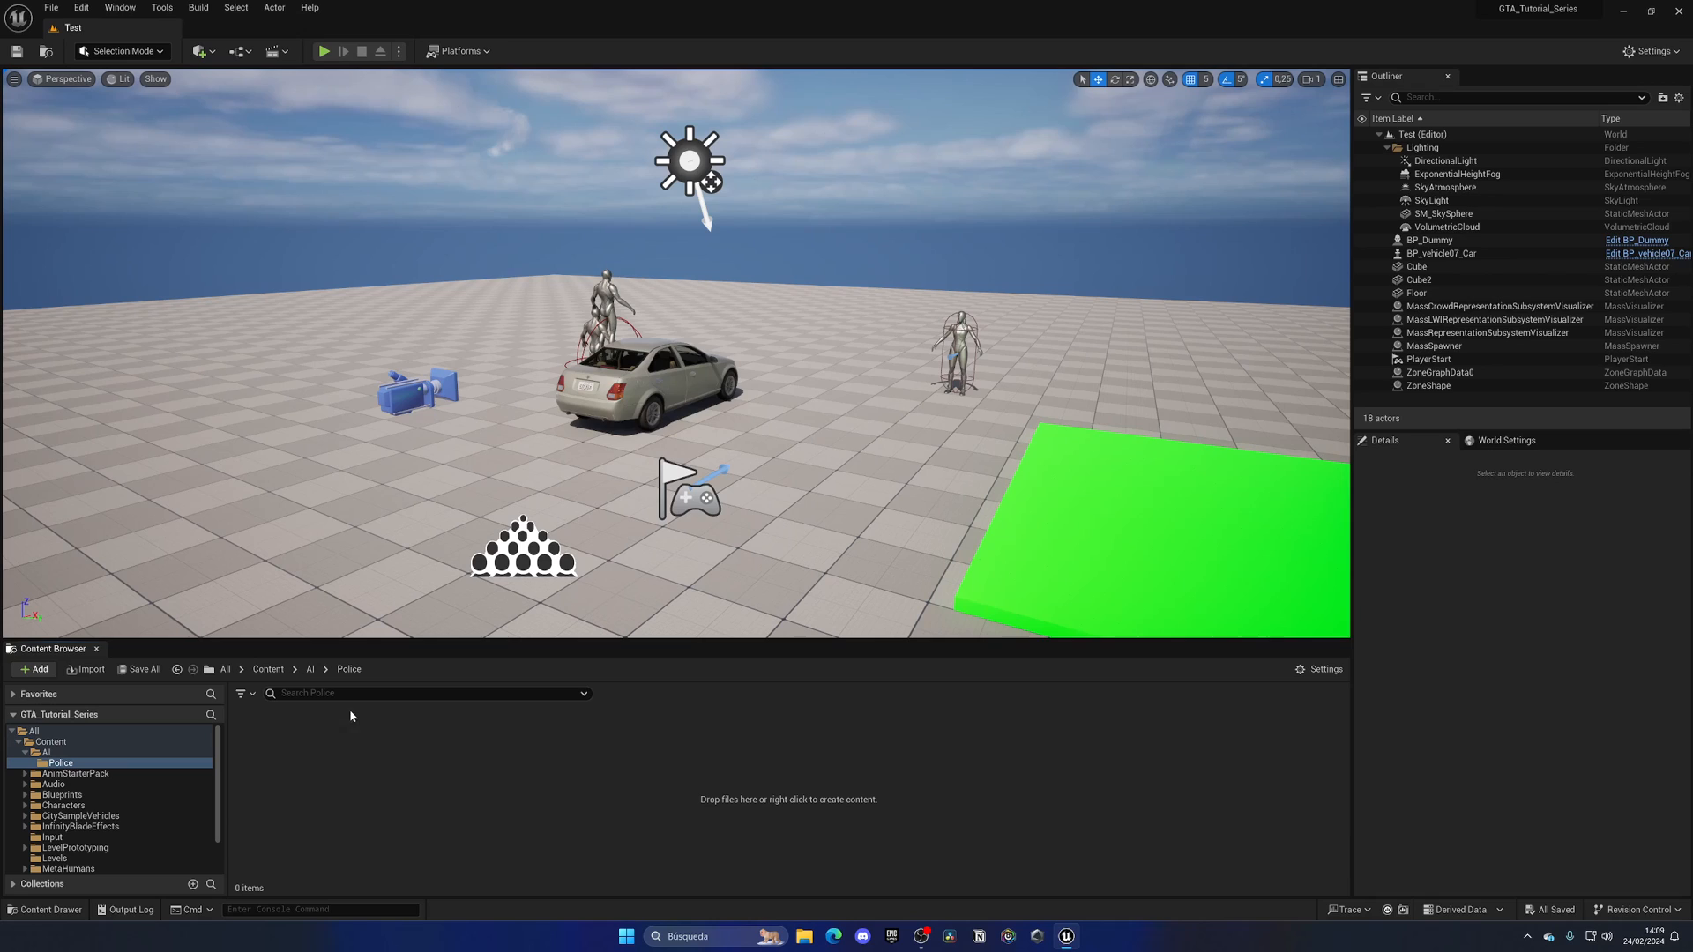
mouse_move(364, 800)
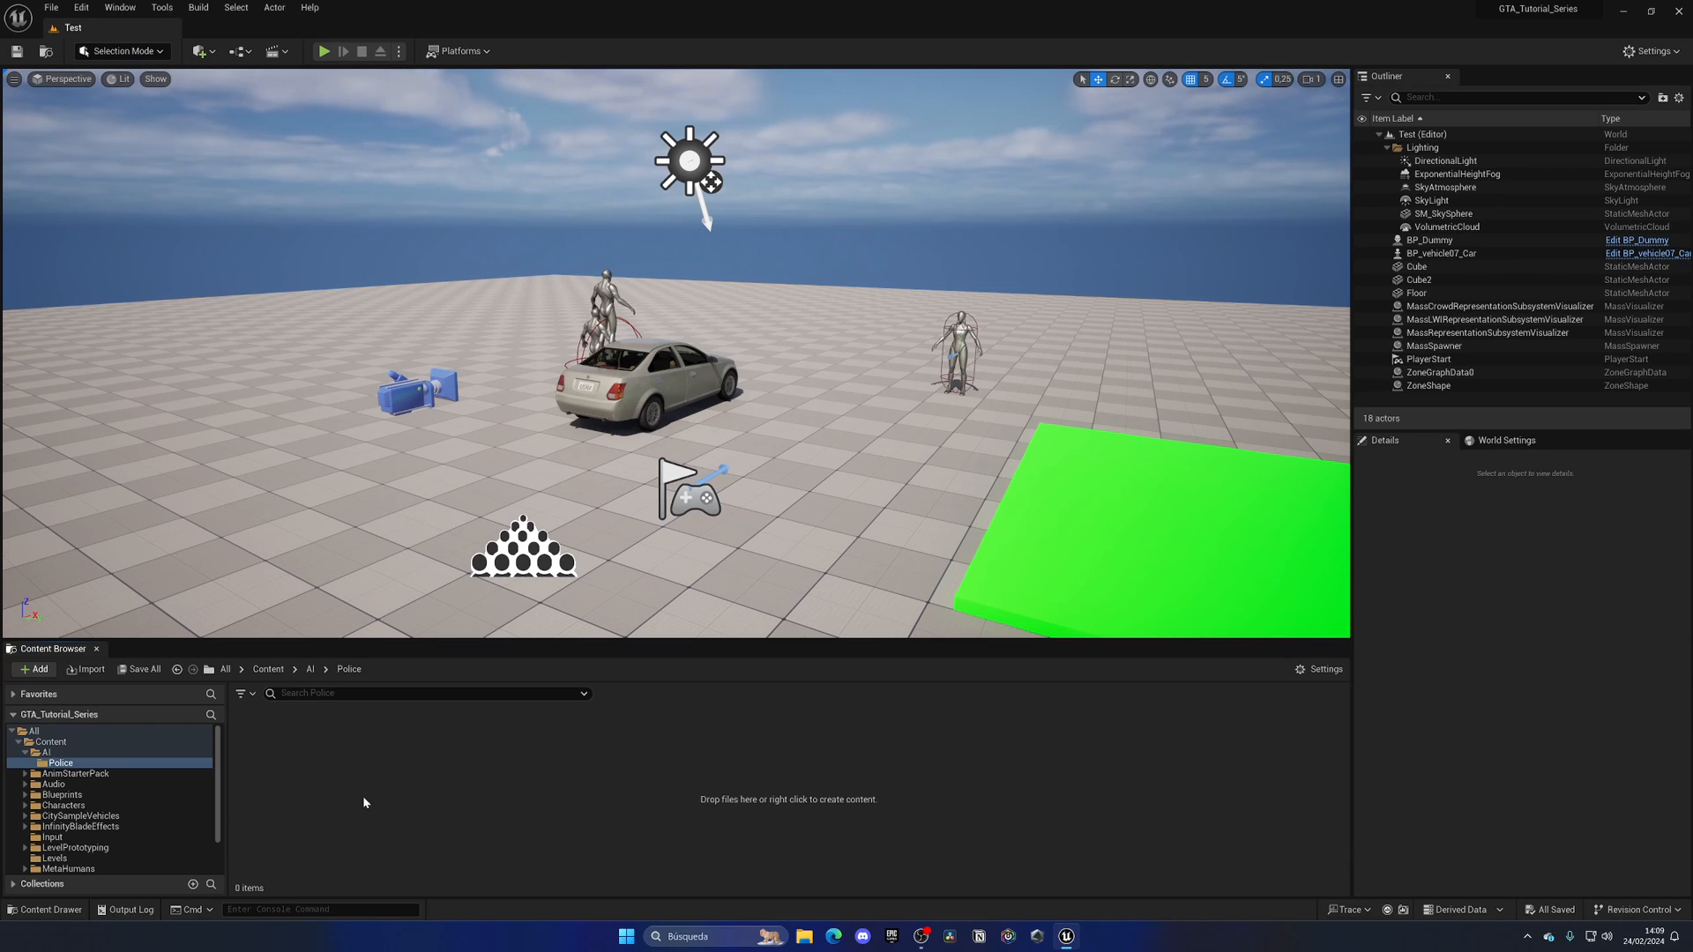
Create a Blackboard asset named BD_Police in the Police folder
right_click(364, 801)
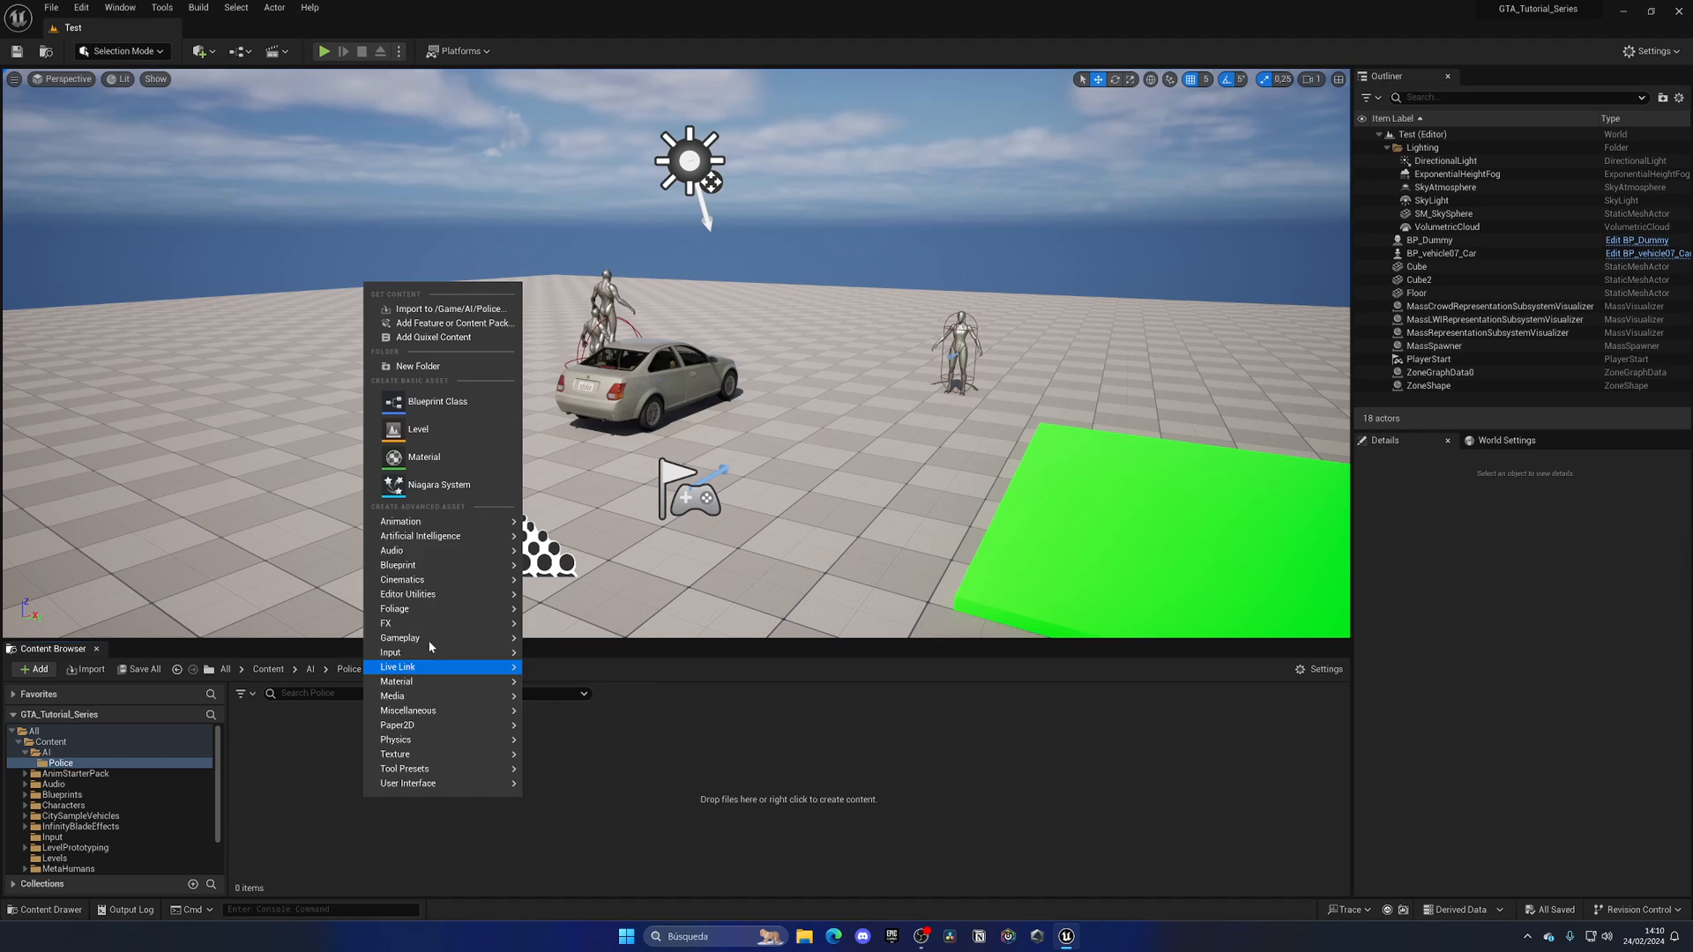
mouse_move(419, 536)
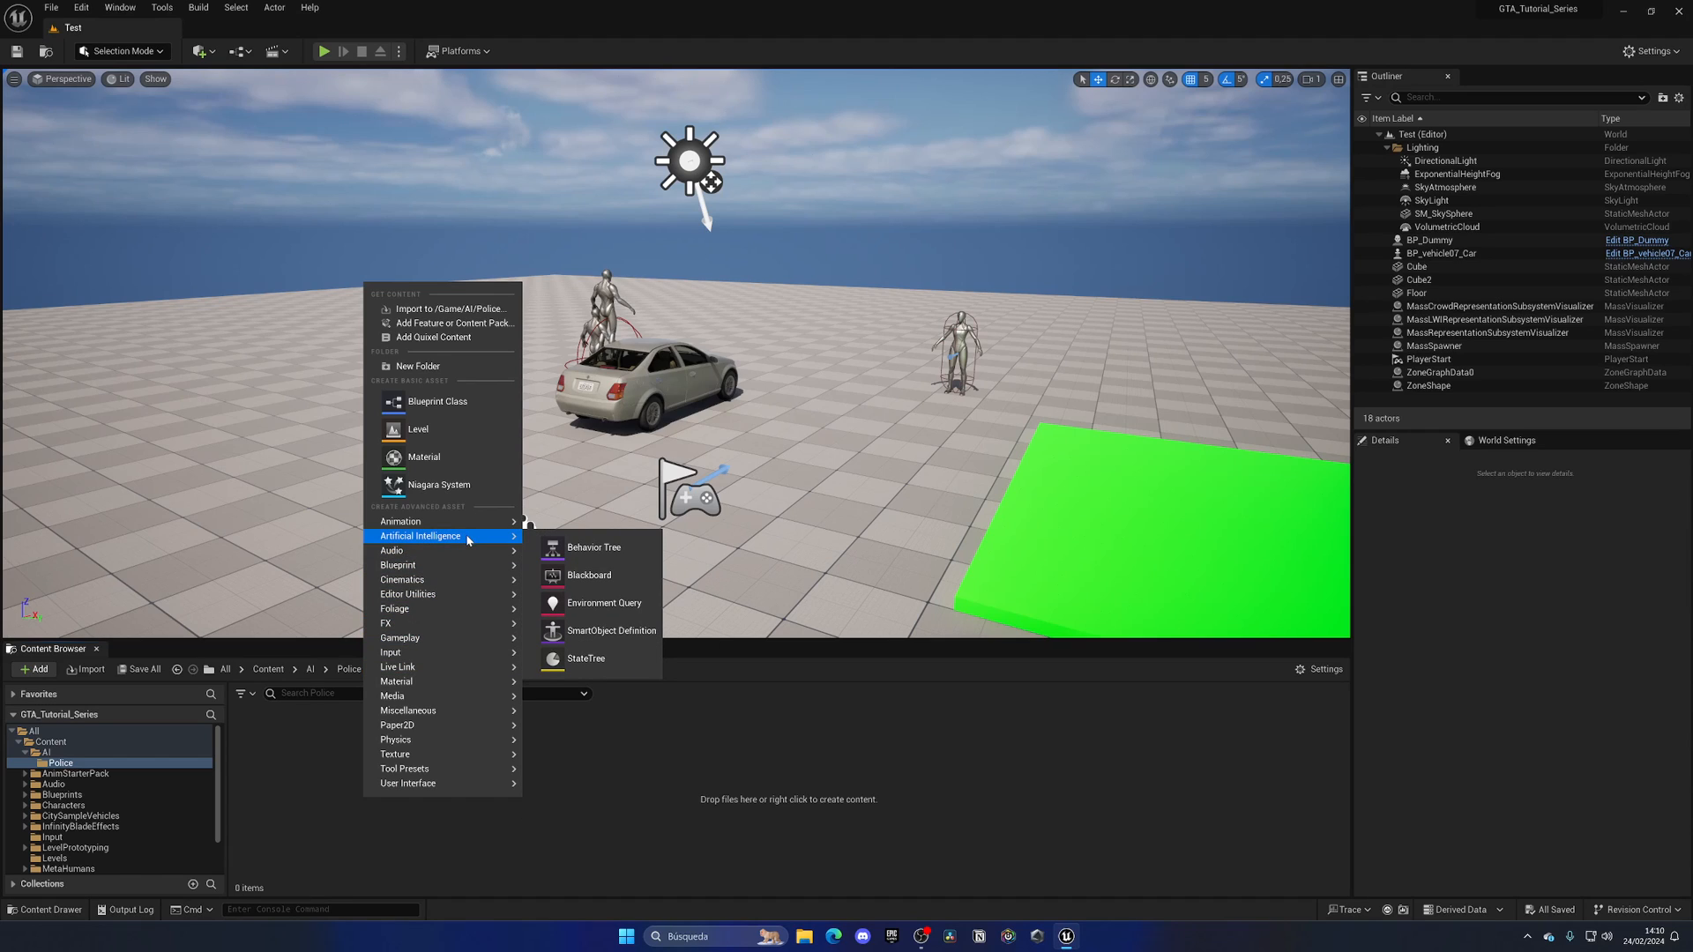
mouse_move(589, 575)
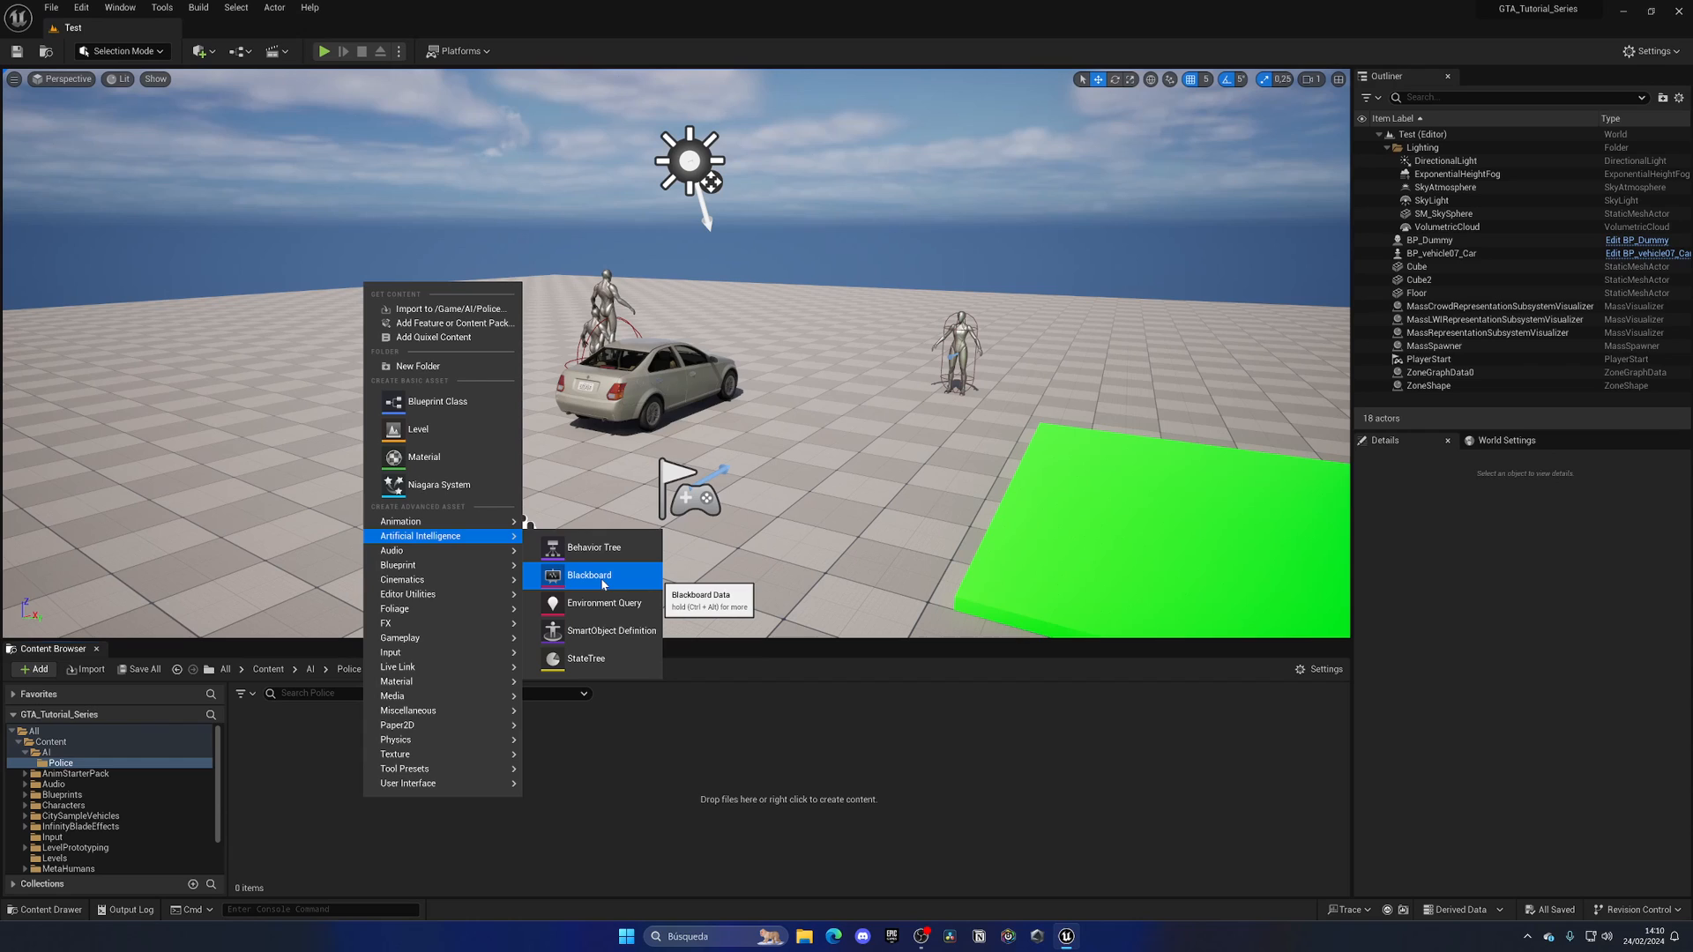
click(589, 575)
text(BB_Police)
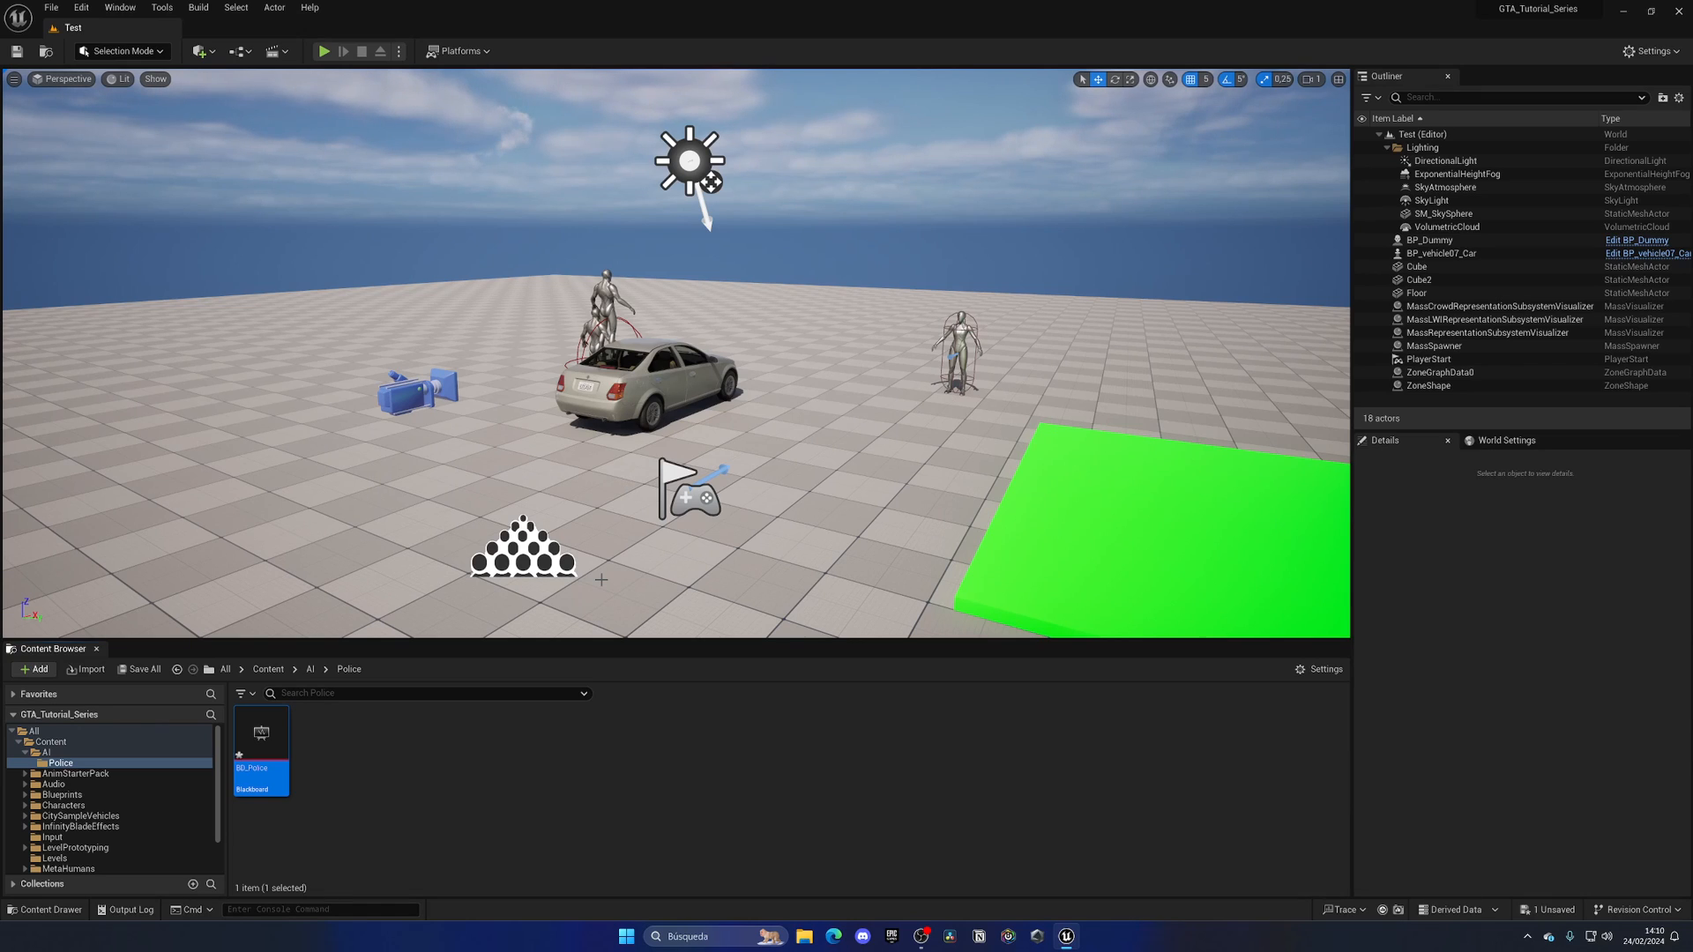
mouse_move(341, 803)
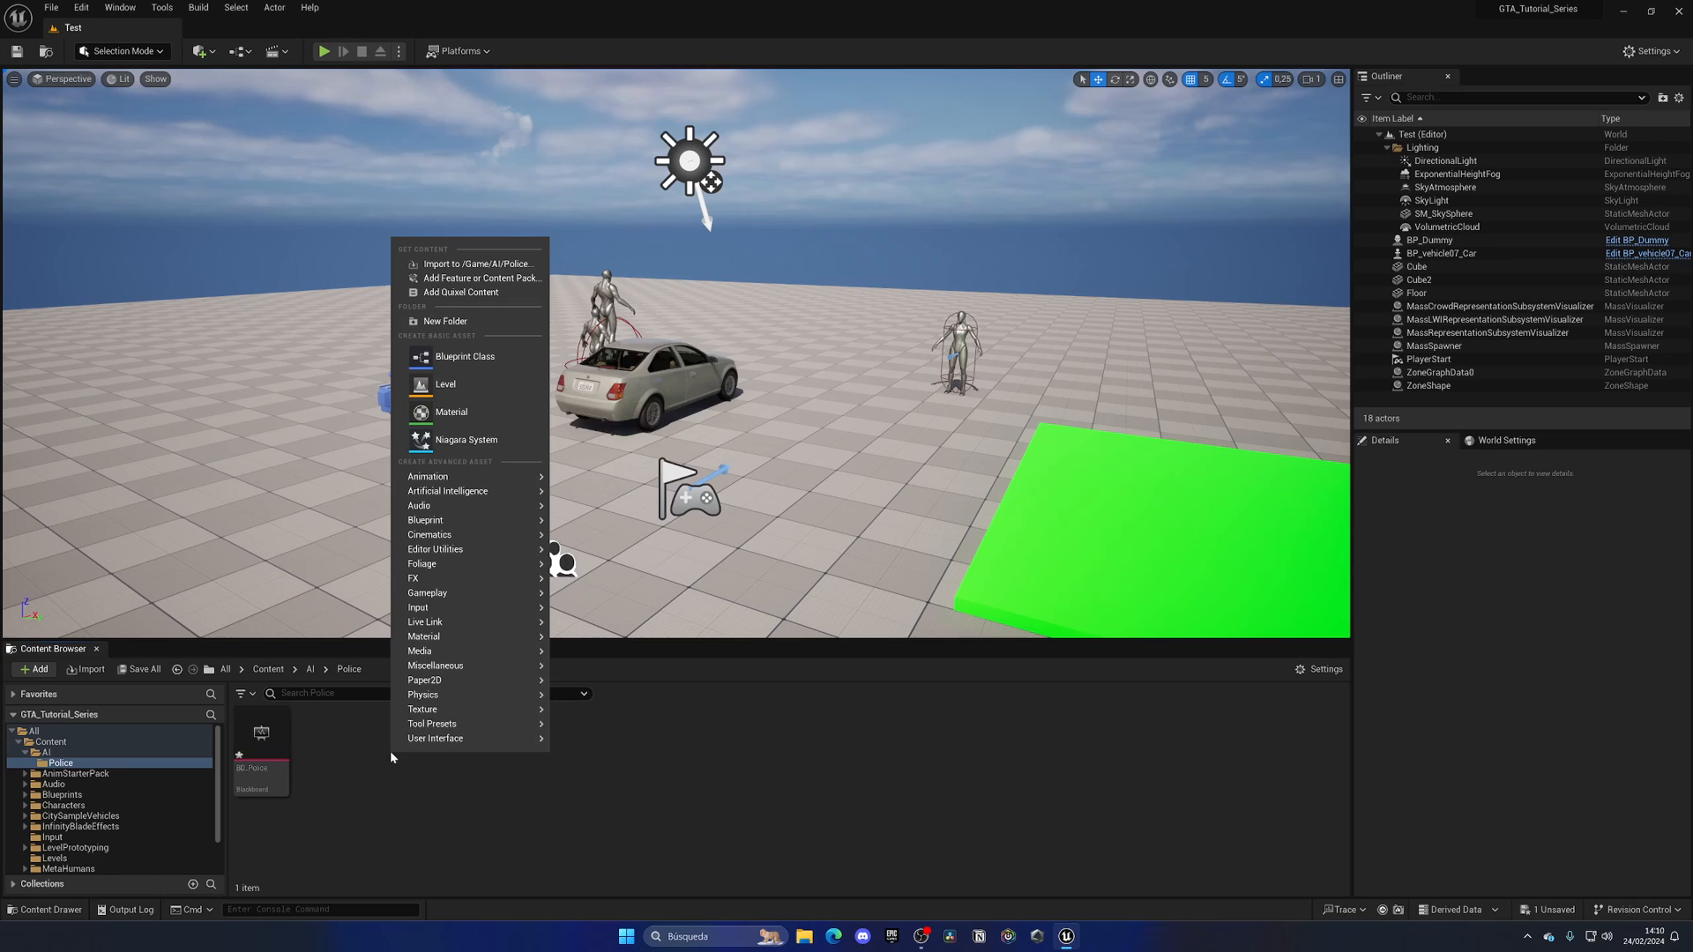
mouse_move(446, 492)
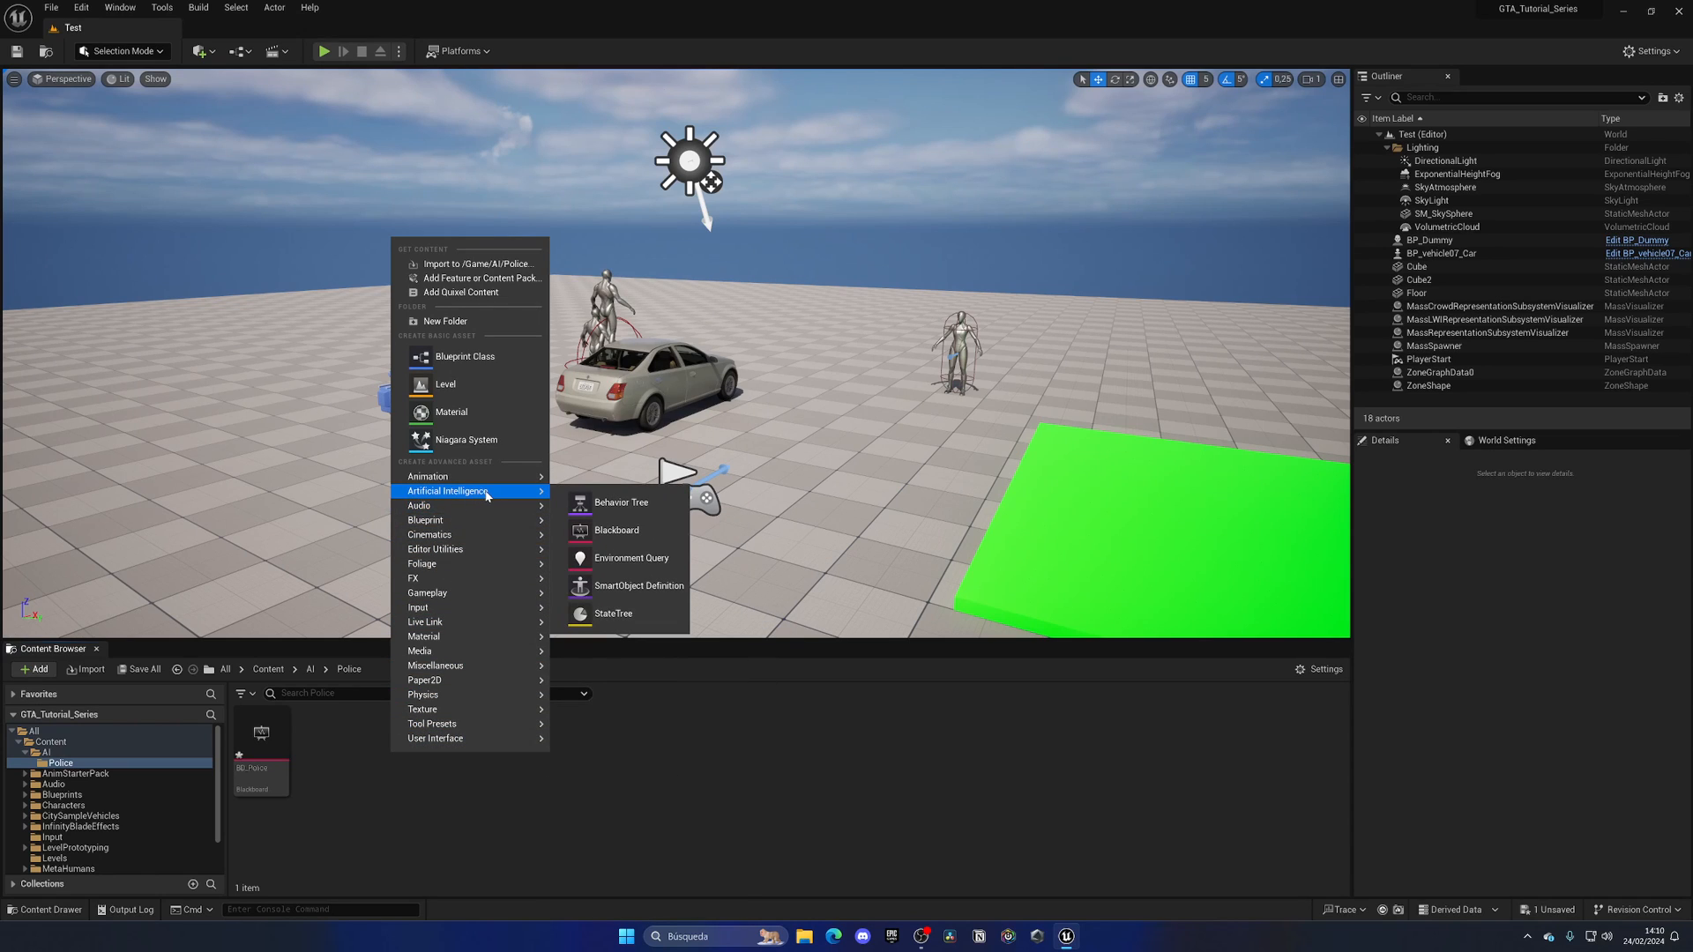
mouse_move(621, 503)
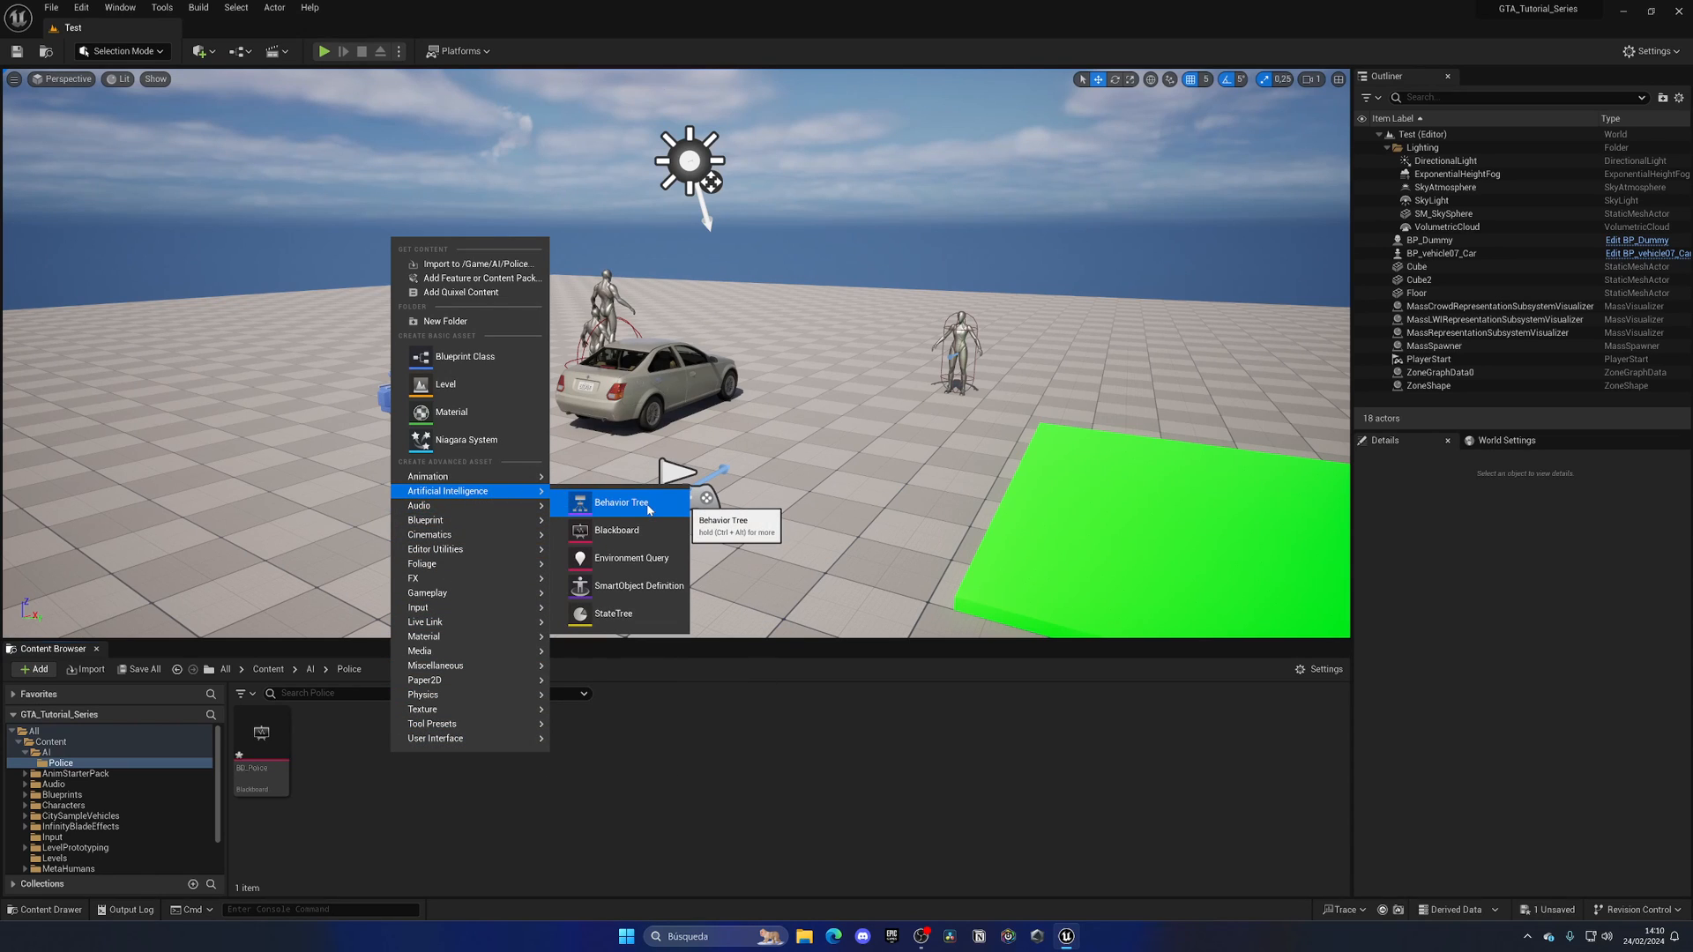
Create Behavior Tree BT_Police beside BD_Police and bring it up in its editor
click(620, 503)
text(BT_Poli)
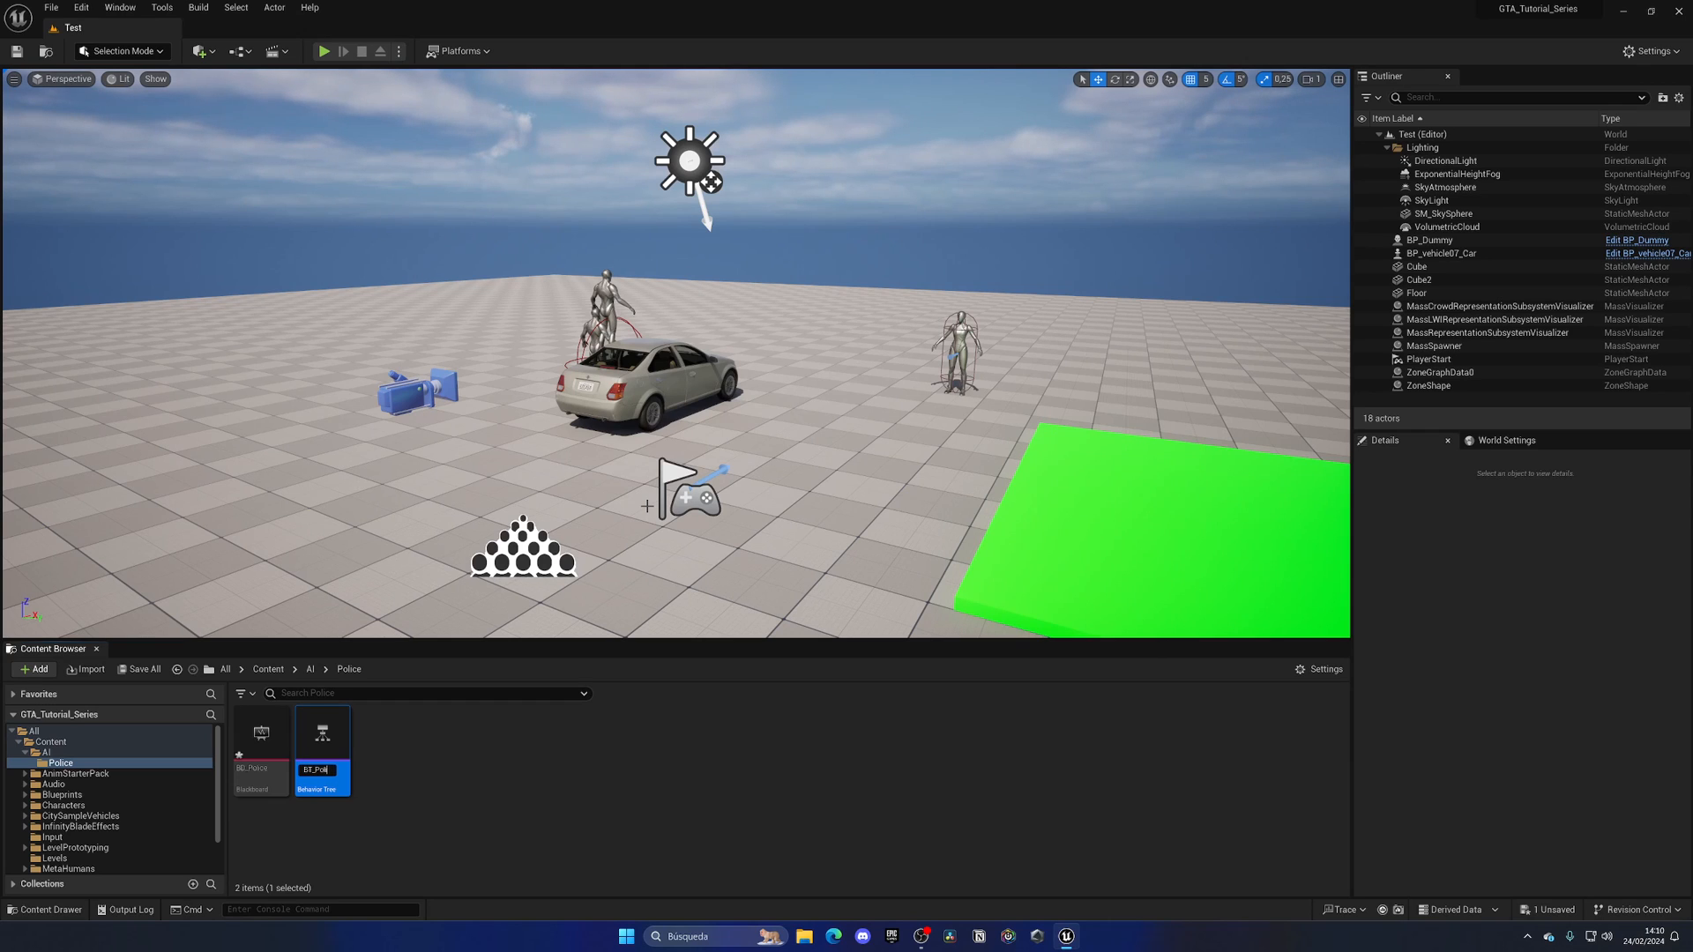
double_click(321, 732)
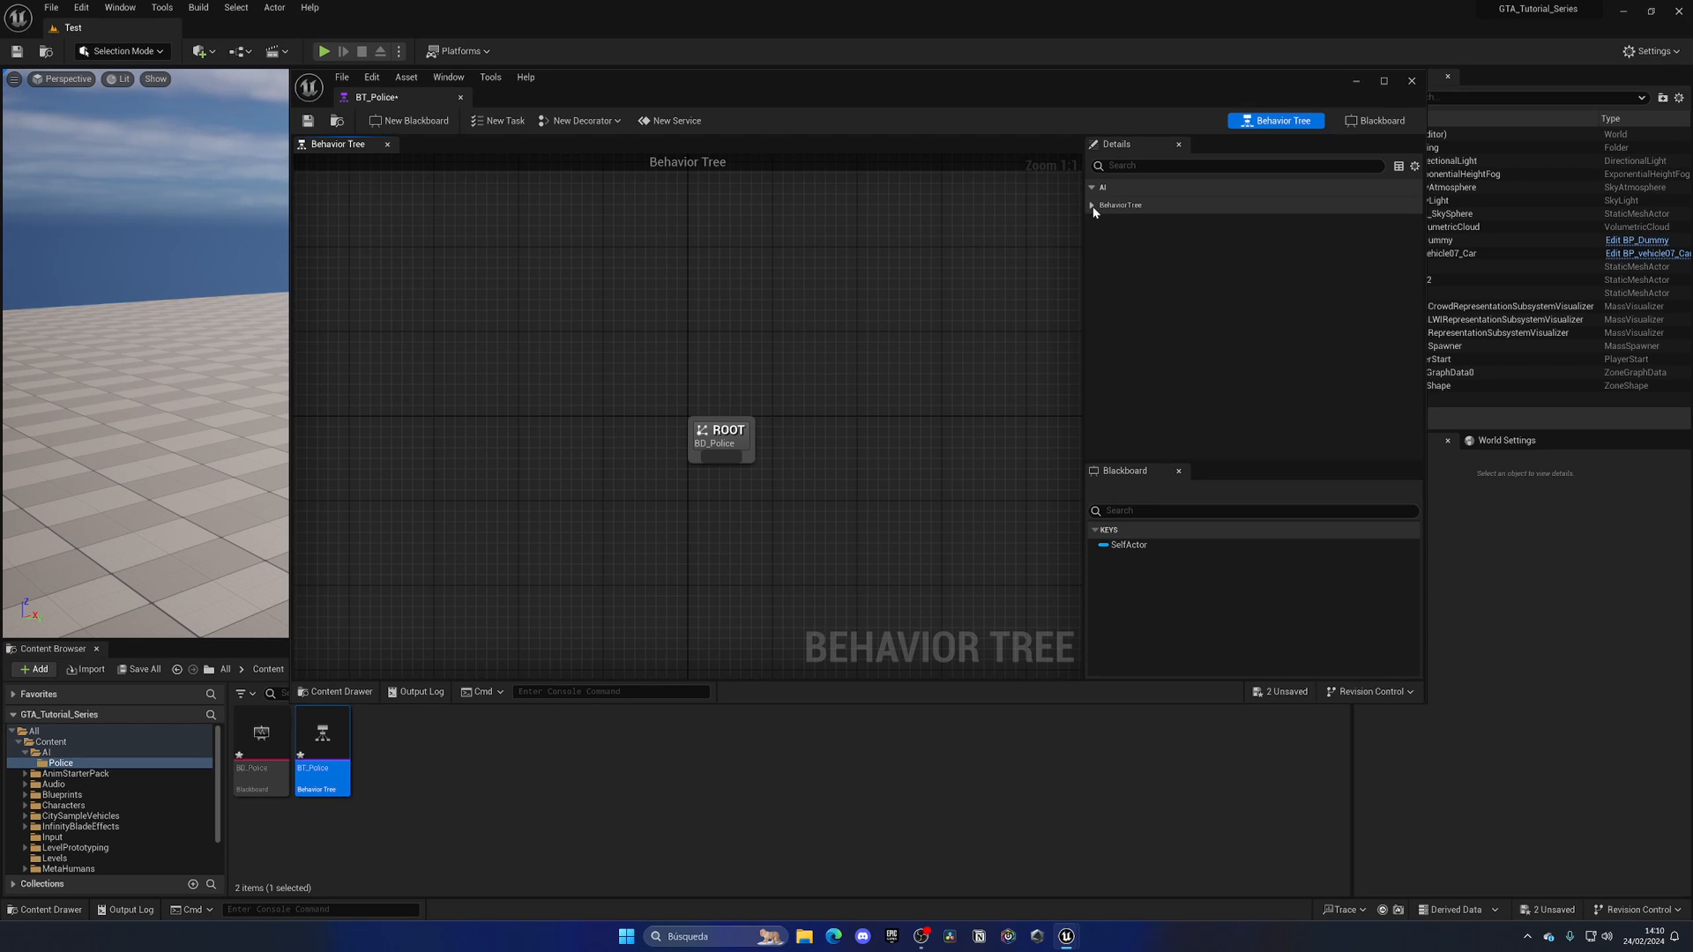
Verify BT_Police's Blackboard Asset is BD_Police in the Behavior Tree details
click(1092, 204)
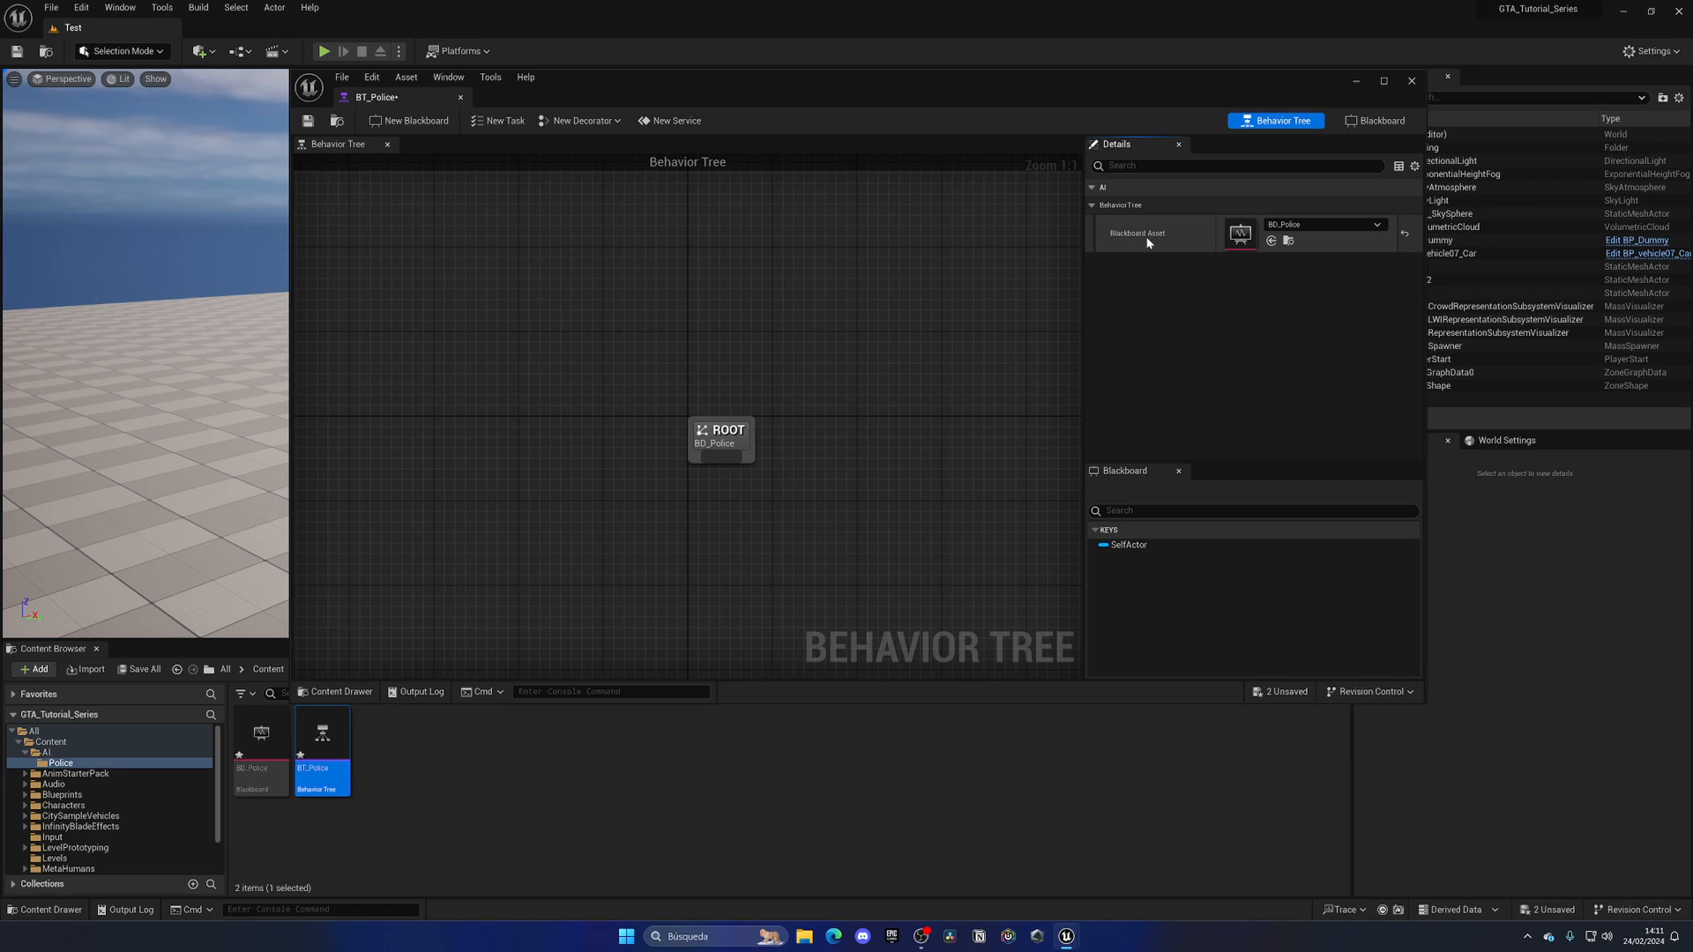
click(1376, 224)
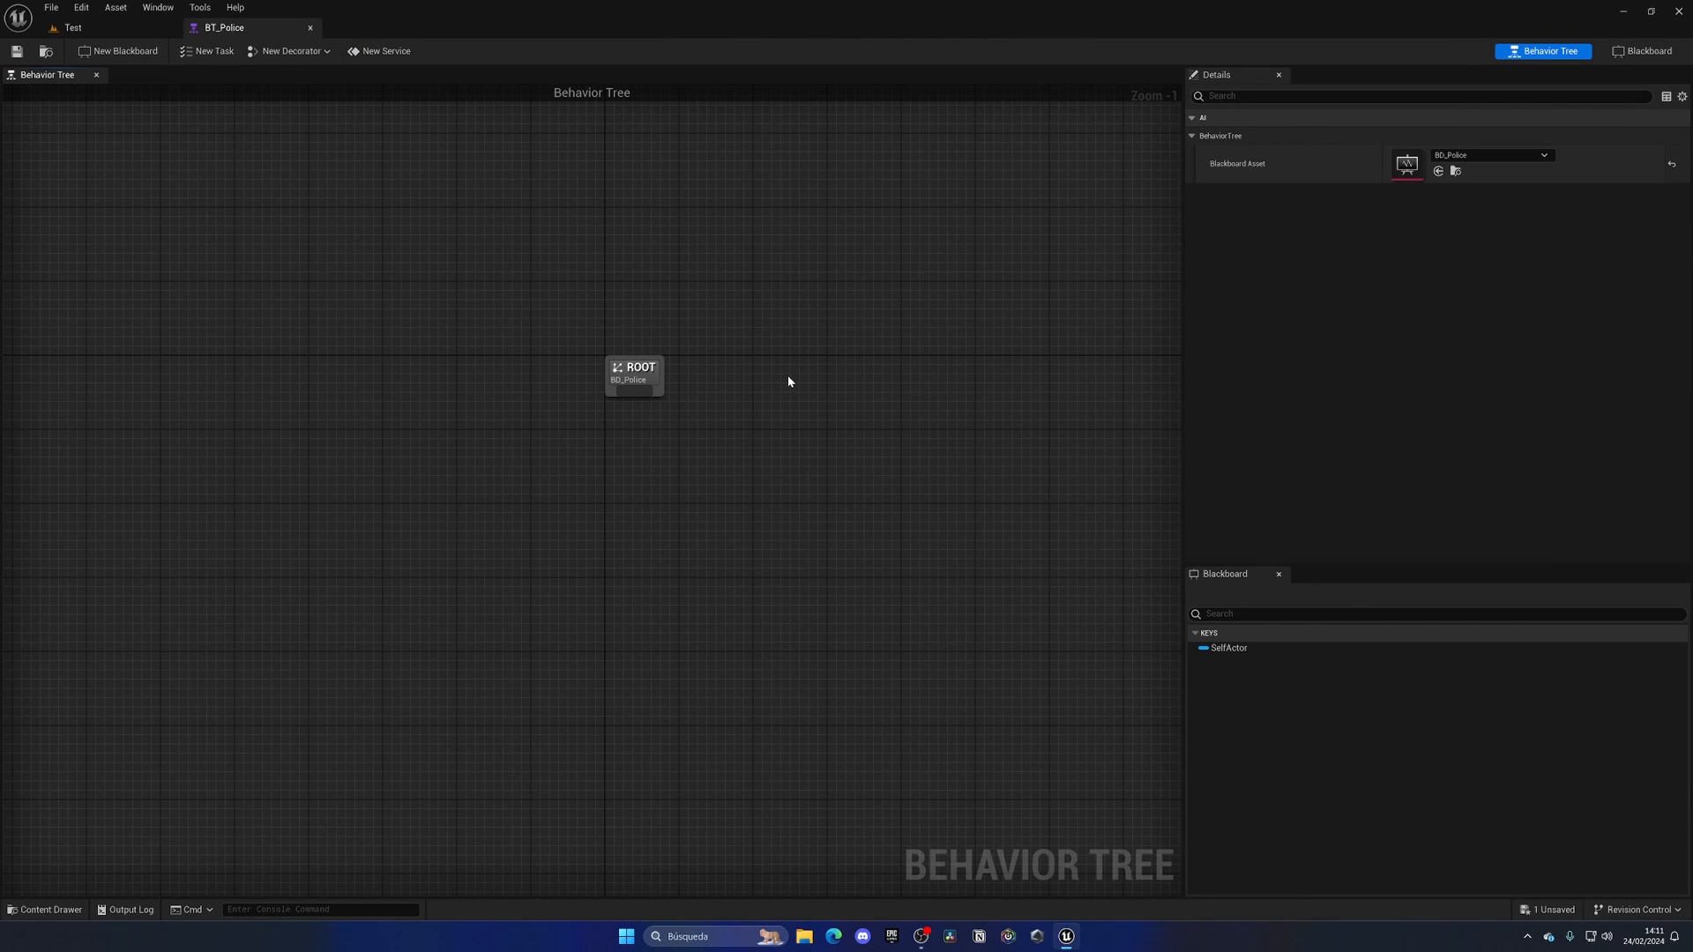
click(634, 374)
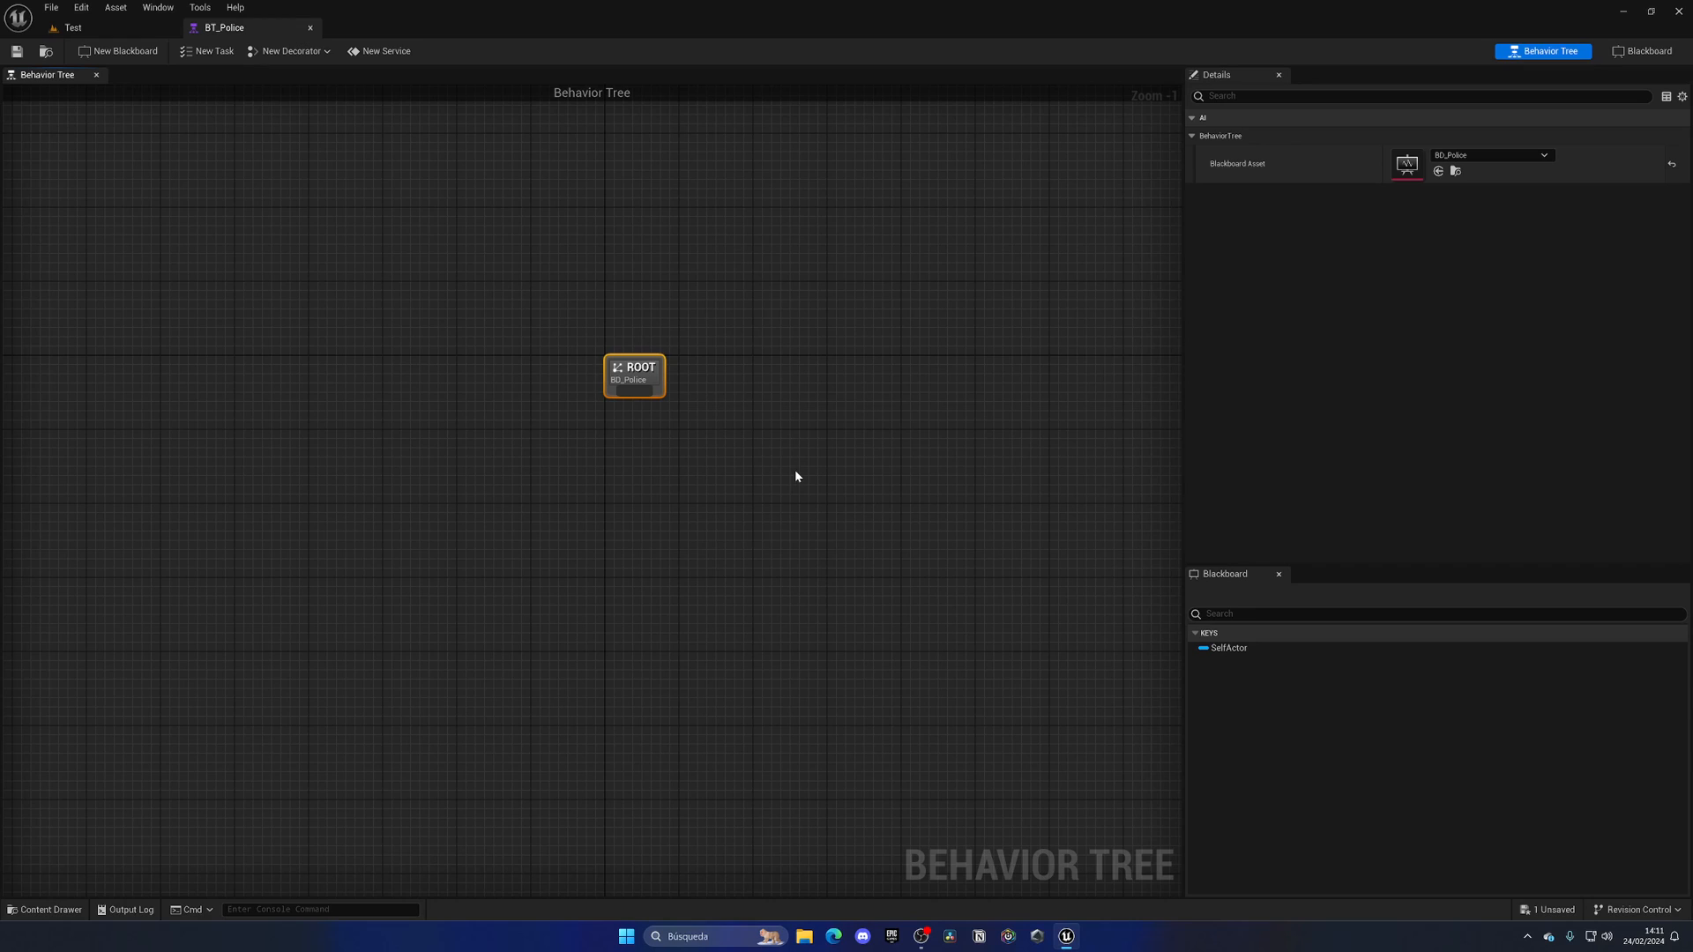
click(778, 478)
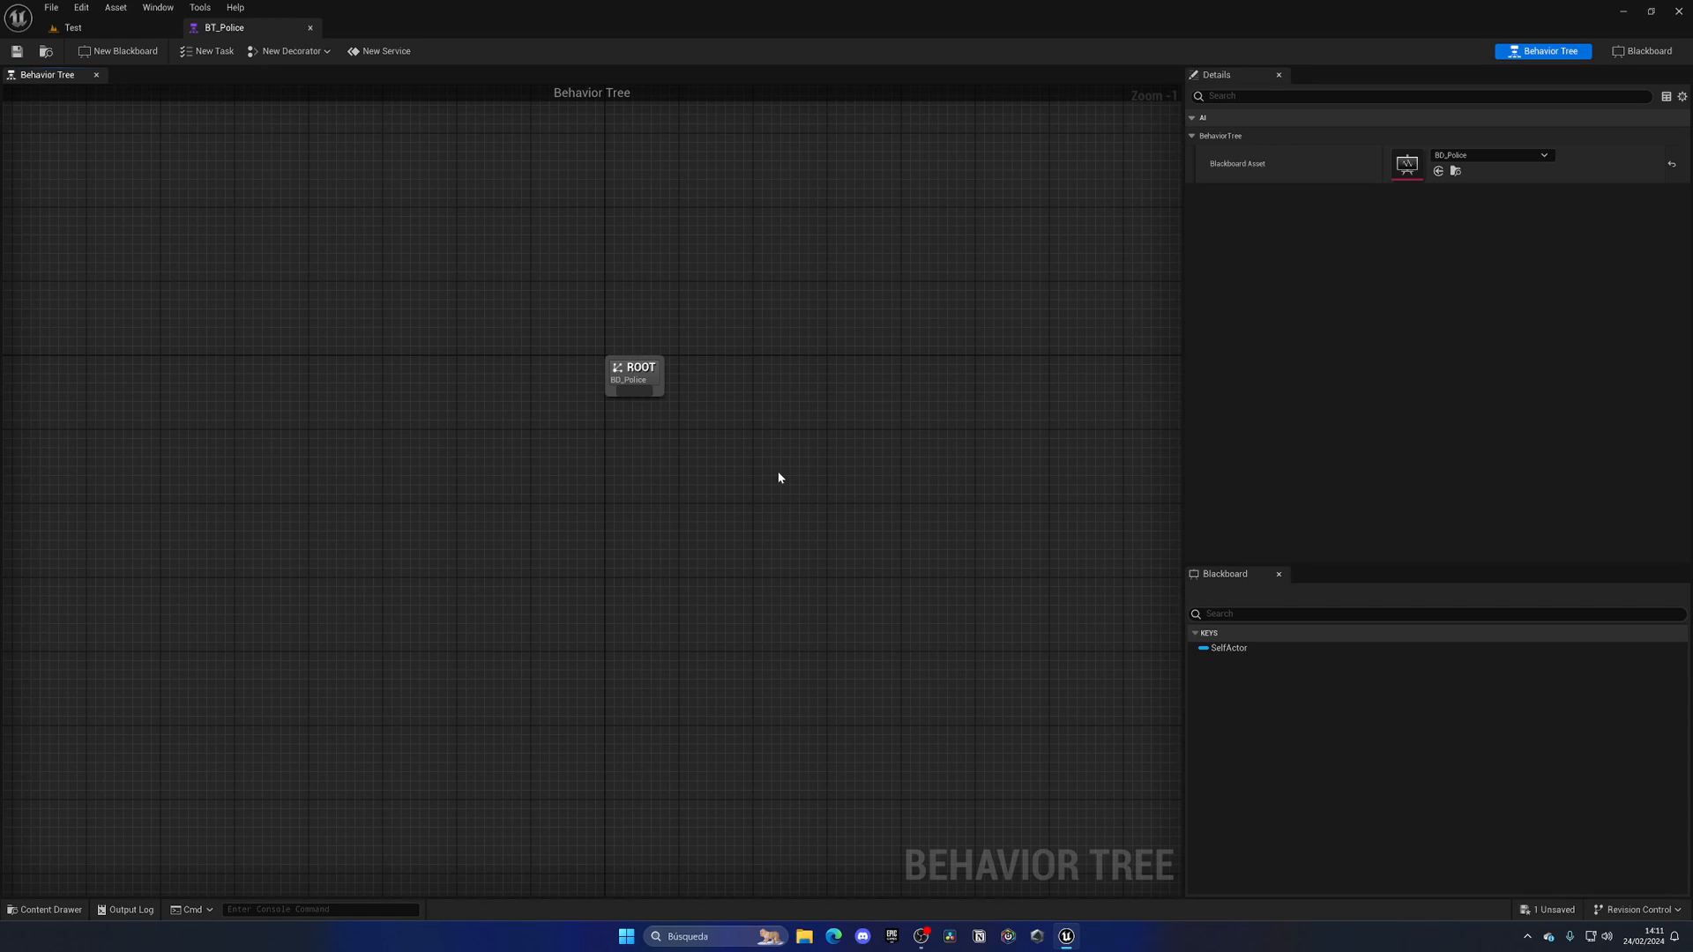
mouse_move(790, 477)
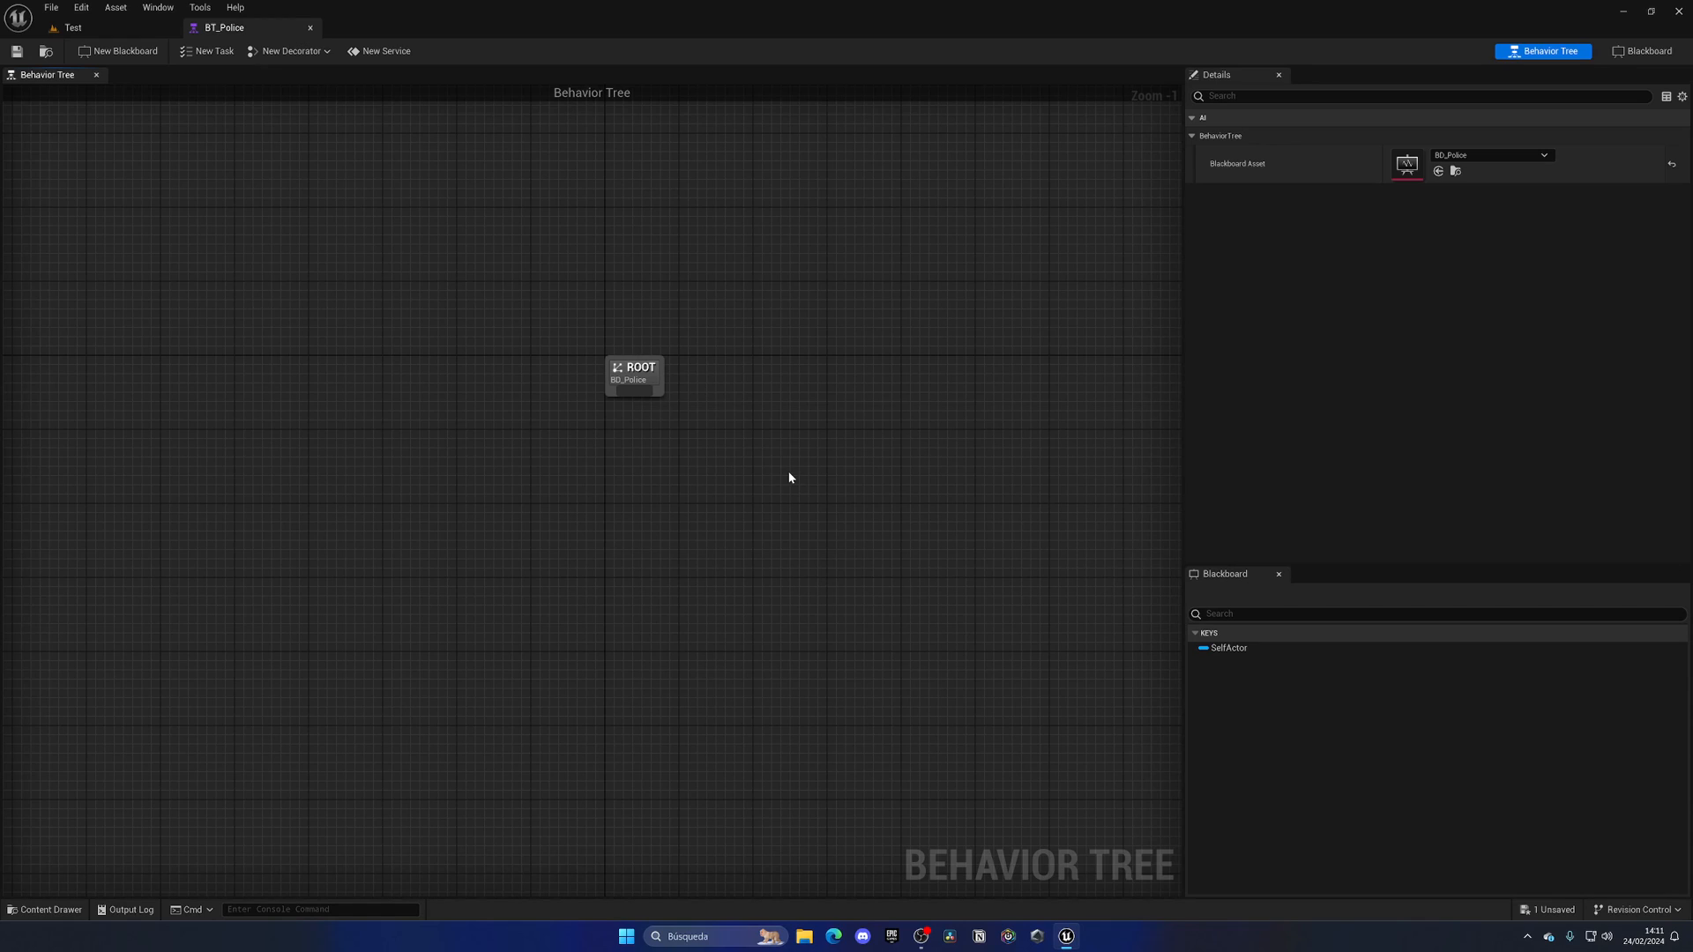
mouse_move(363, 123)
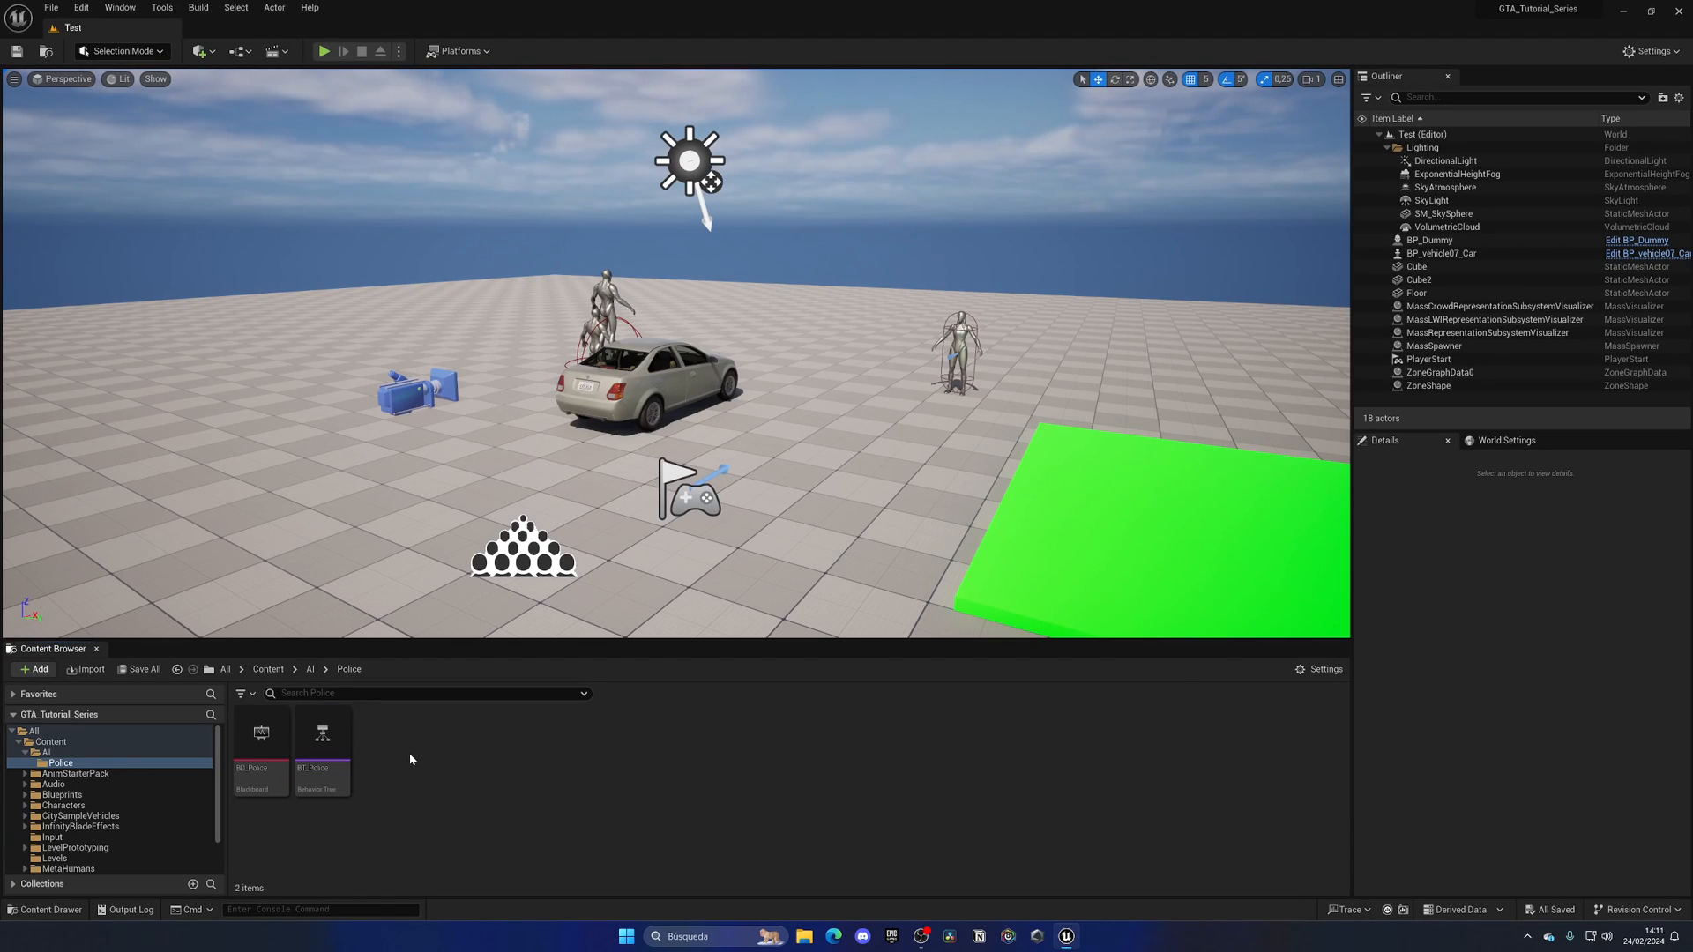
double_click(259, 733)
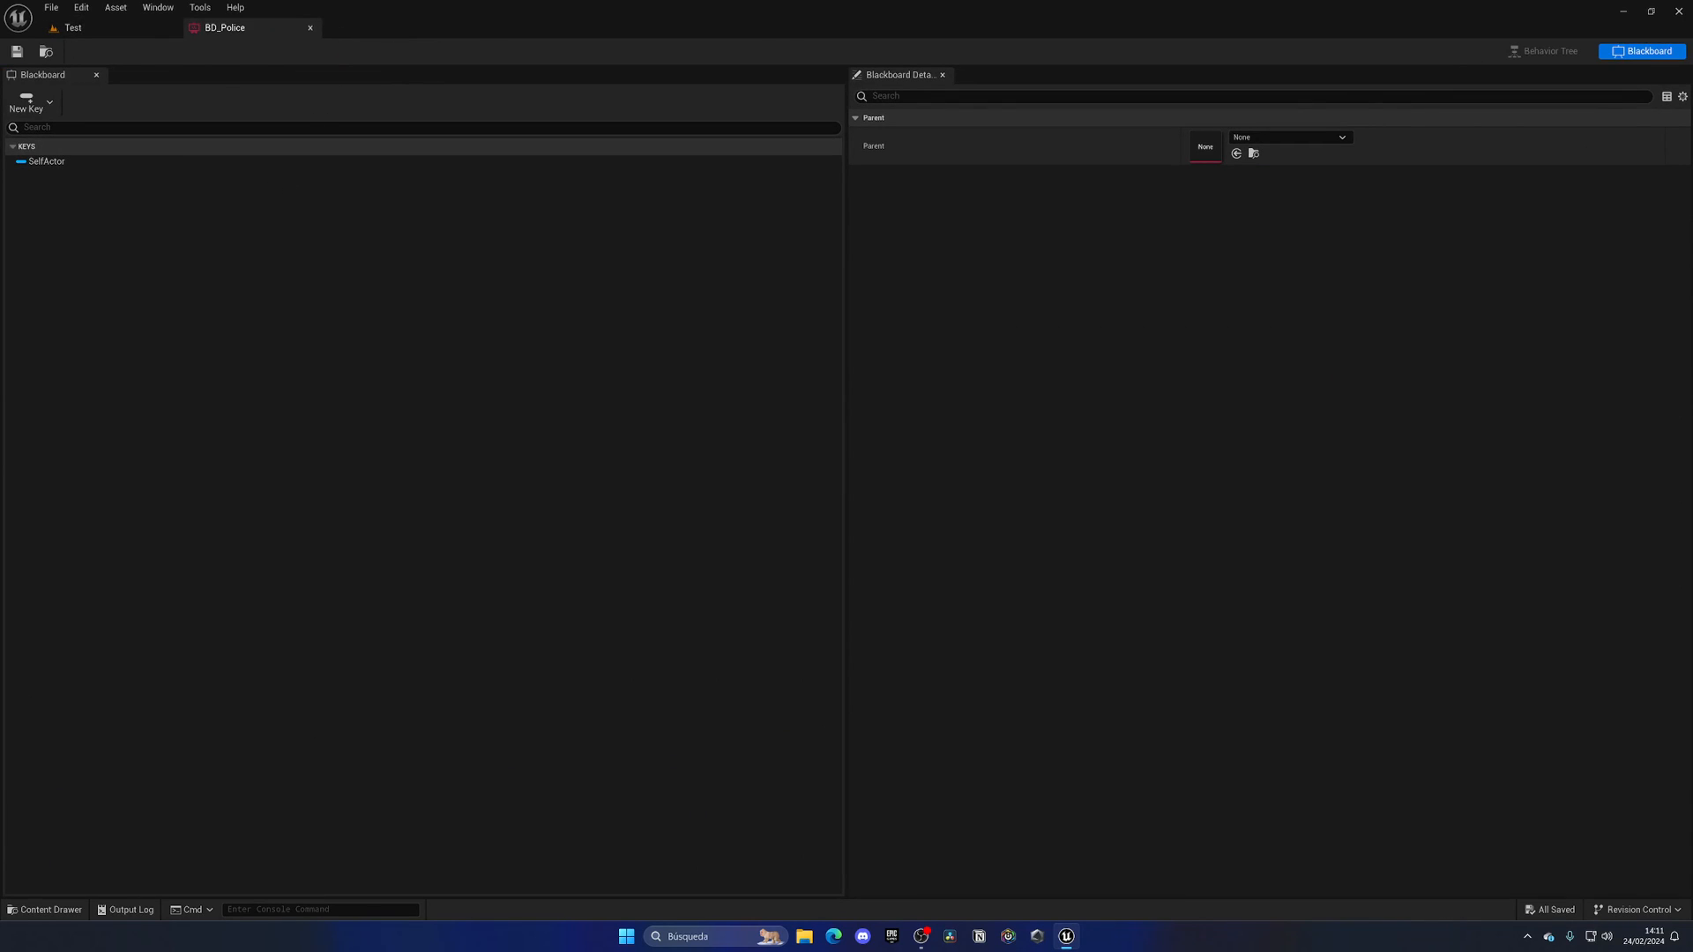
mouse_move(346, 383)
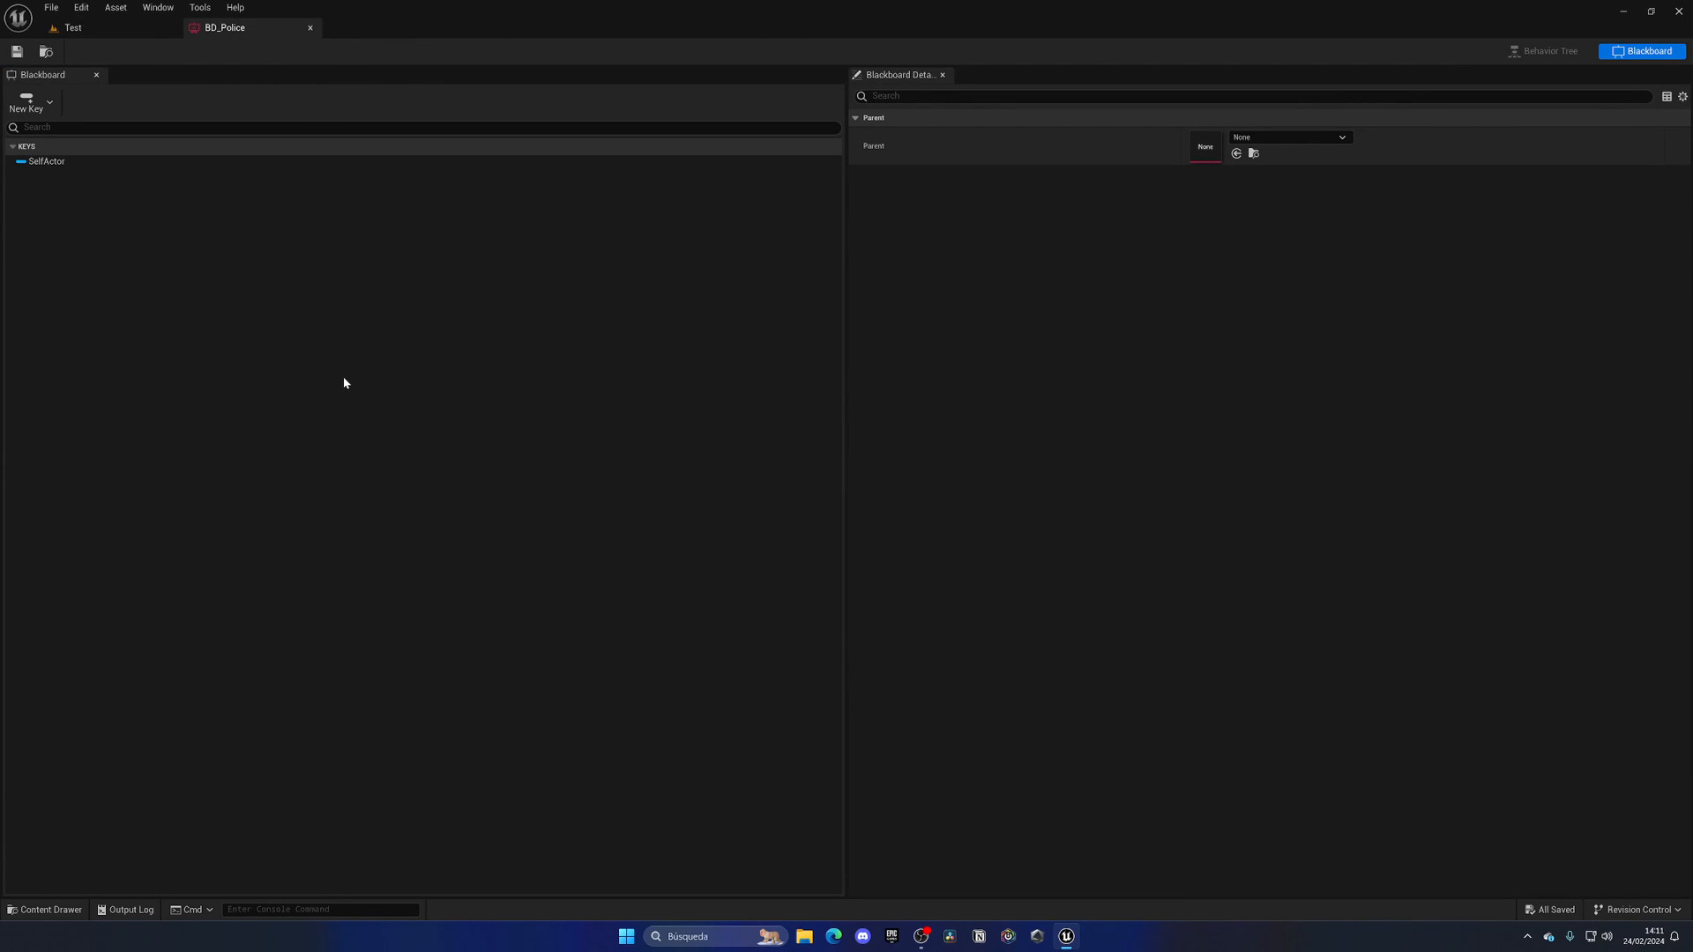
click(27, 99)
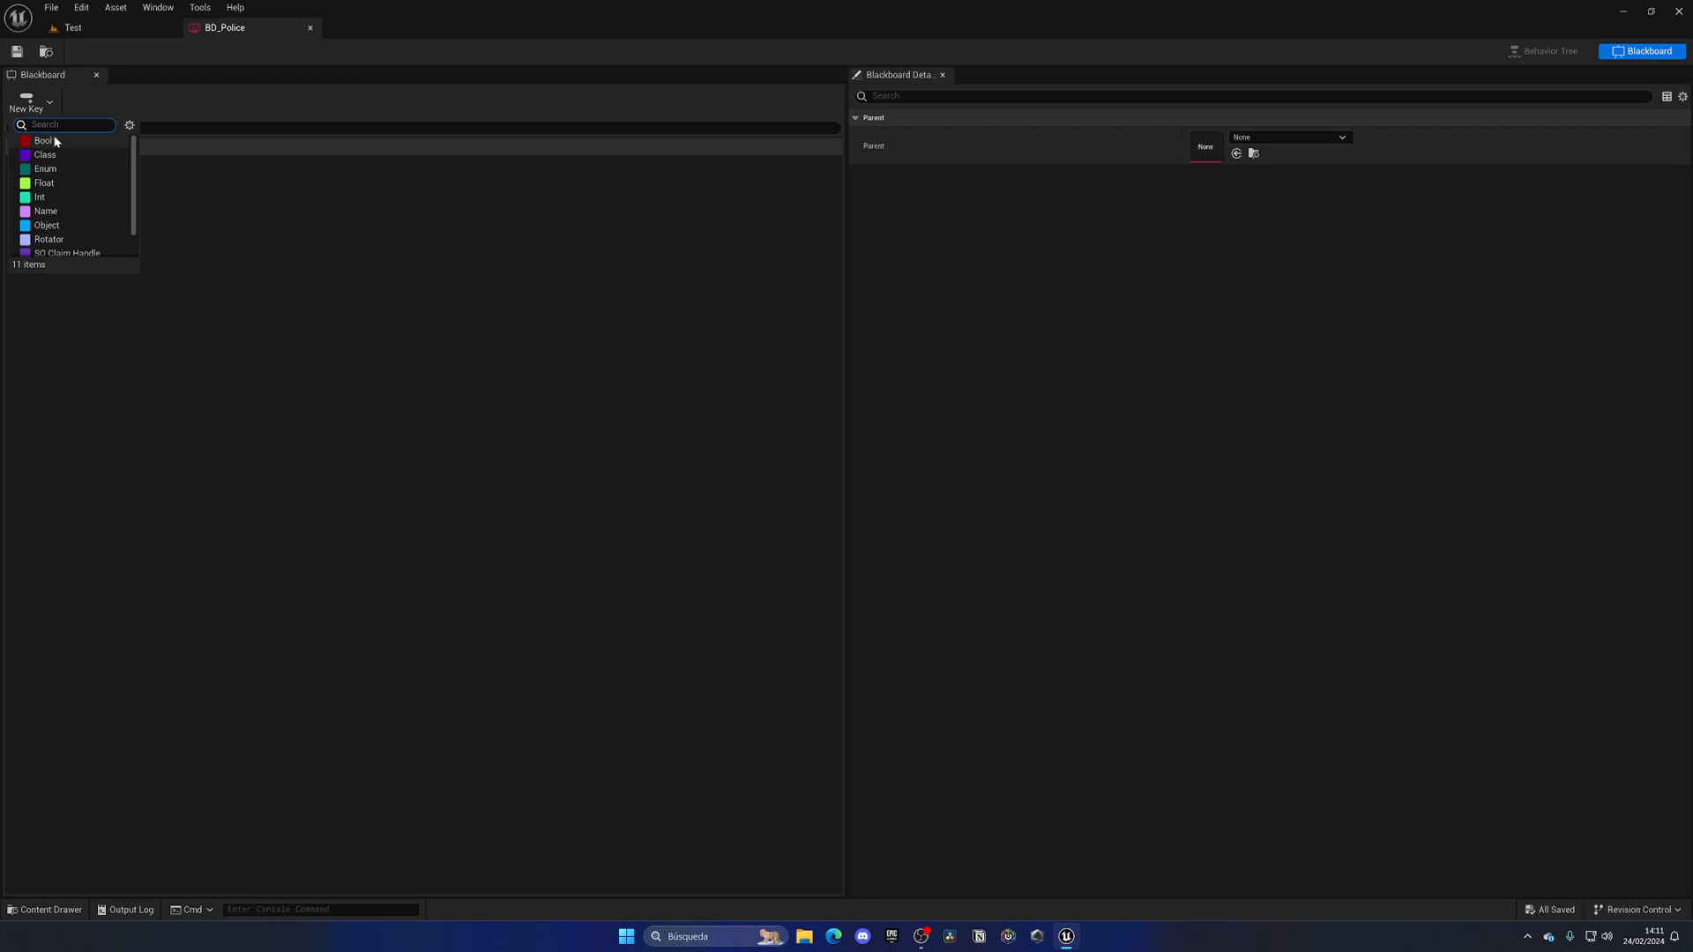
click(44, 141)
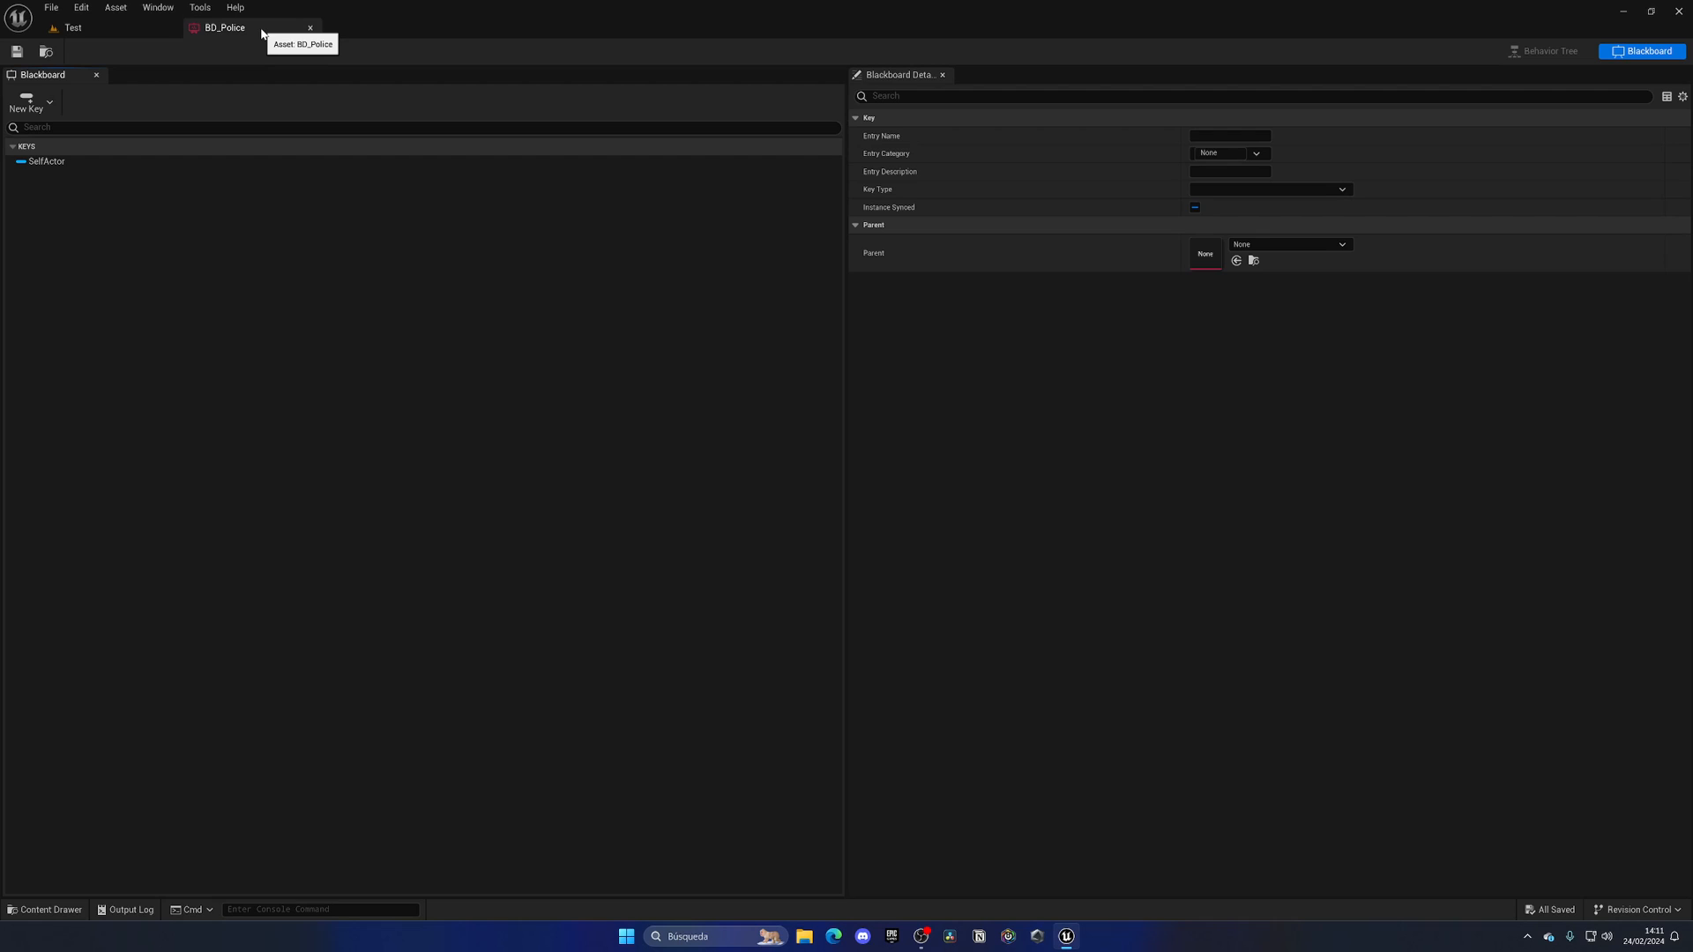
click(69, 27)
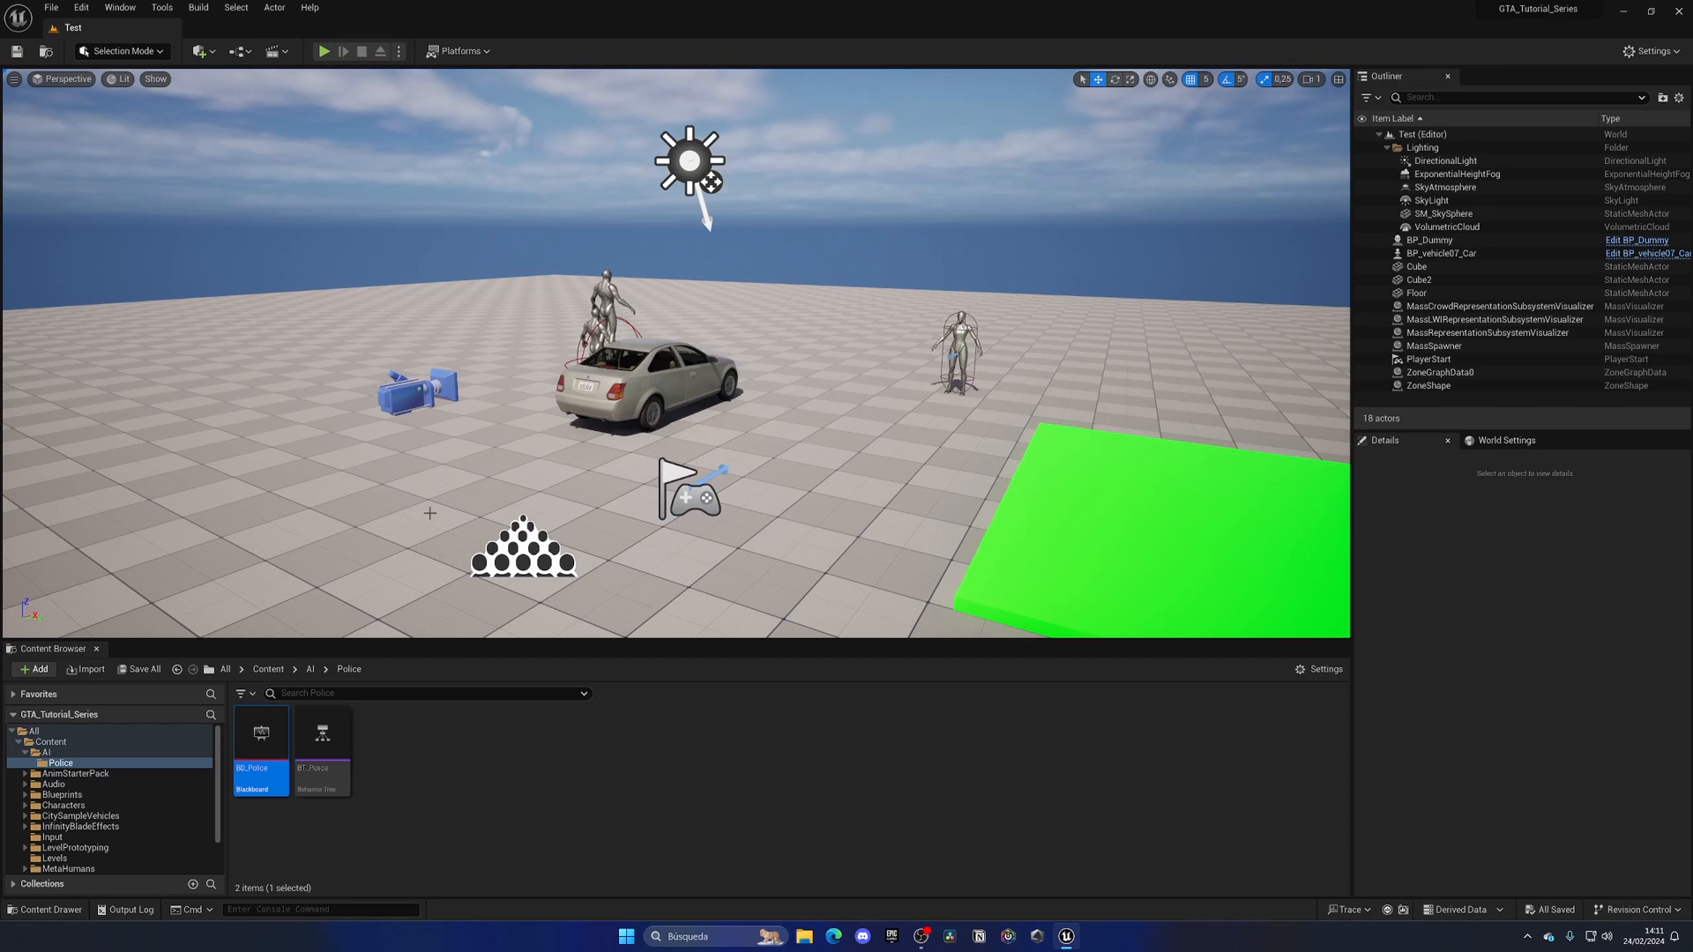
Create a Blueprint class in Police with AIController (searched as 'ai con') as its parent
click(421, 748)
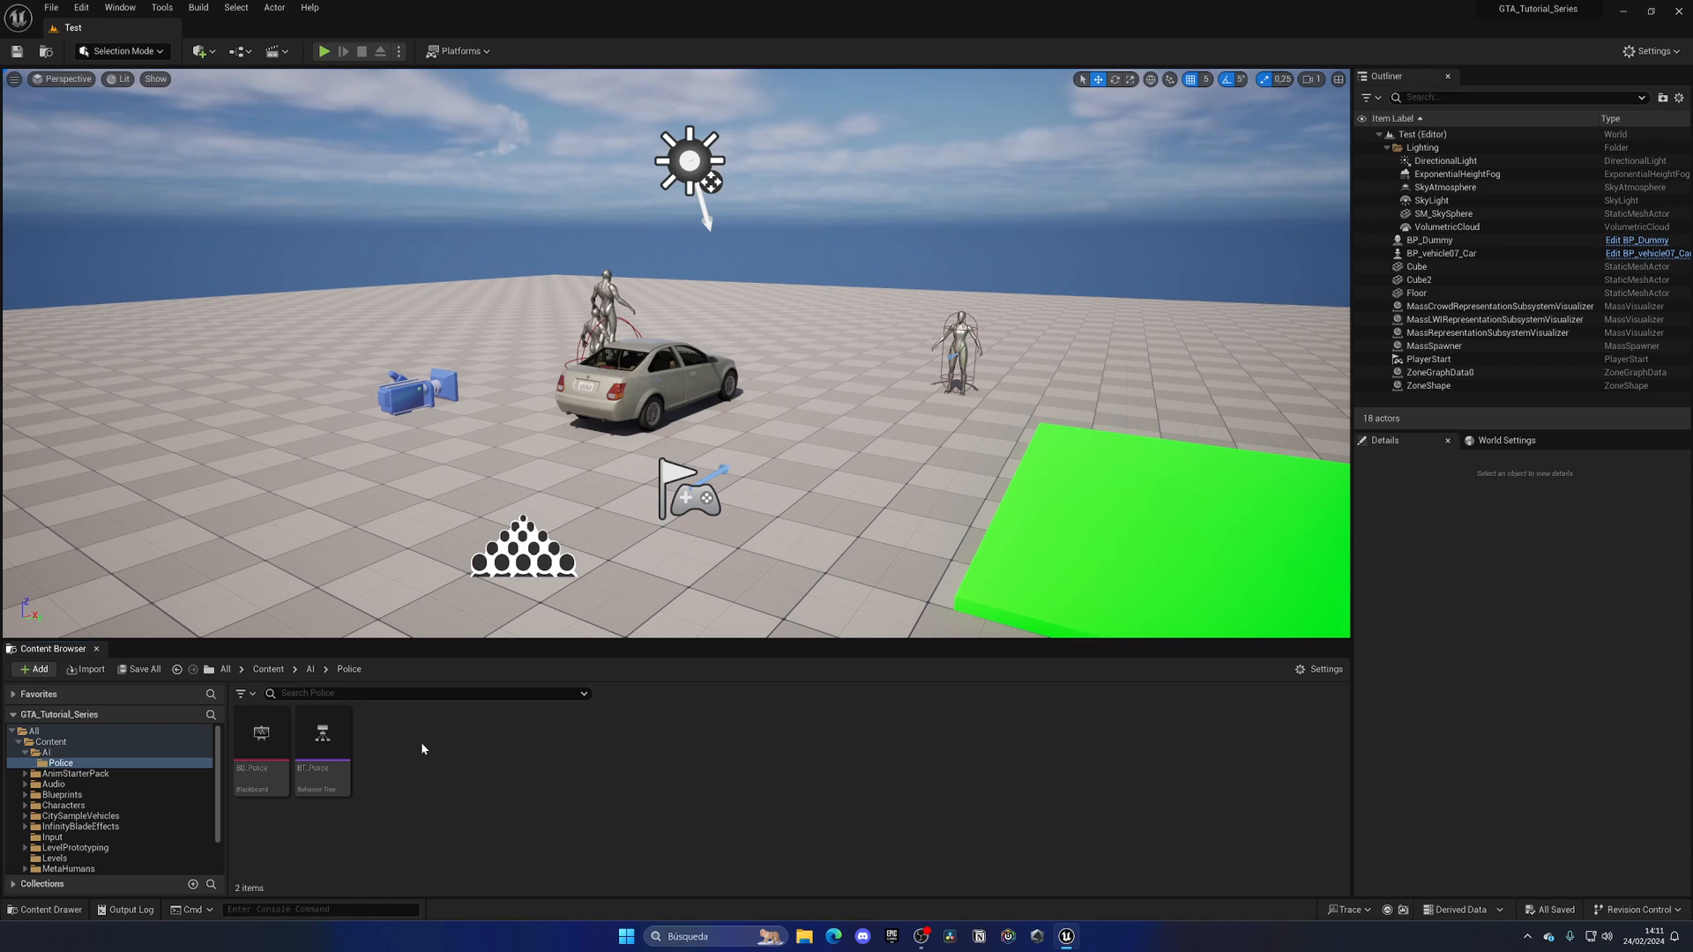
right_click(422, 750)
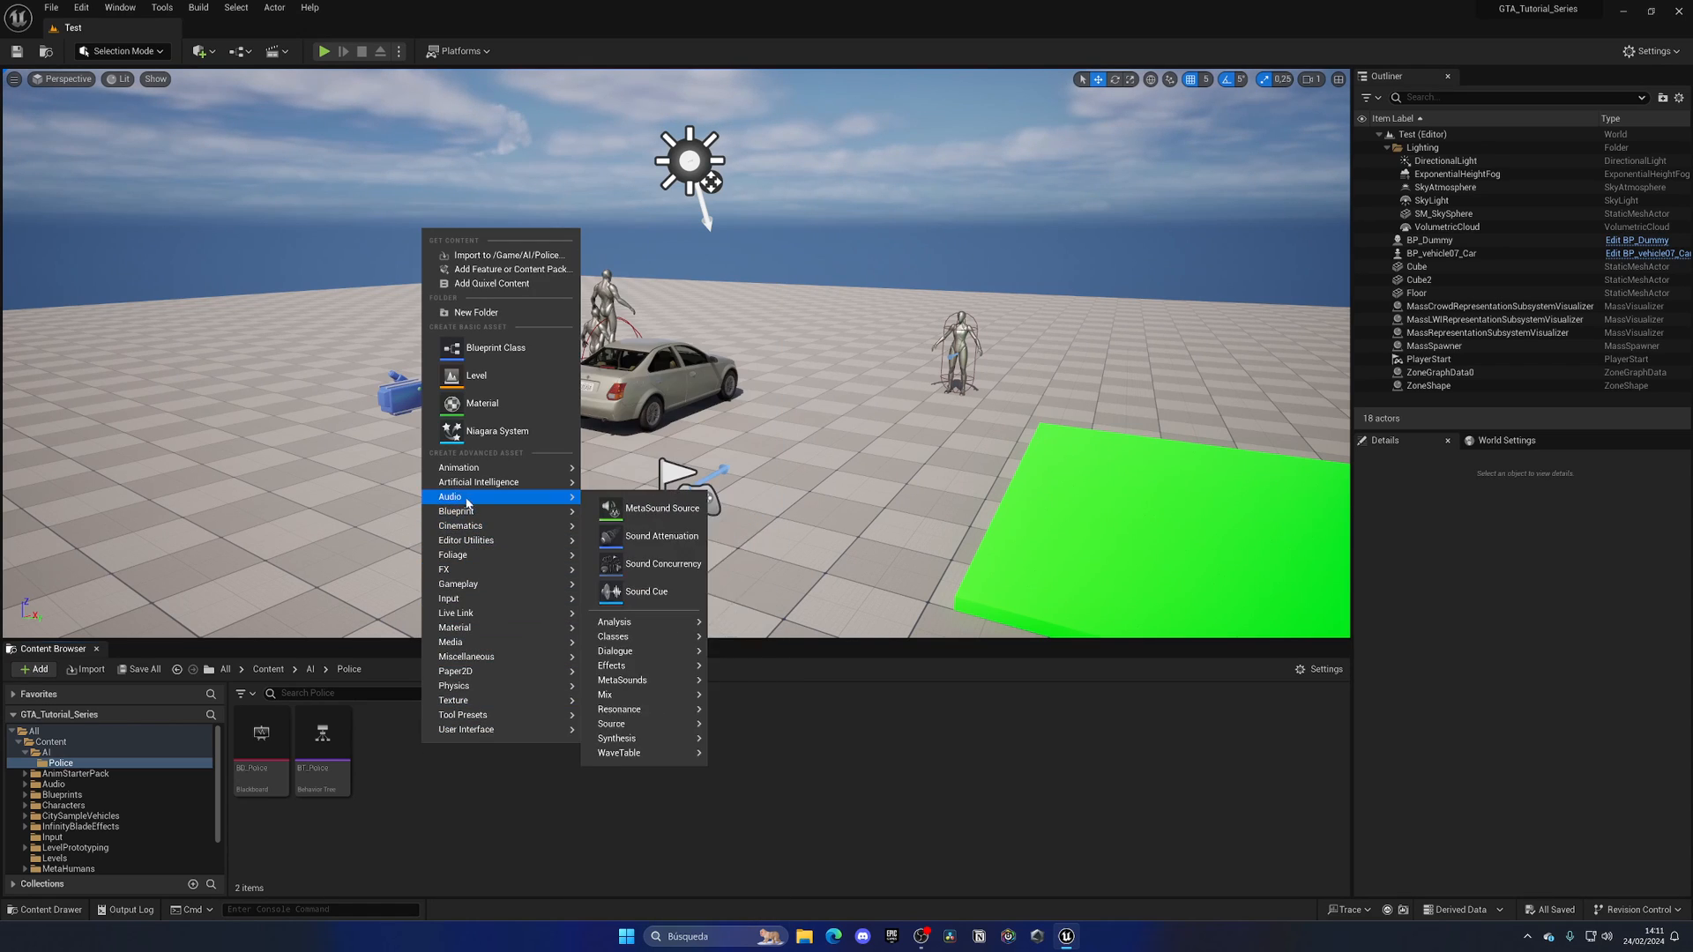
click(496, 347)
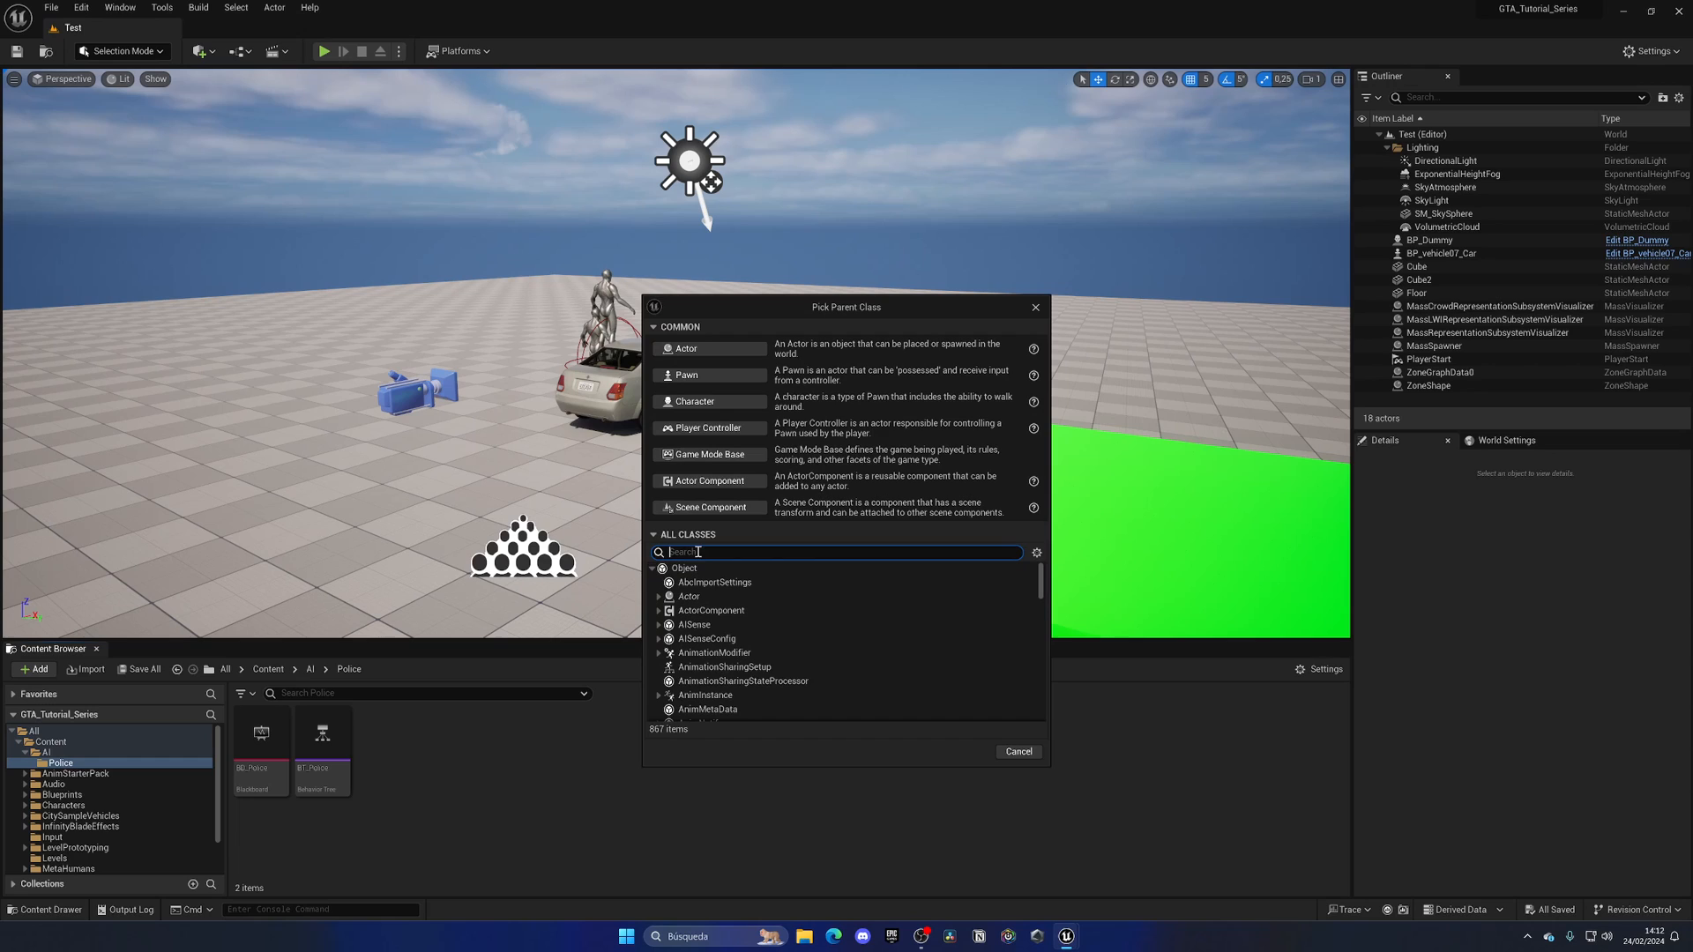
text(ai con)
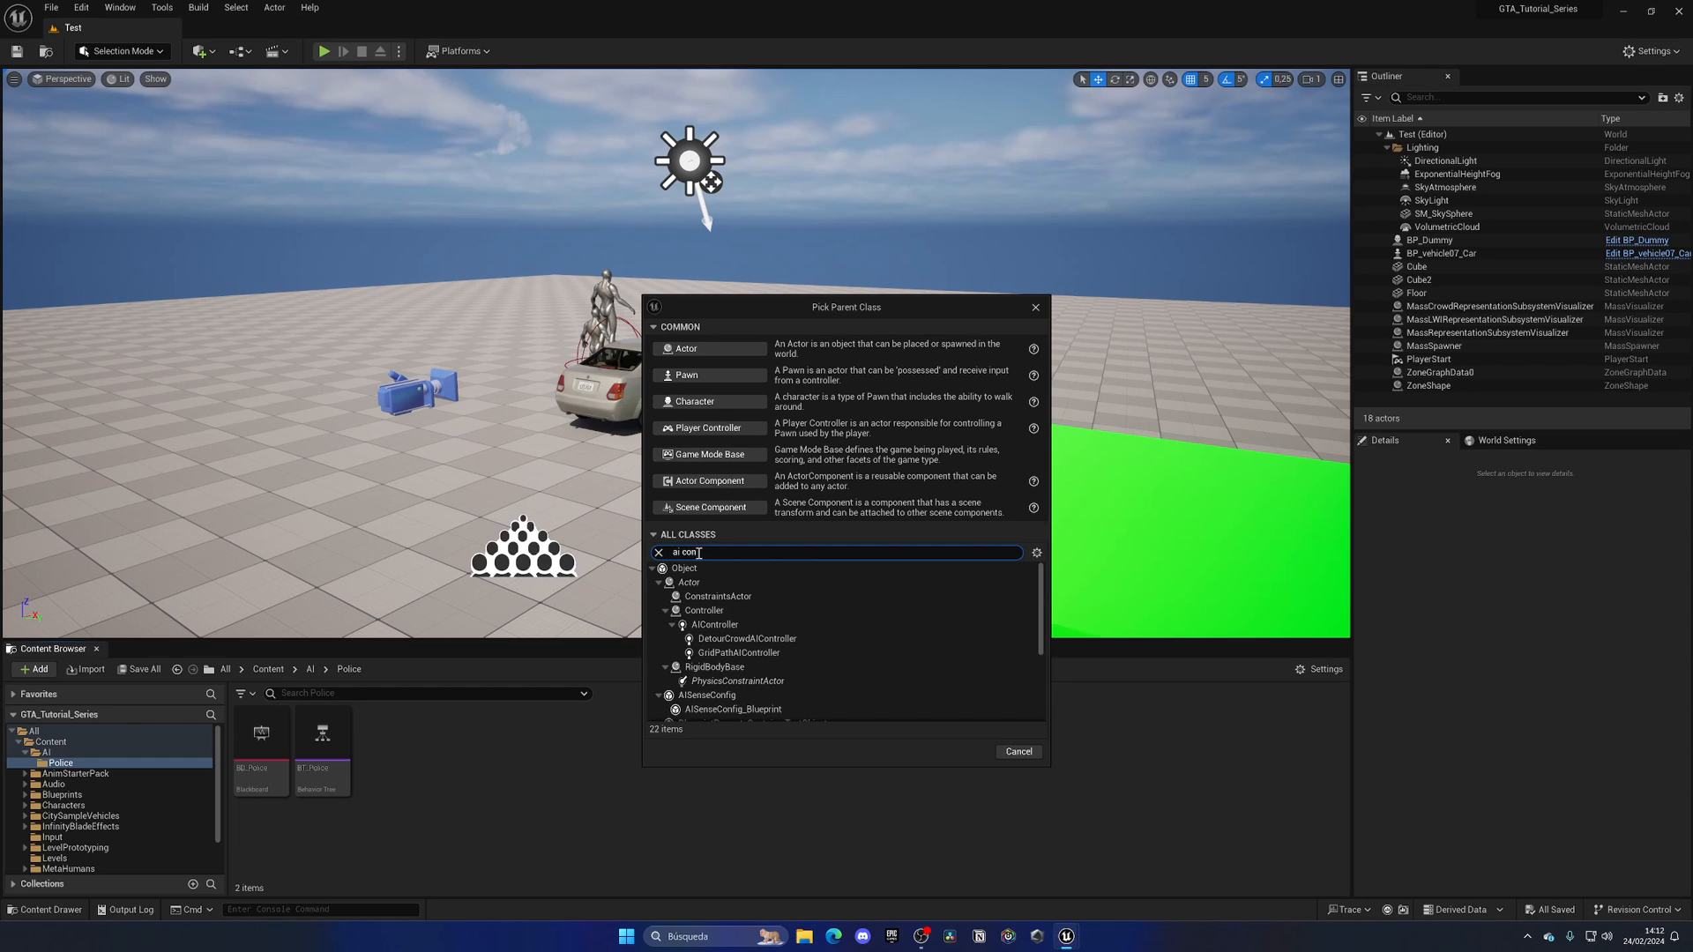
click(714, 624)
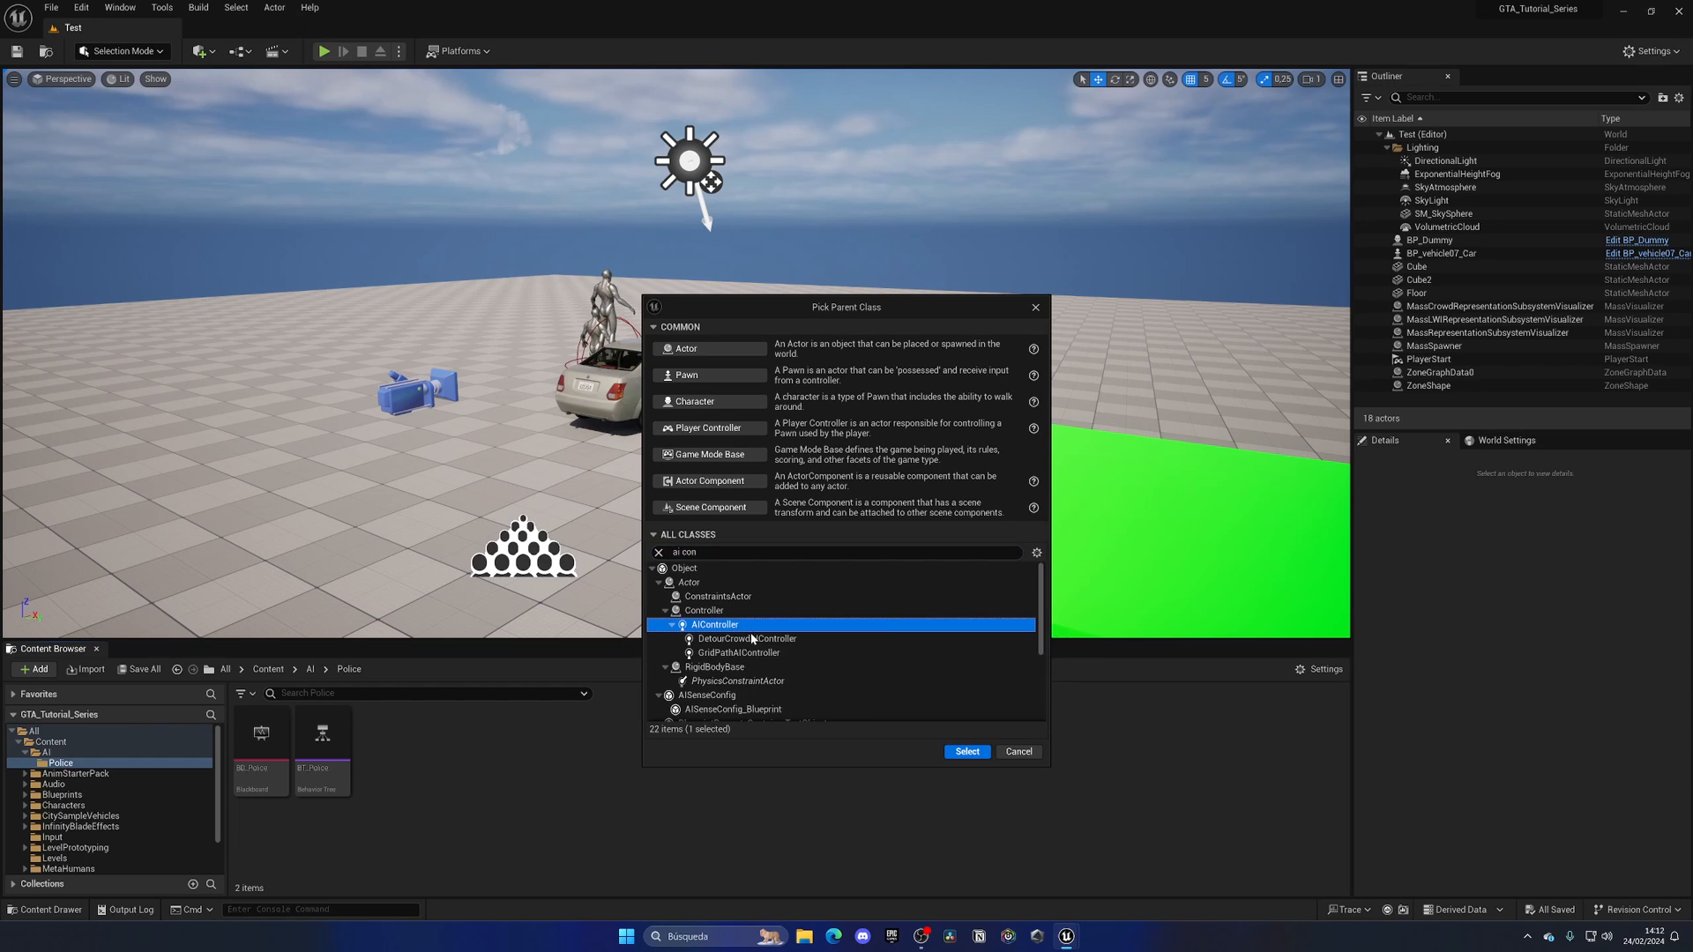
click(964, 751)
text(BP_AI_Police)
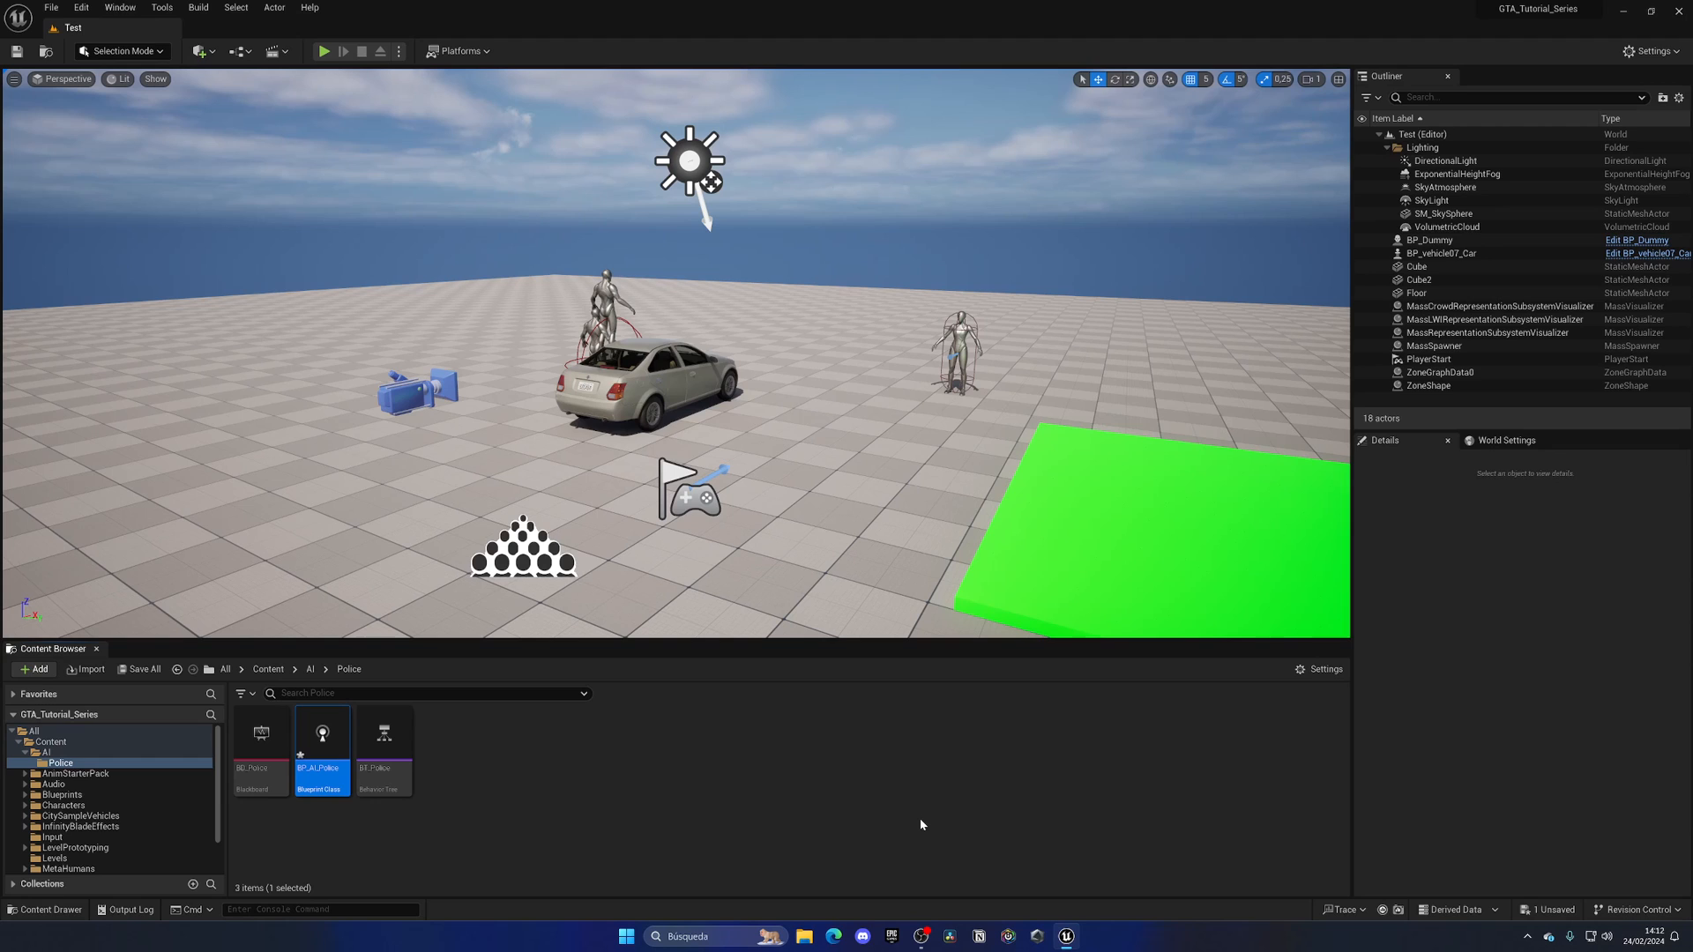
Wire BP_AI_Police's Event BeginPlay to a Run Behavior Tree node with BTAsset BT_Police
double_click(321, 732)
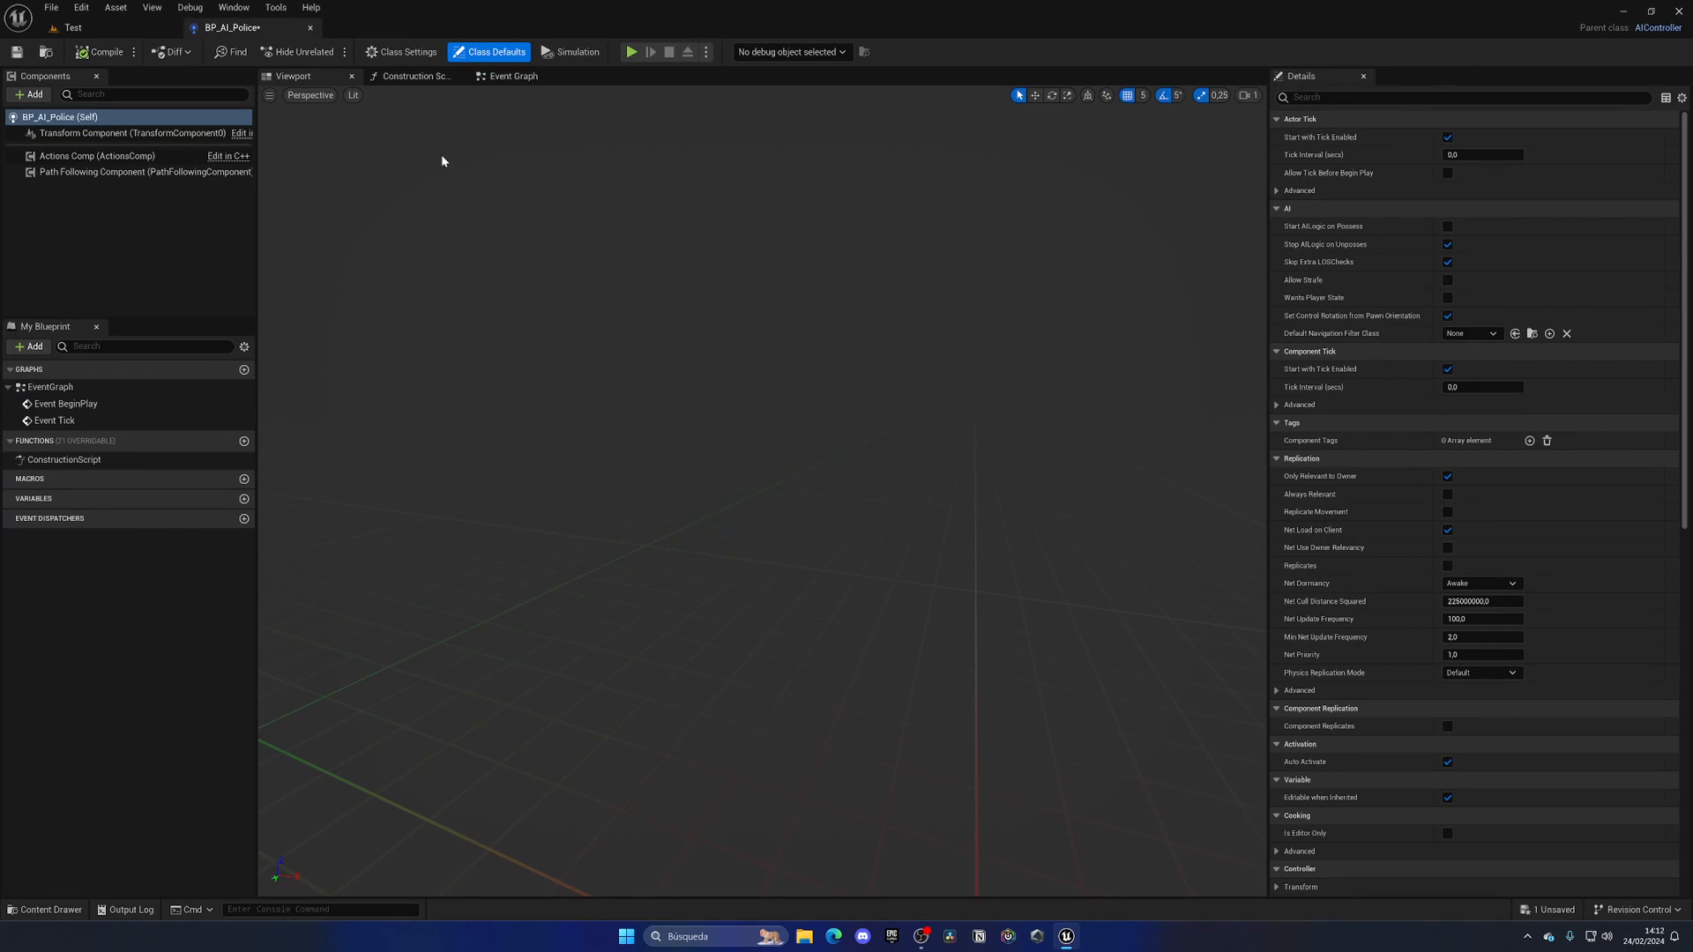
click(512, 76)
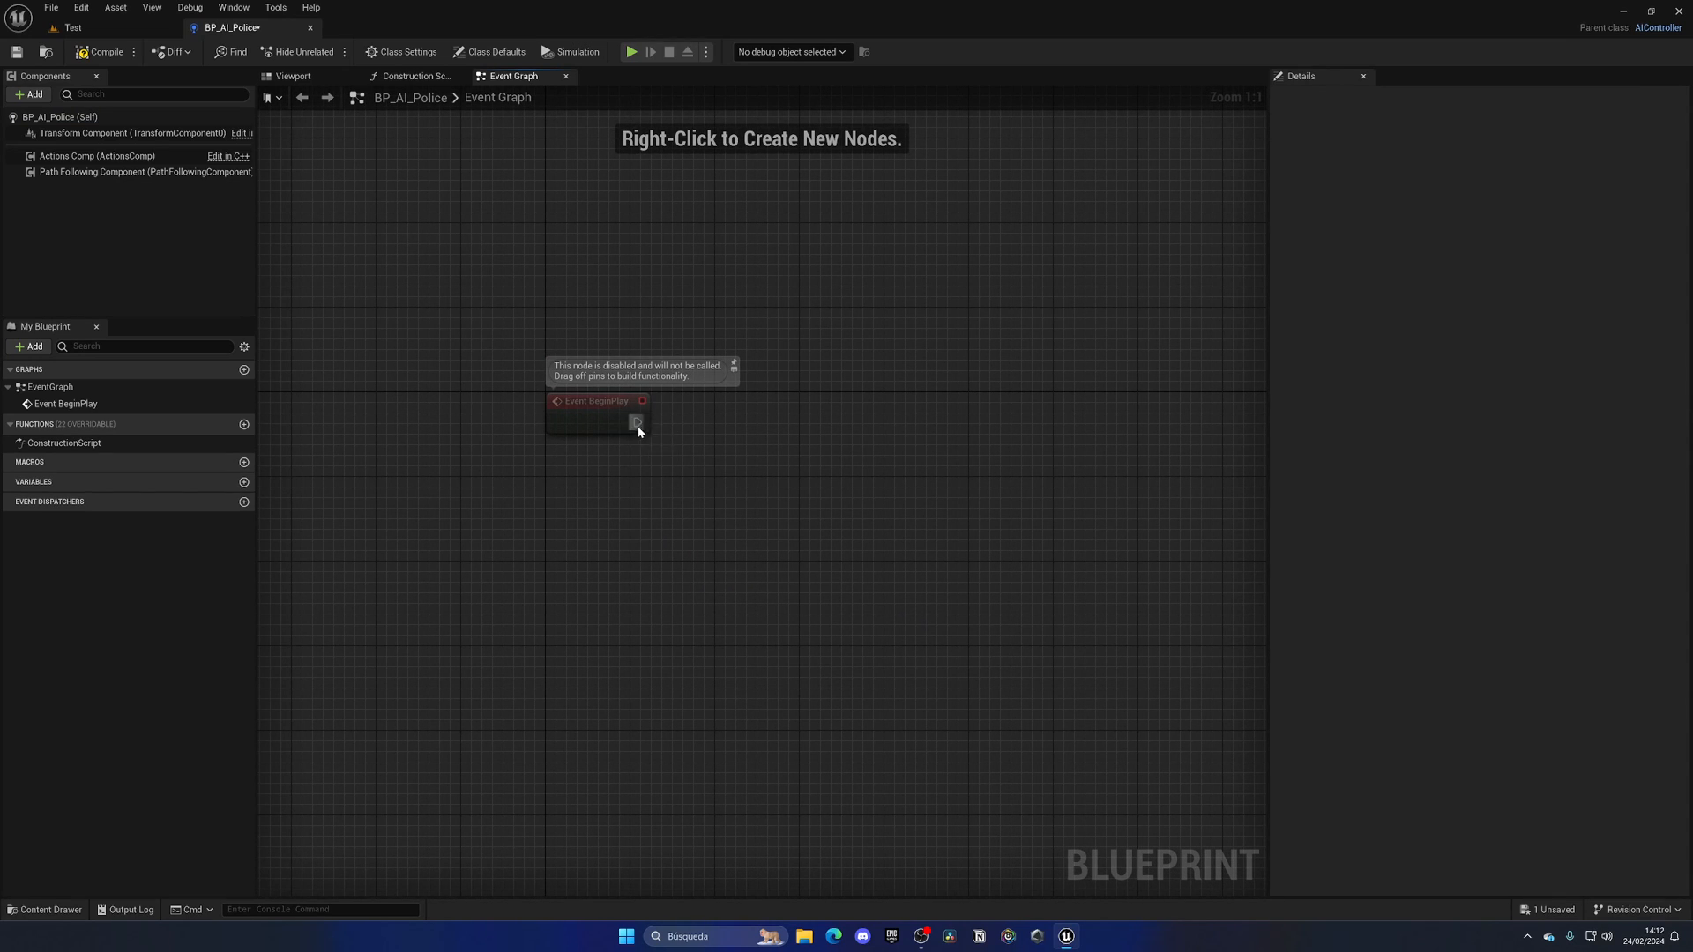
click(637, 421)
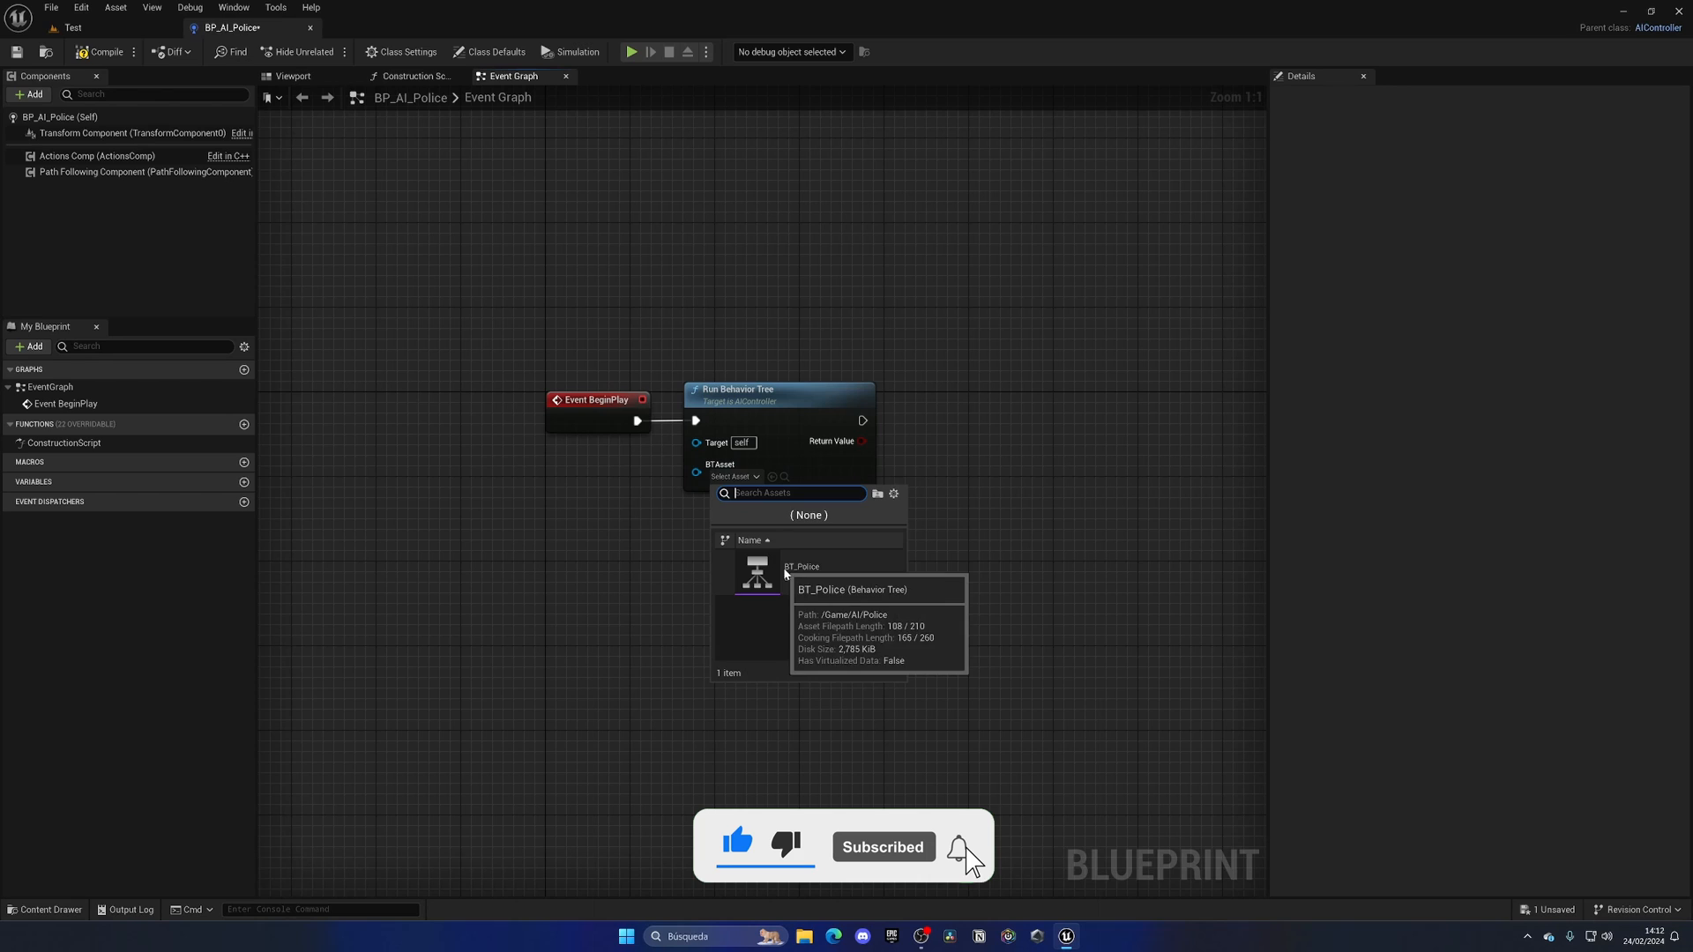
click(756, 571)
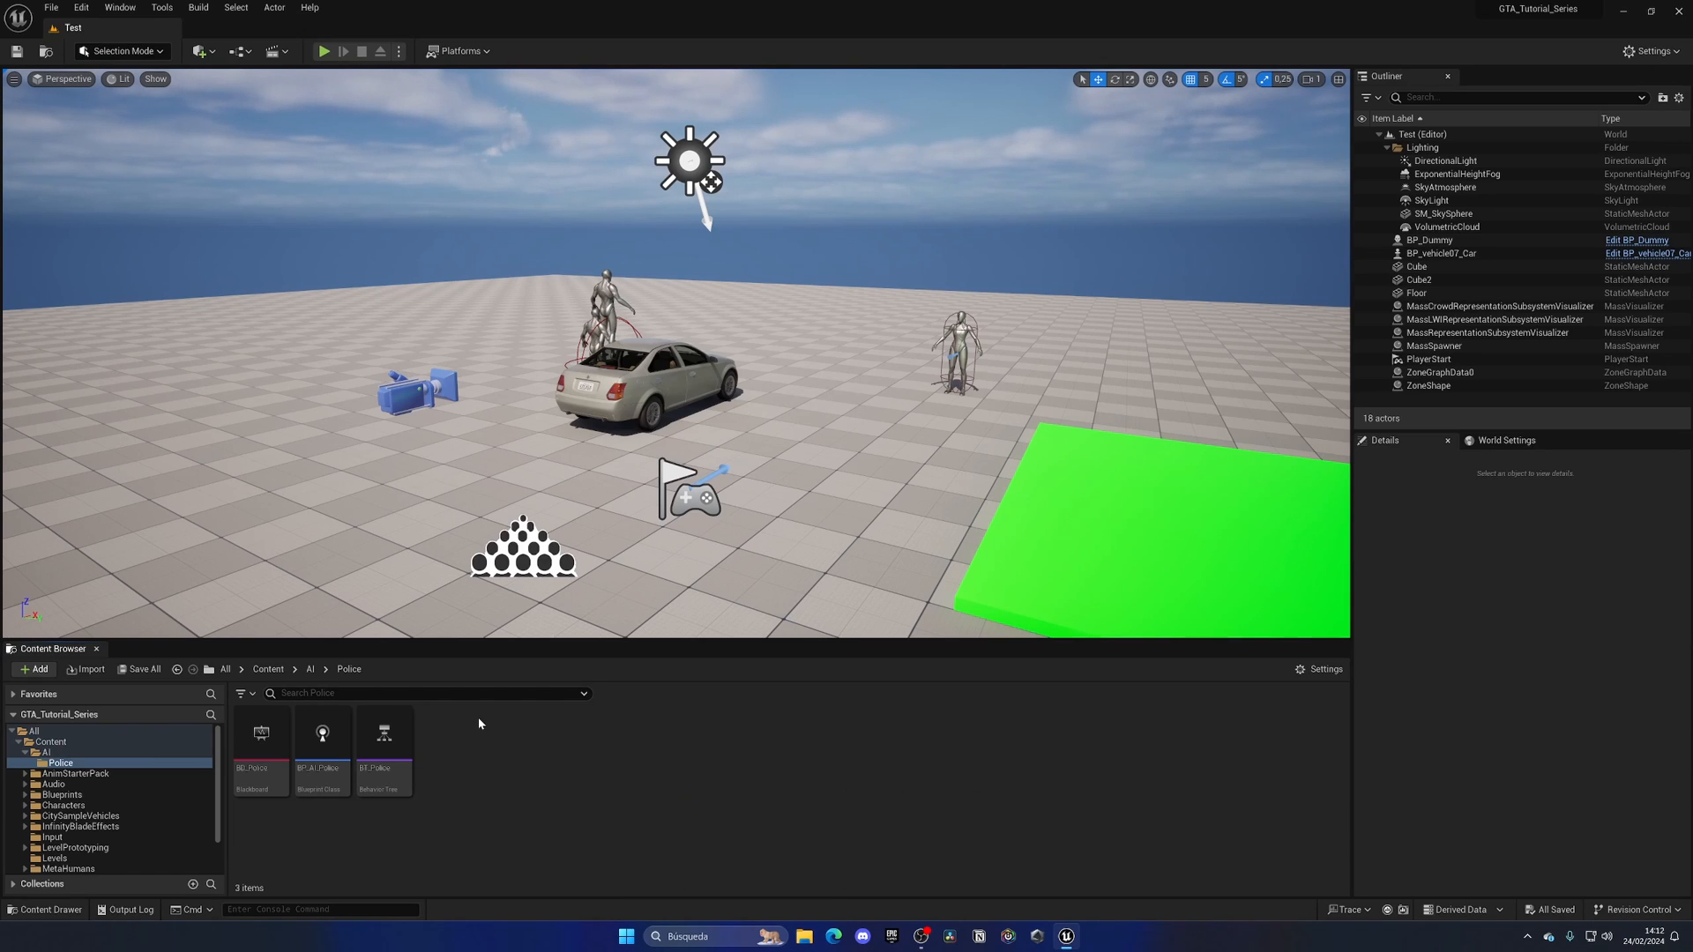
mouse_move(489, 746)
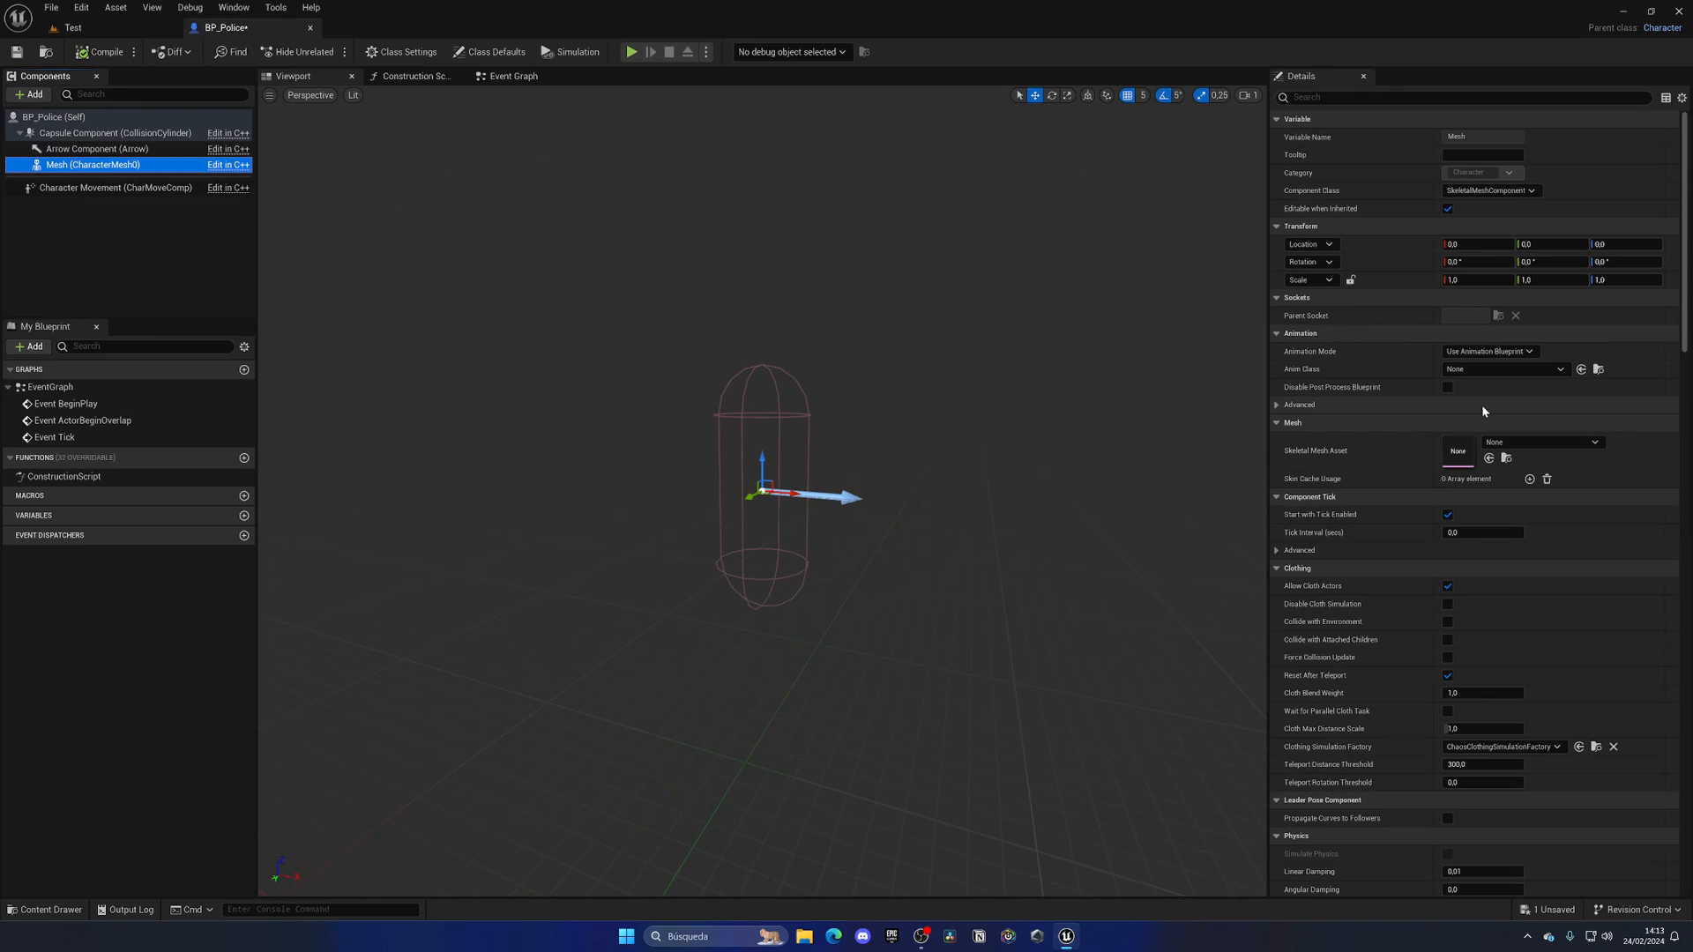
Assign SKM_Manny_Simple as BP_Police's skeletal mesh with Location Z -89.0
click(1545, 441)
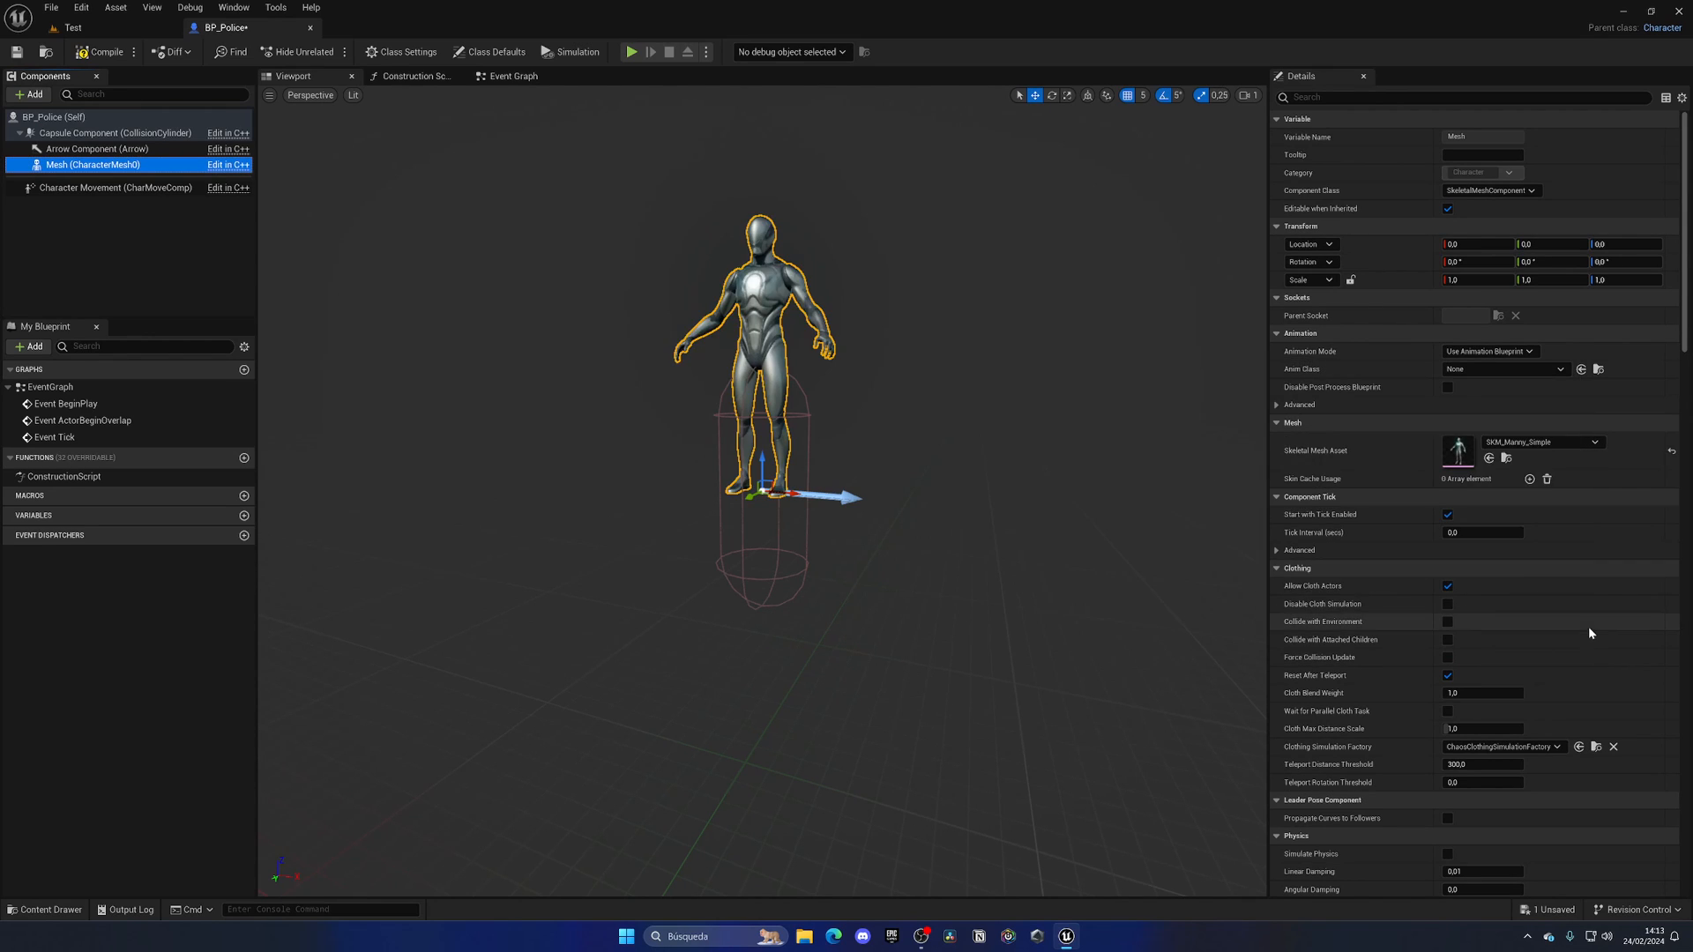
click(1629, 243)
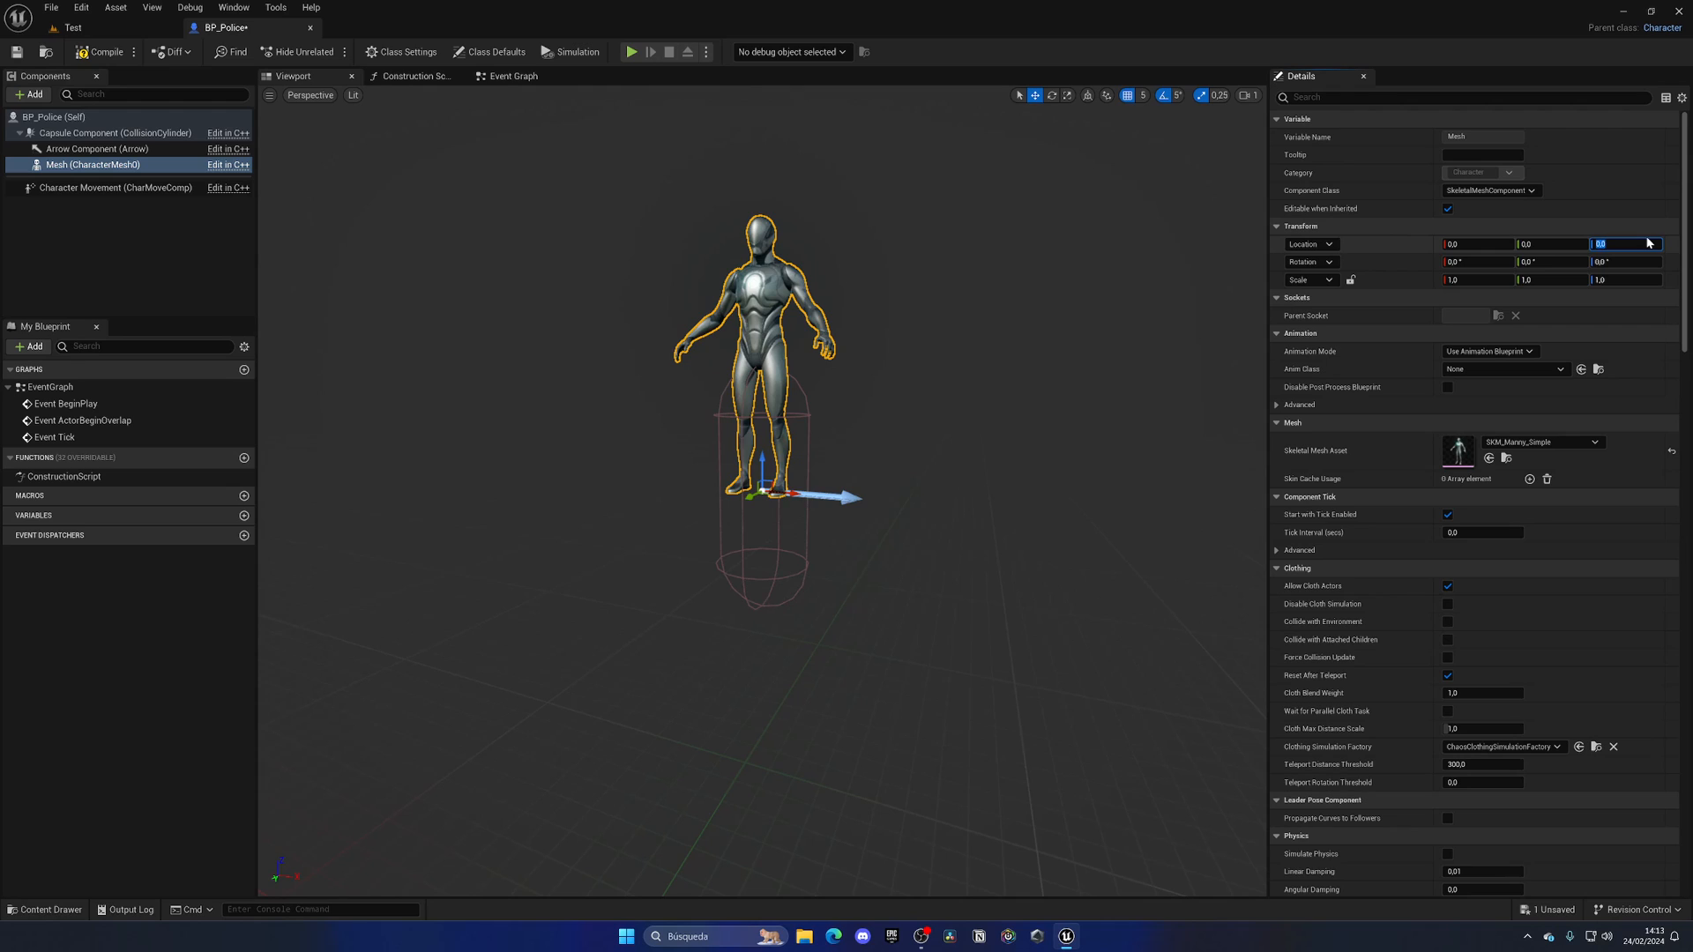
text(1)
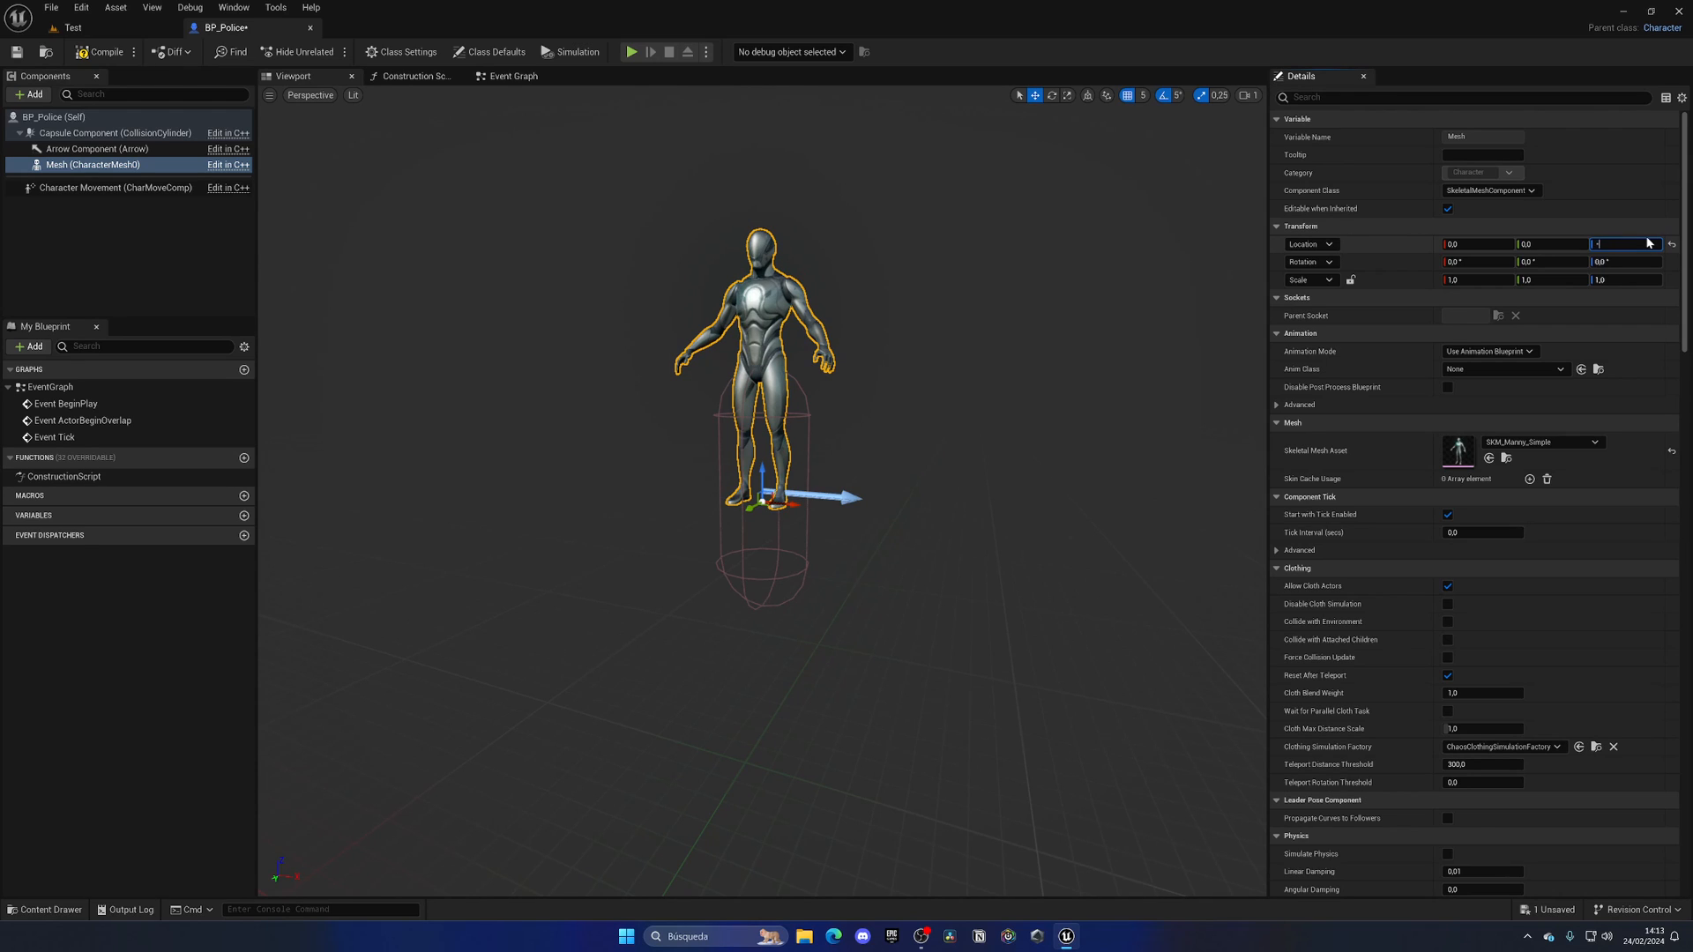
text(-89.0)
click(1626, 261)
text(-90)
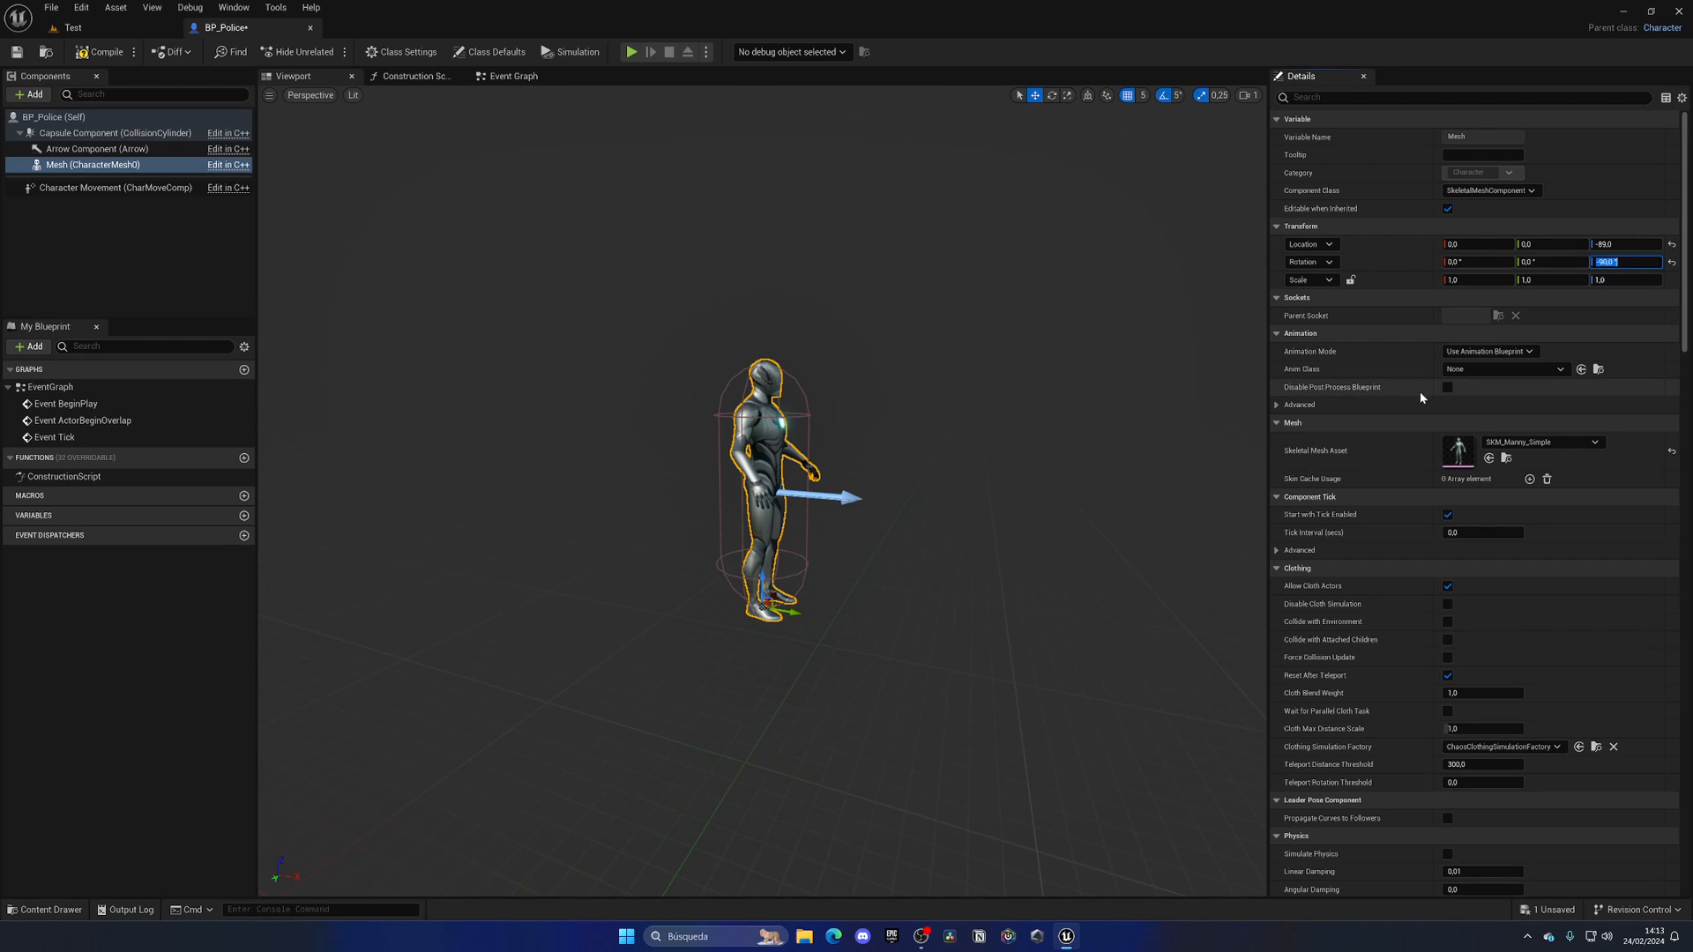
Set Animation Mode to Use Animation Asset with the Idle animation as Anim to Play
click(1501, 368)
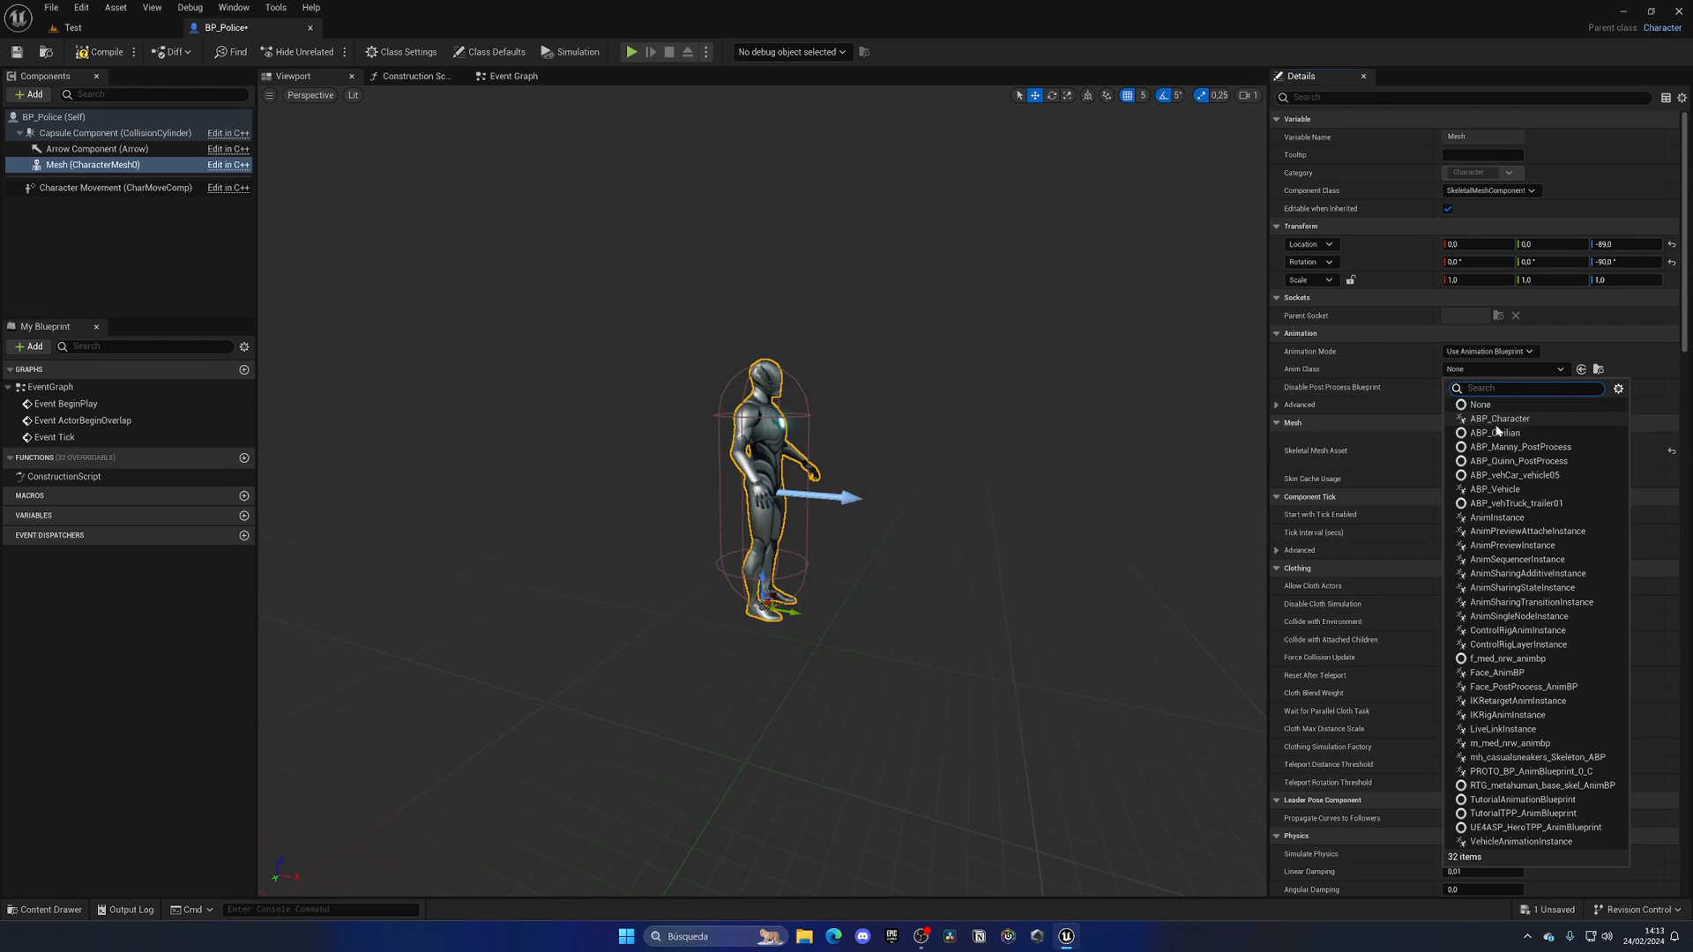
mouse_move(1499, 420)
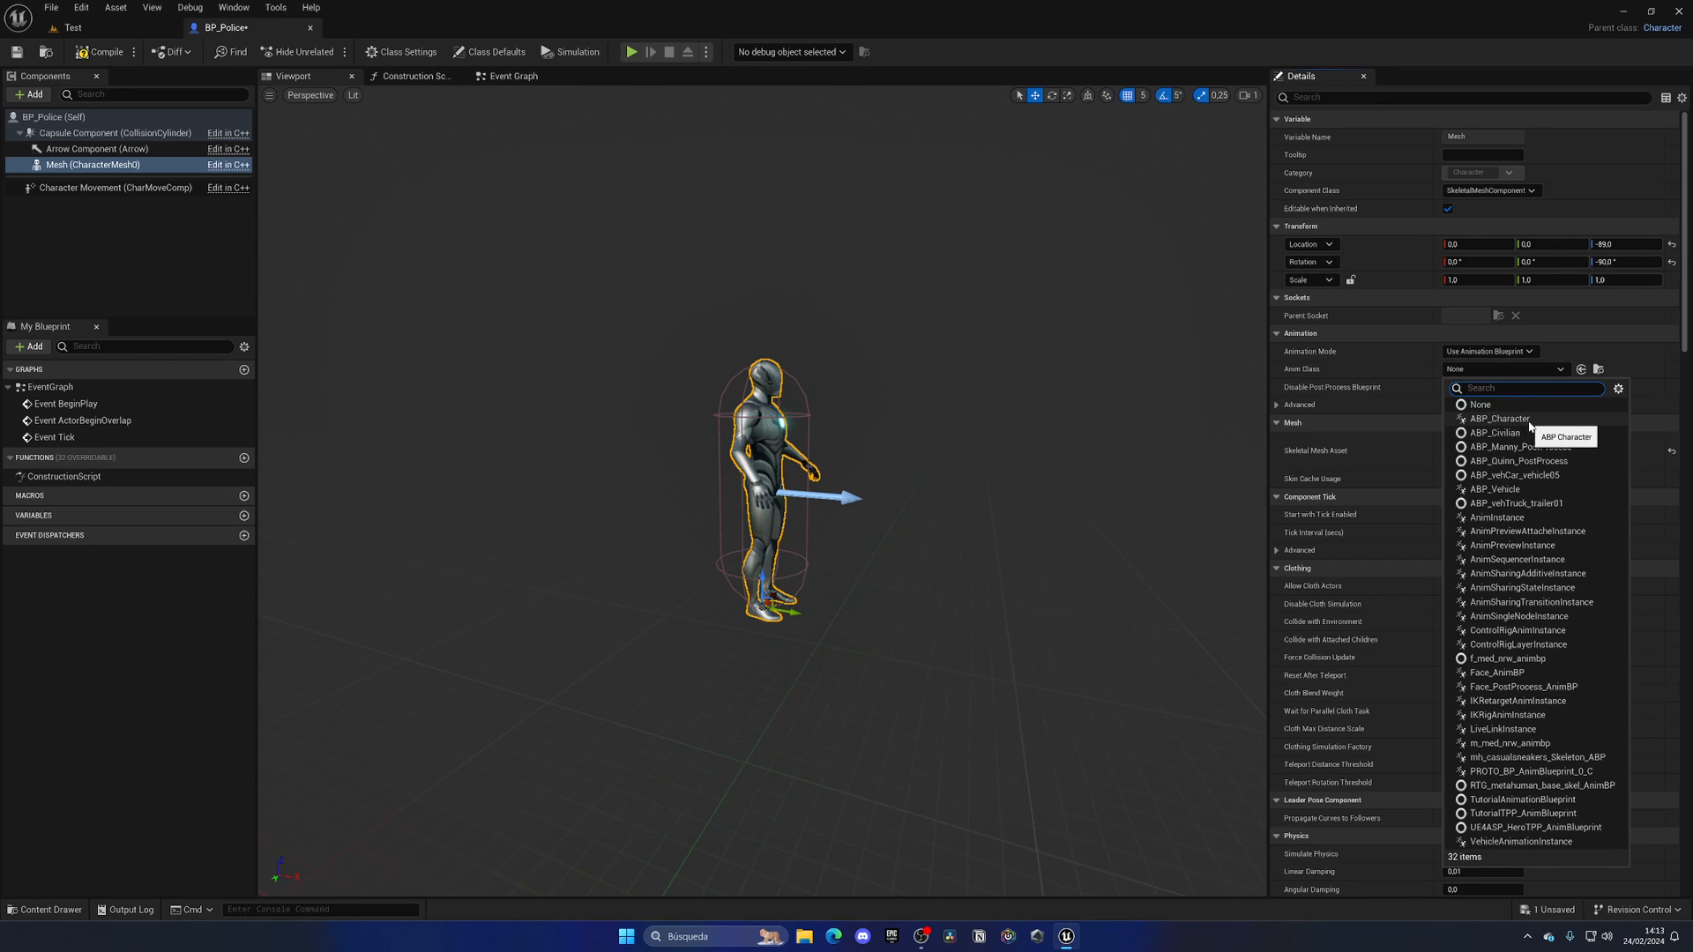
click(1485, 351)
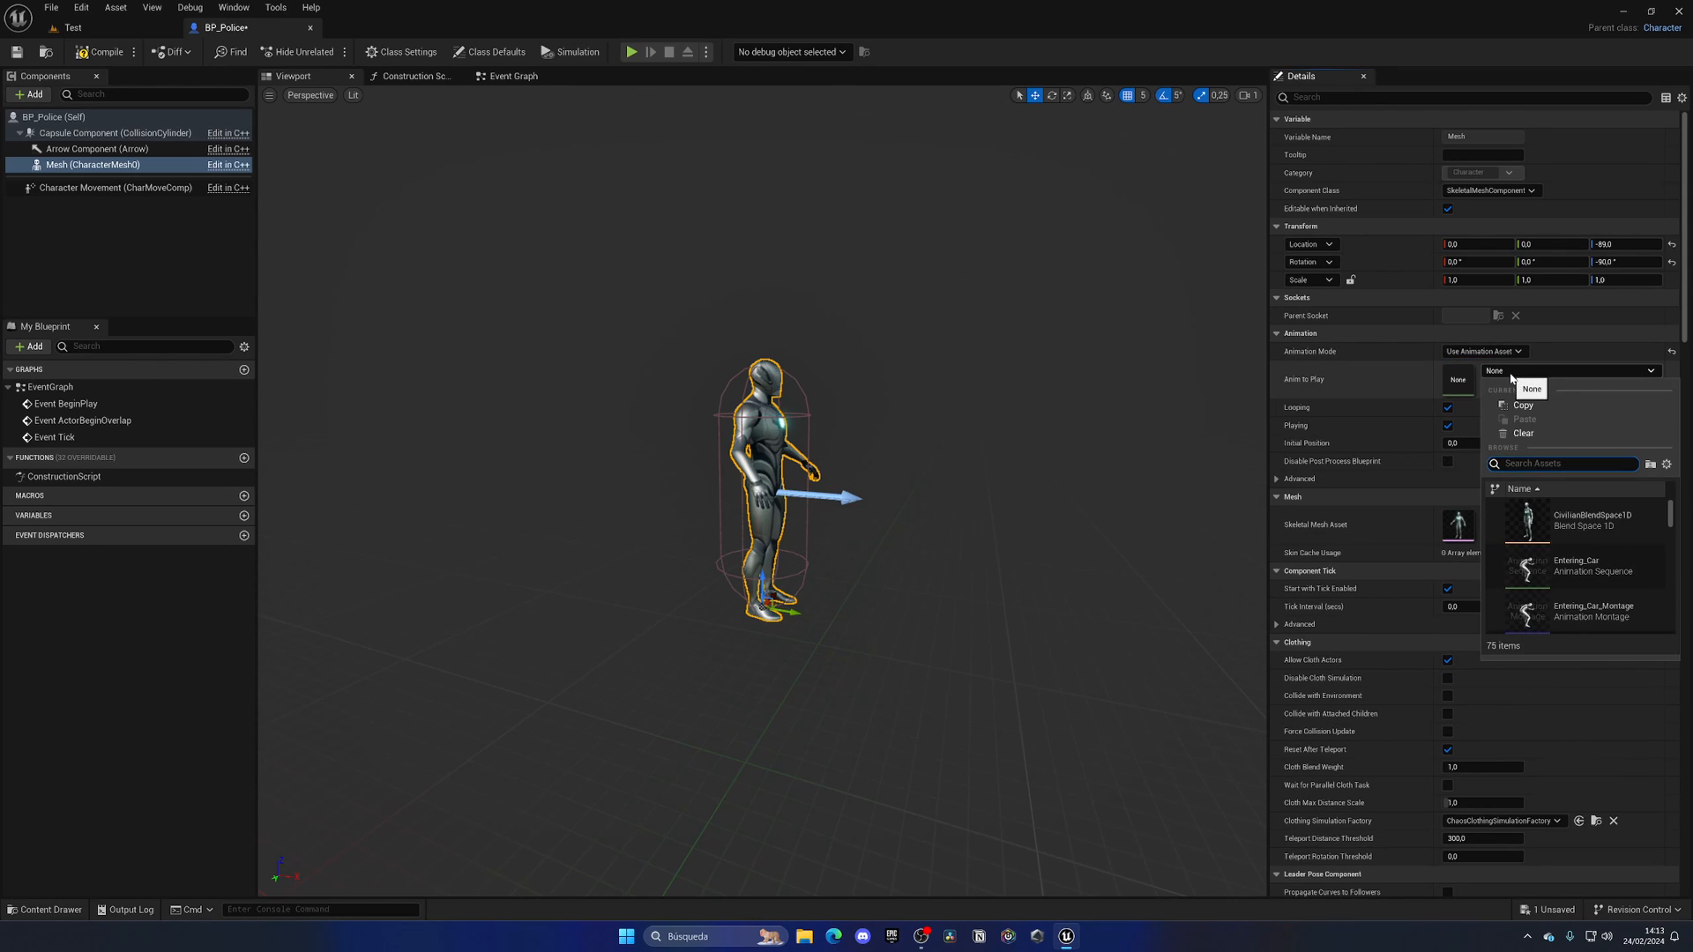
text(Idle)
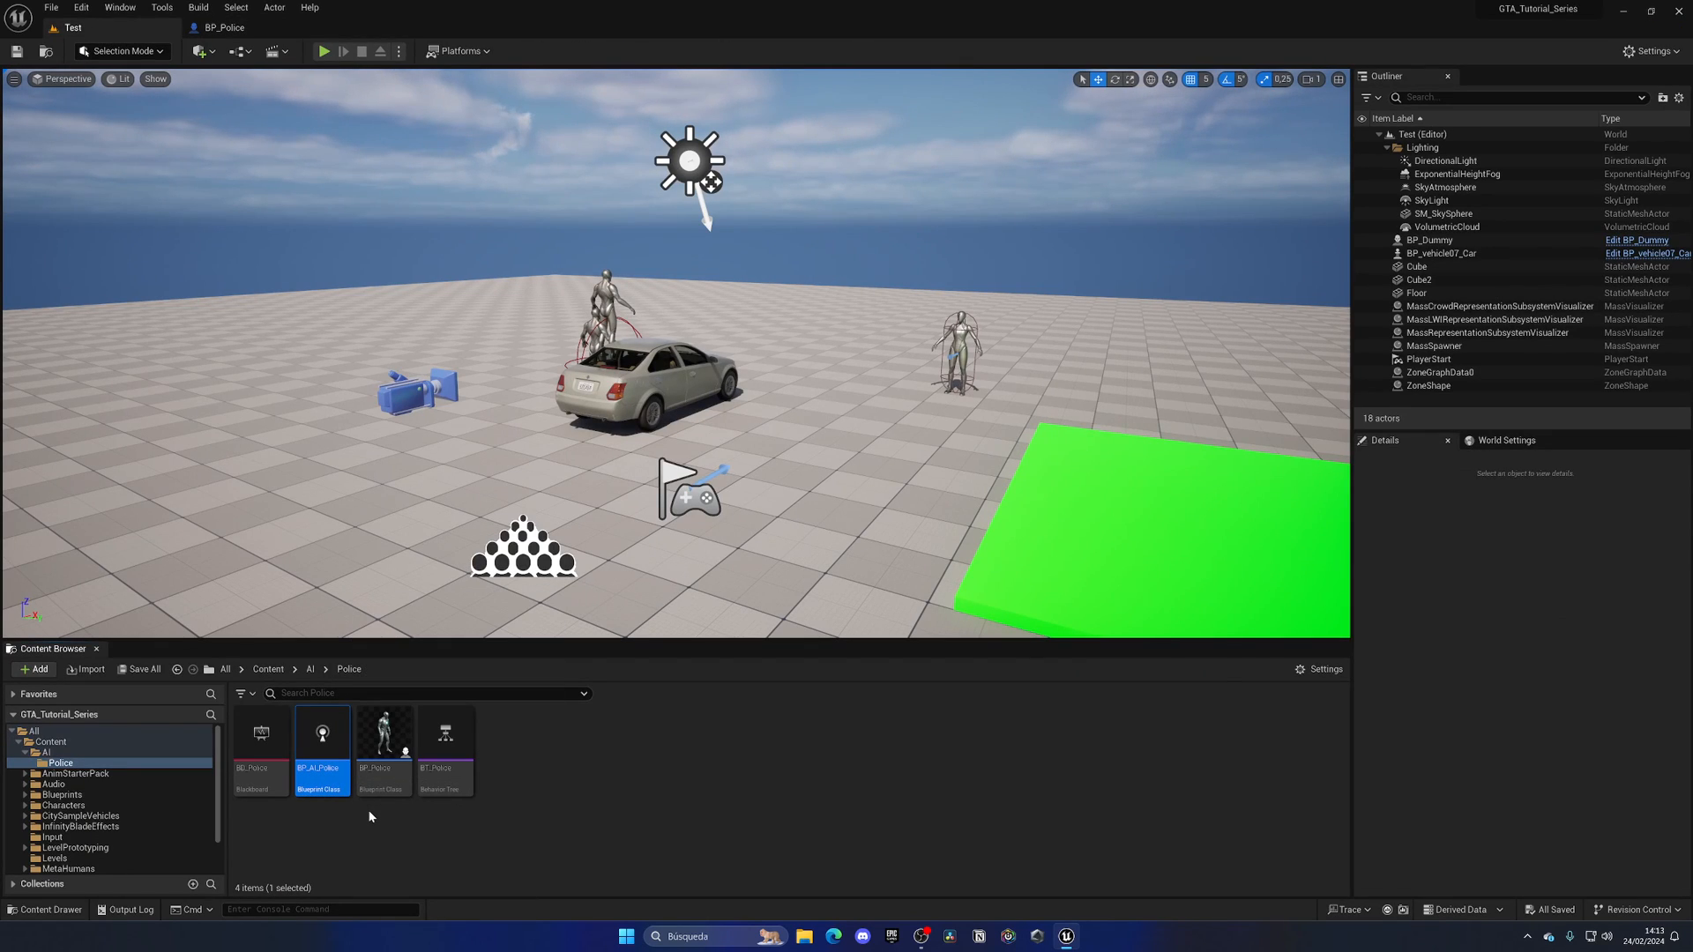
Set BP_Police's AI Controller Class to BP_AI_Police in its Class Defaults
double_click(319, 732)
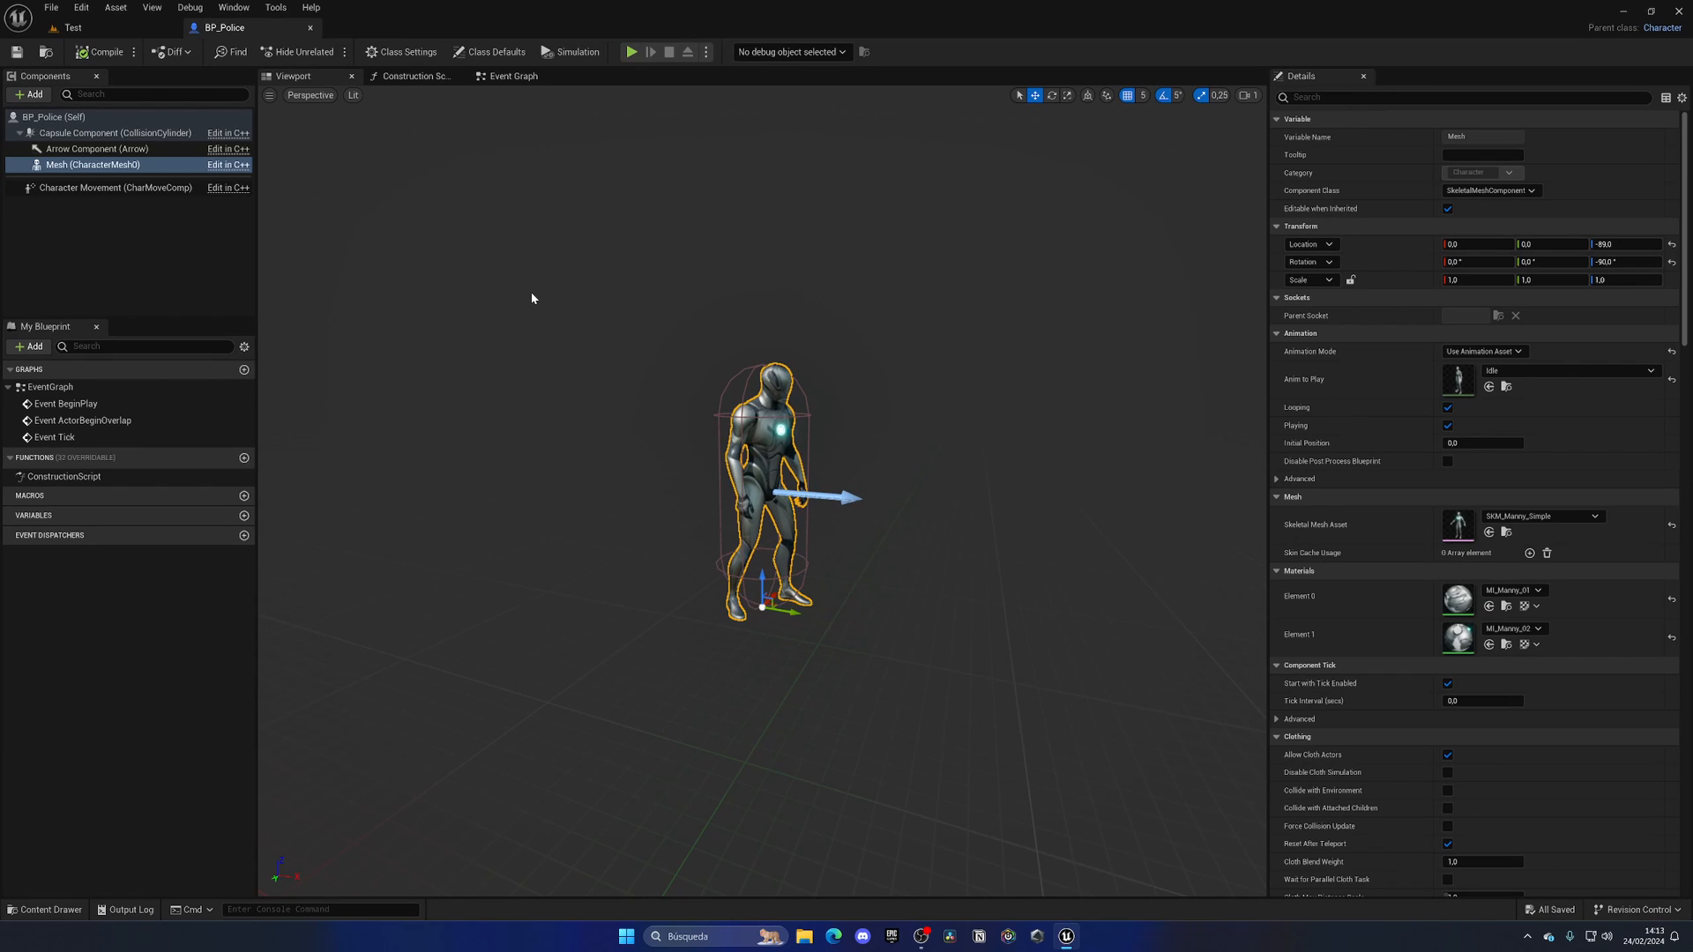
click(495, 51)
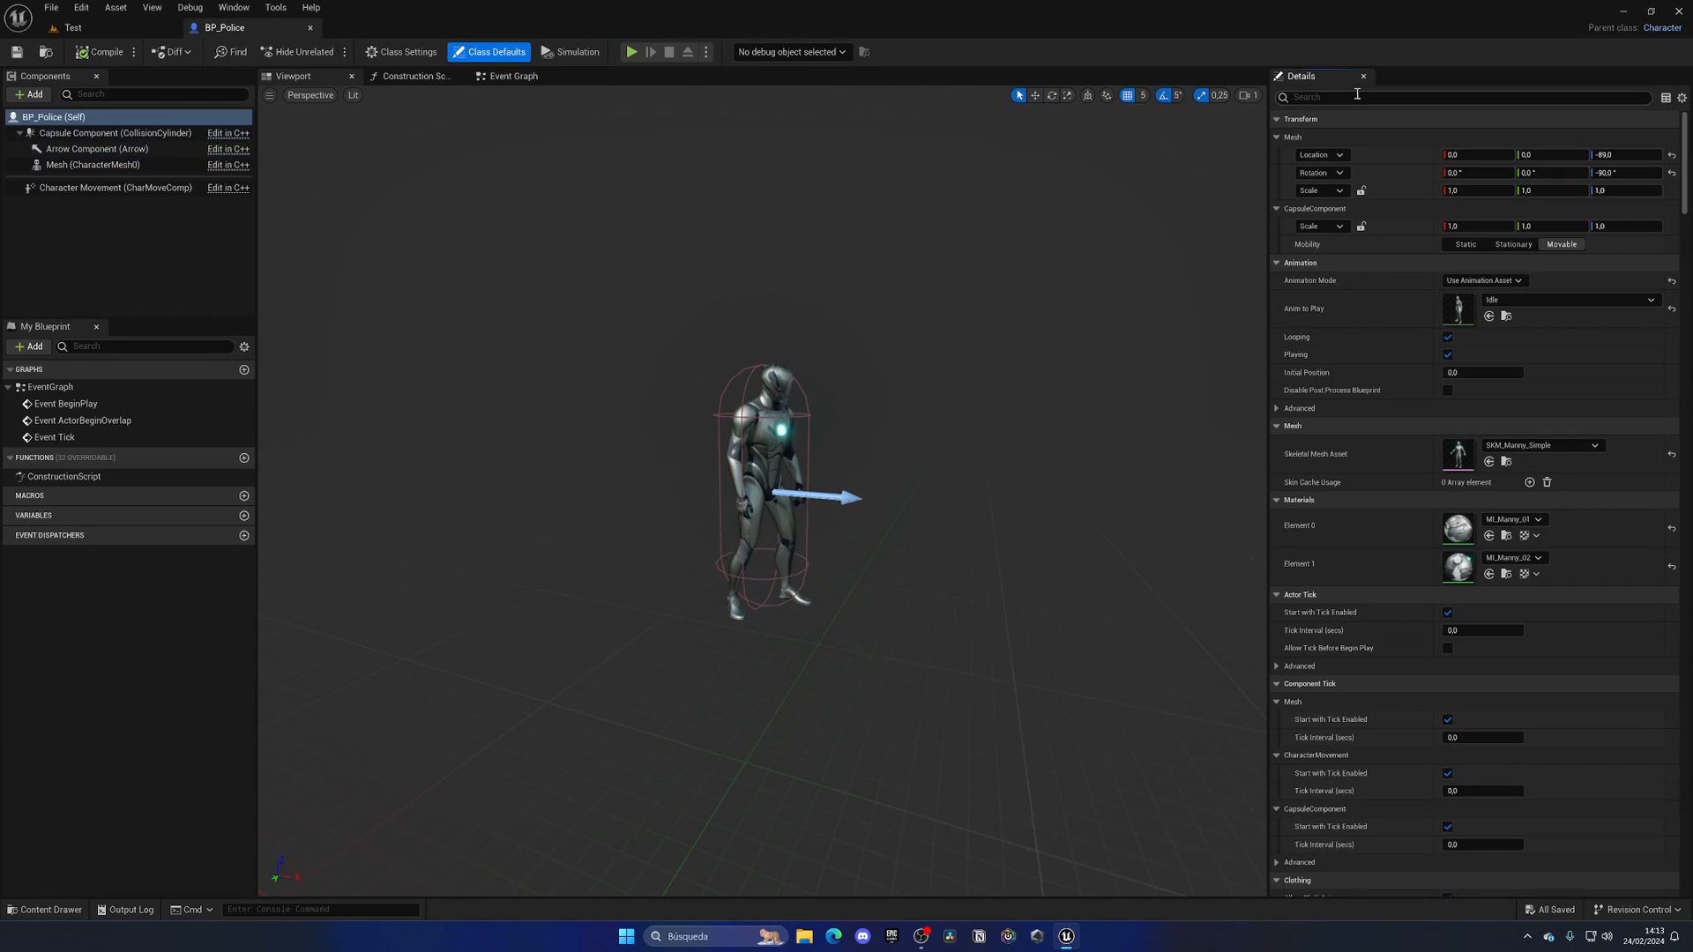
text(ai)
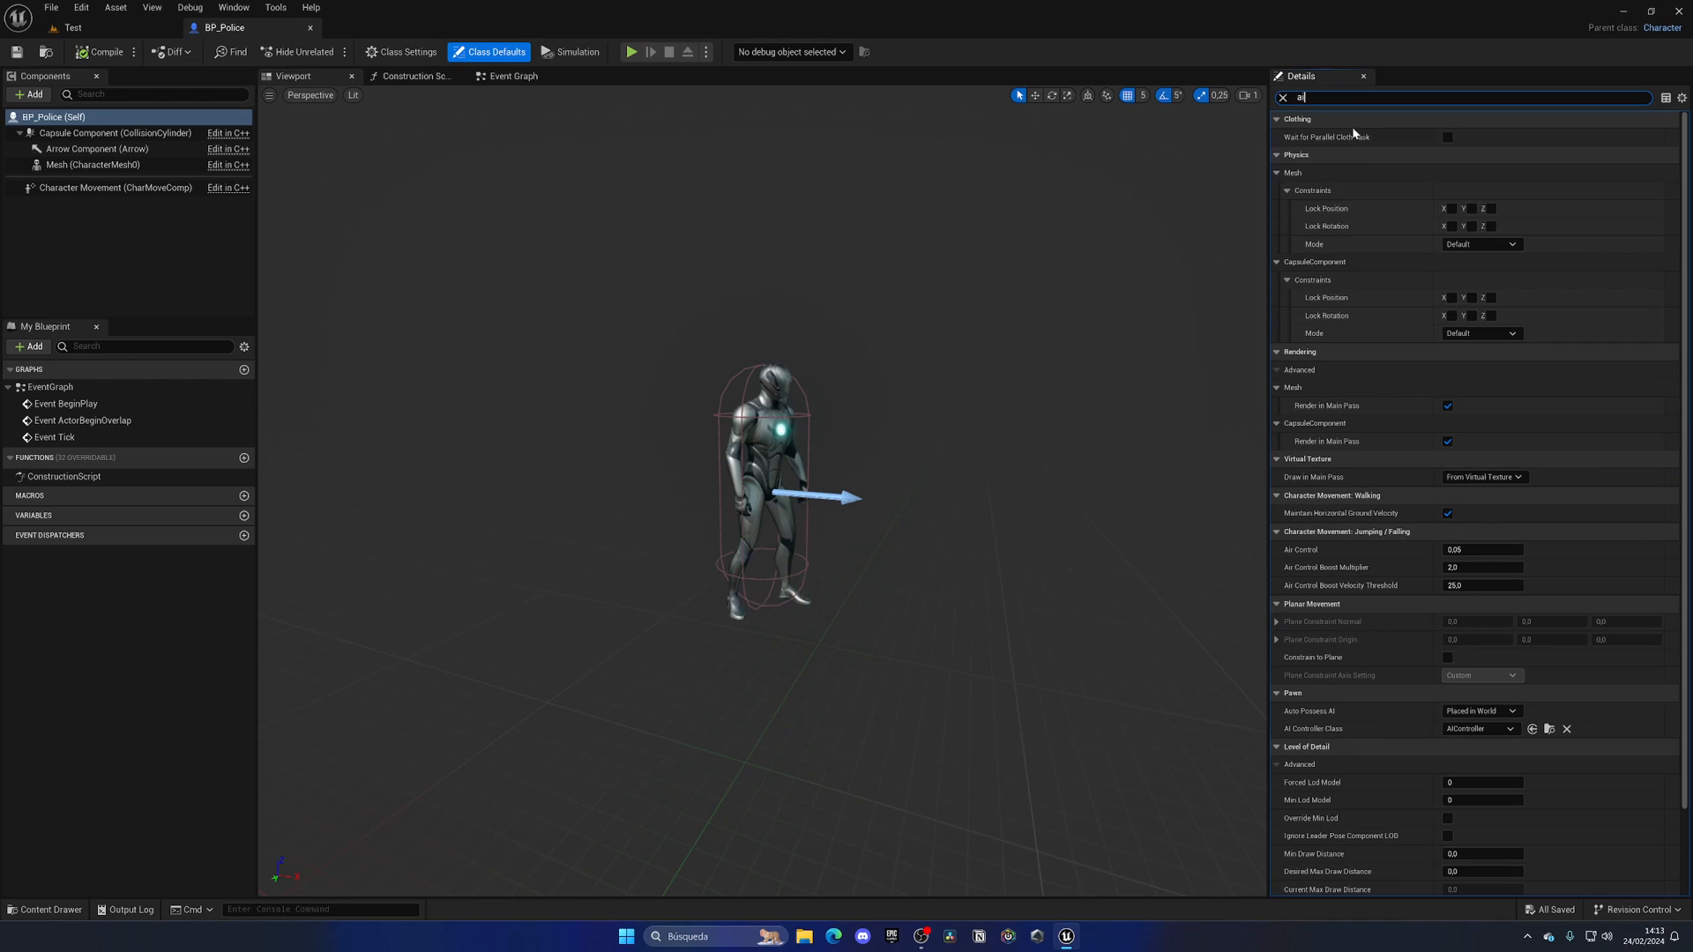
scroll(down, 3)
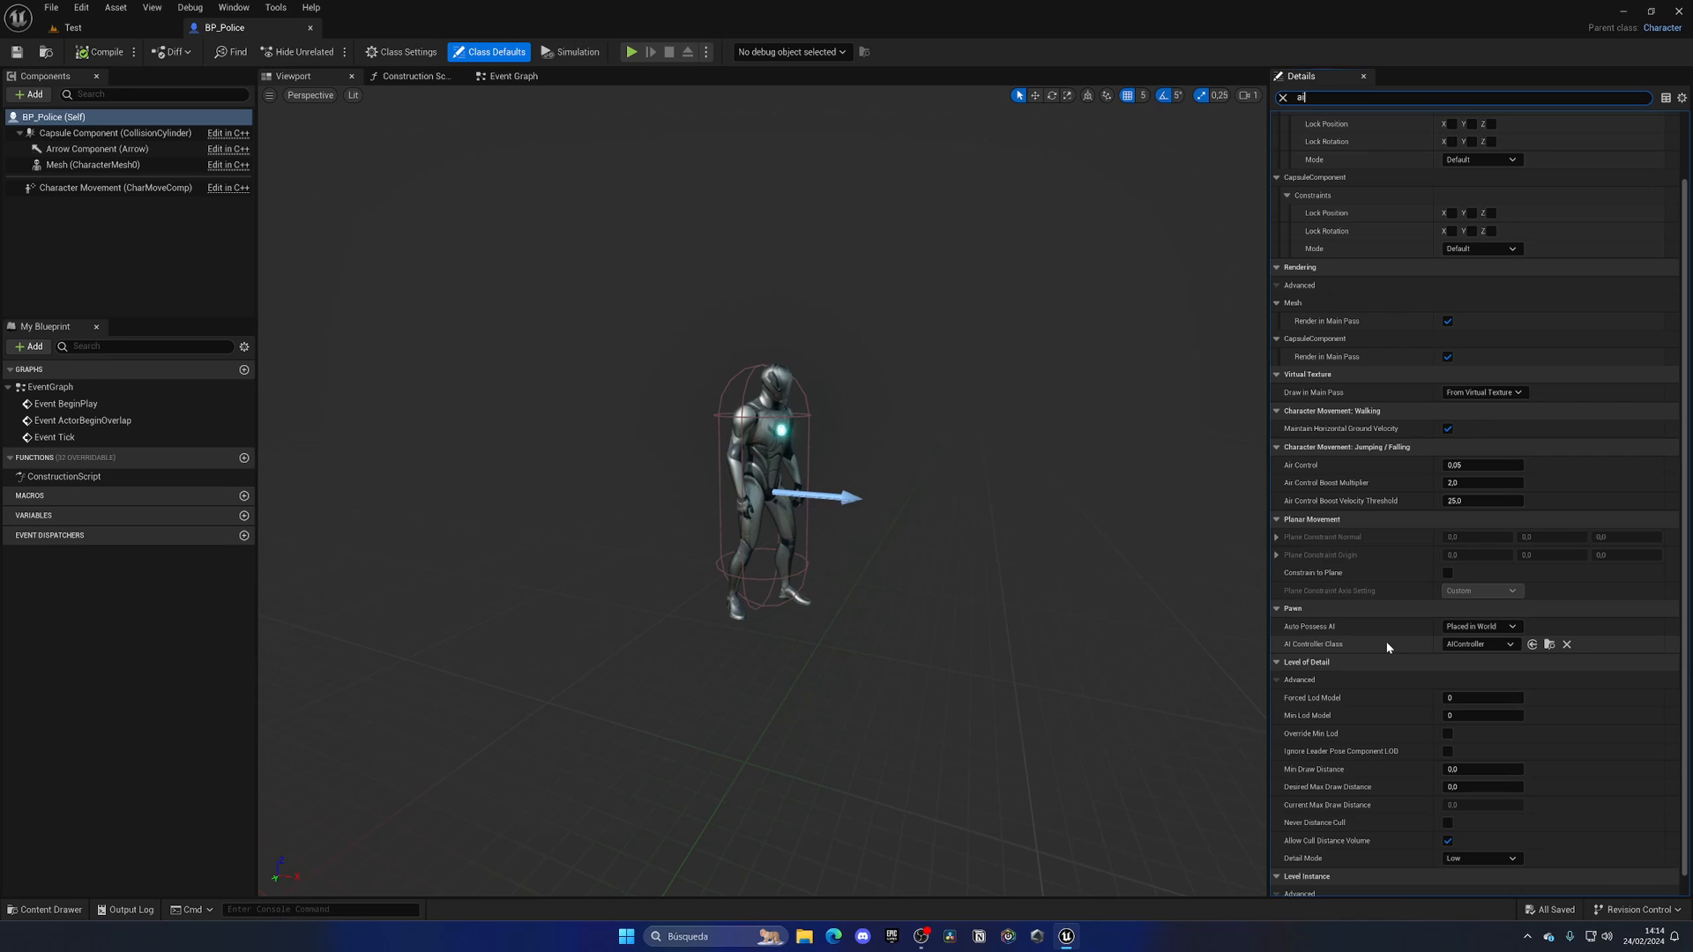
click(1479, 643)
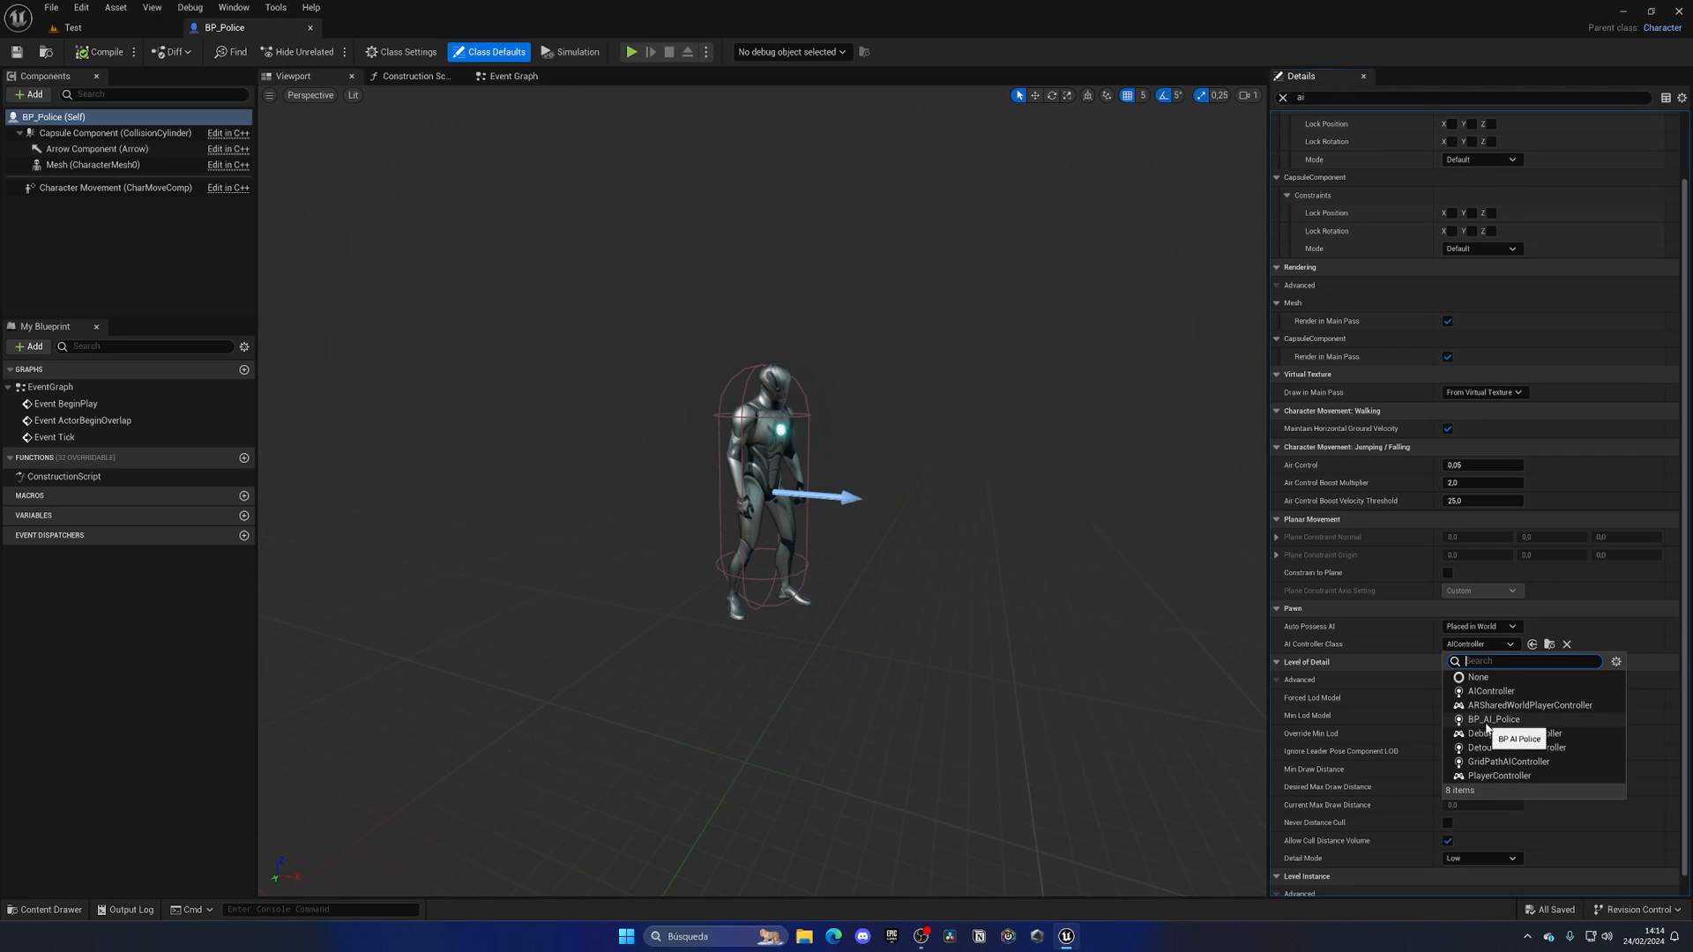
click(1494, 719)
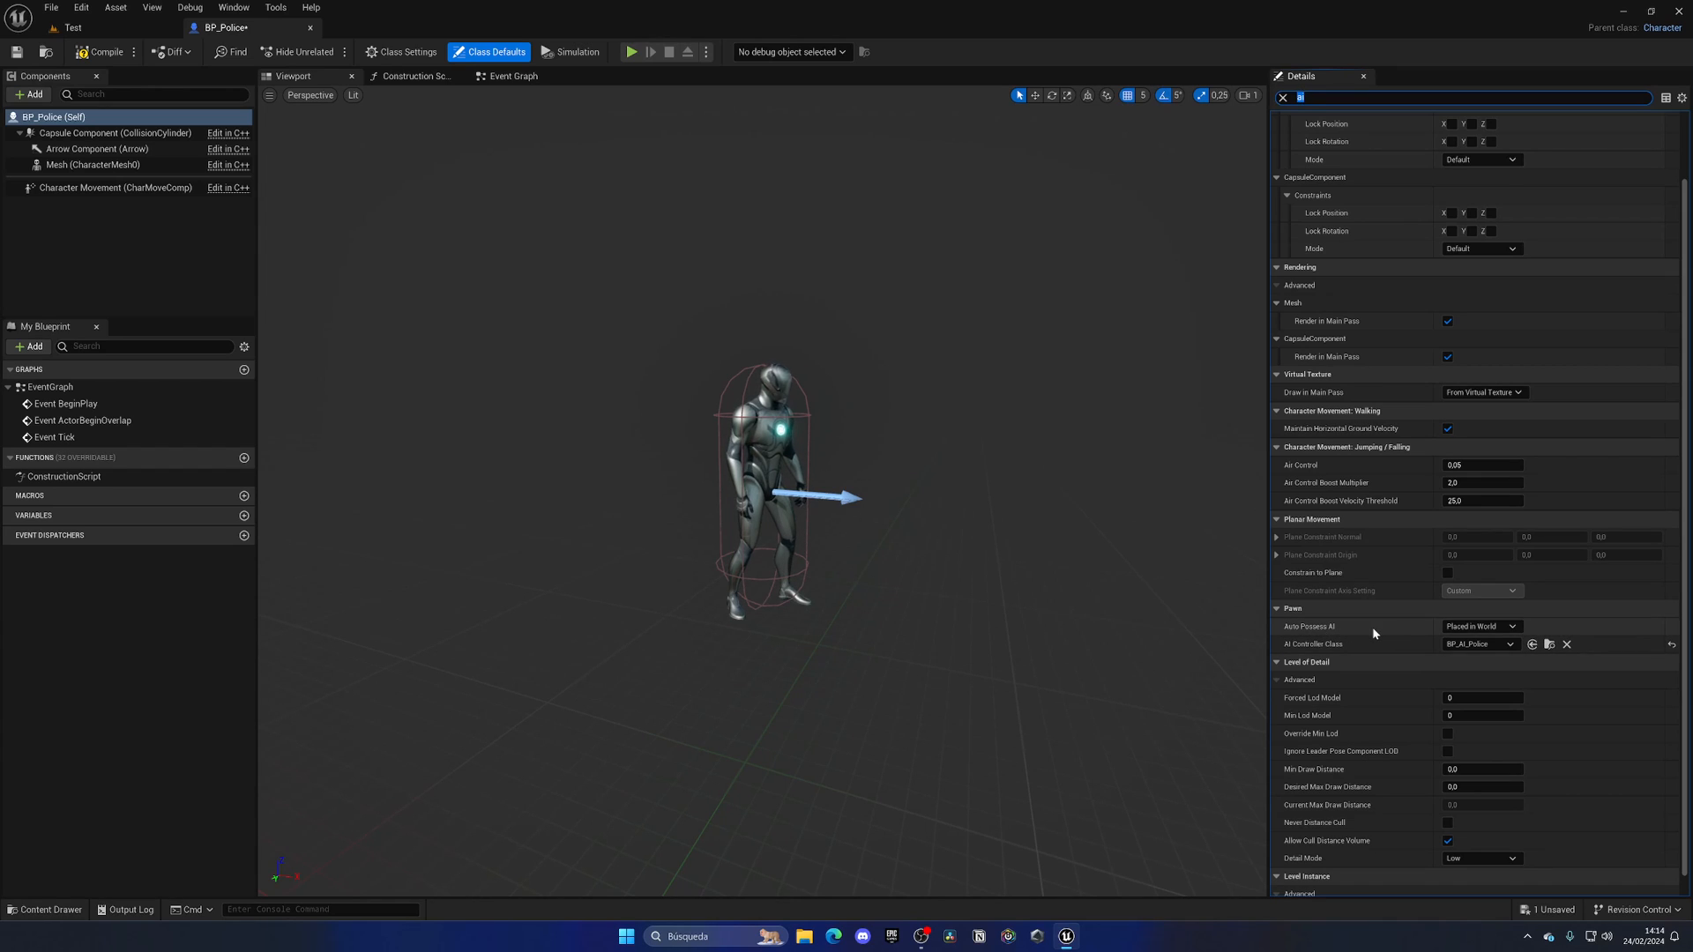
mouse_move(1332, 626)
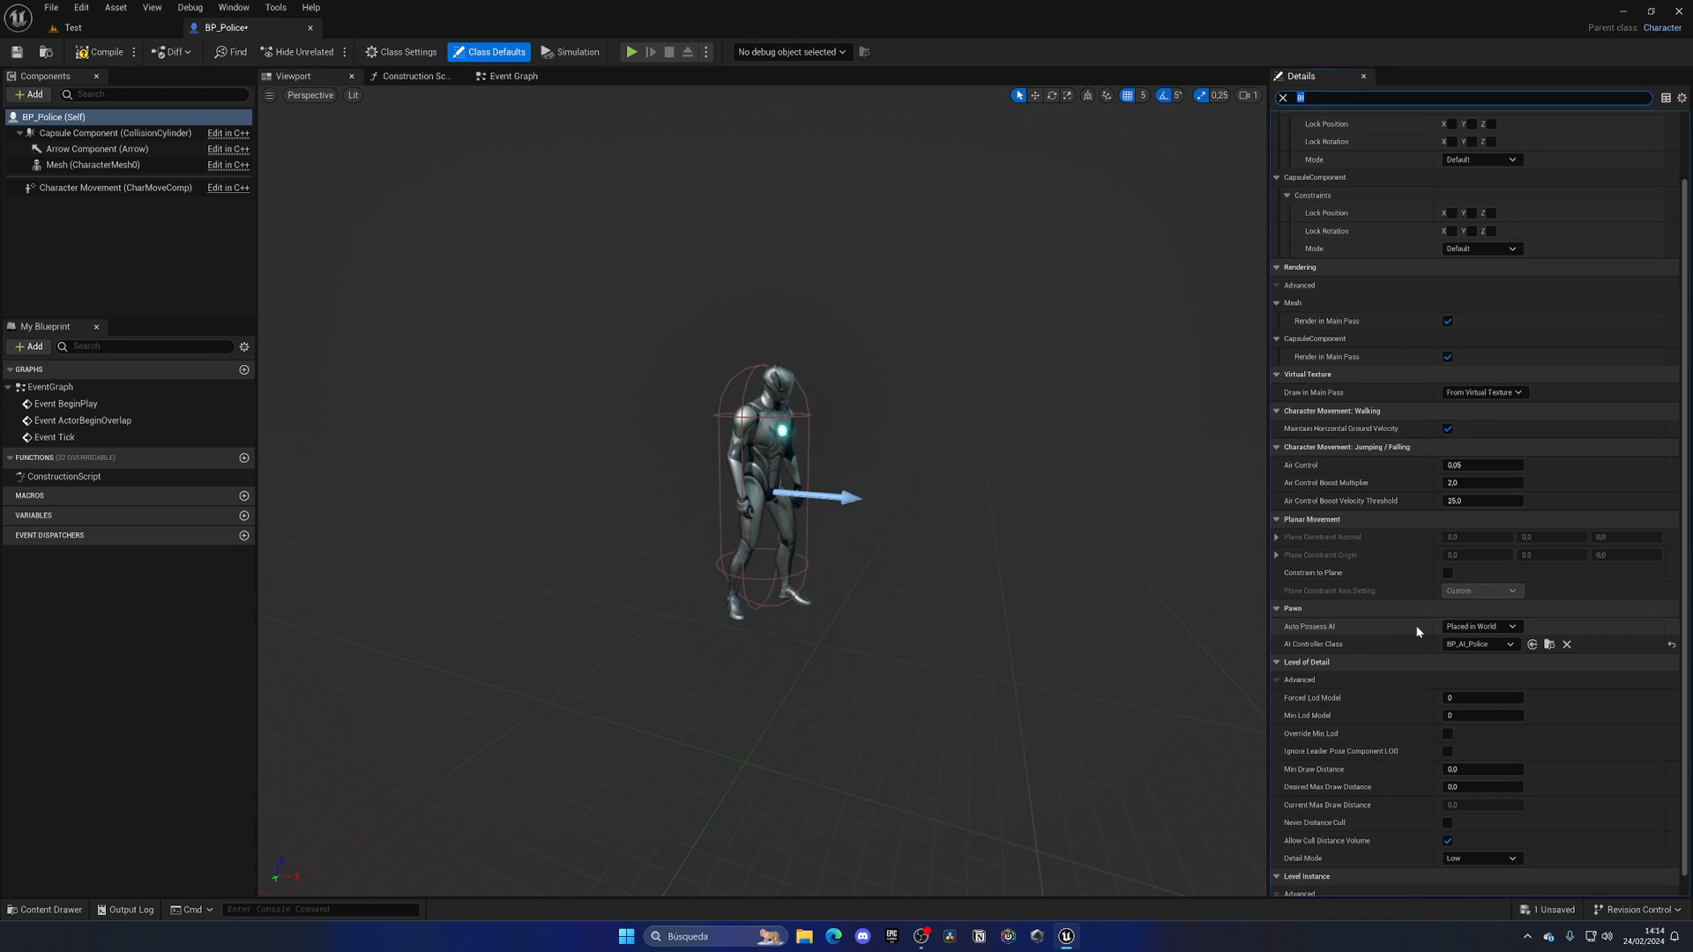
Set Auto Possess AI to Placed in World or Spawned
click(1481, 626)
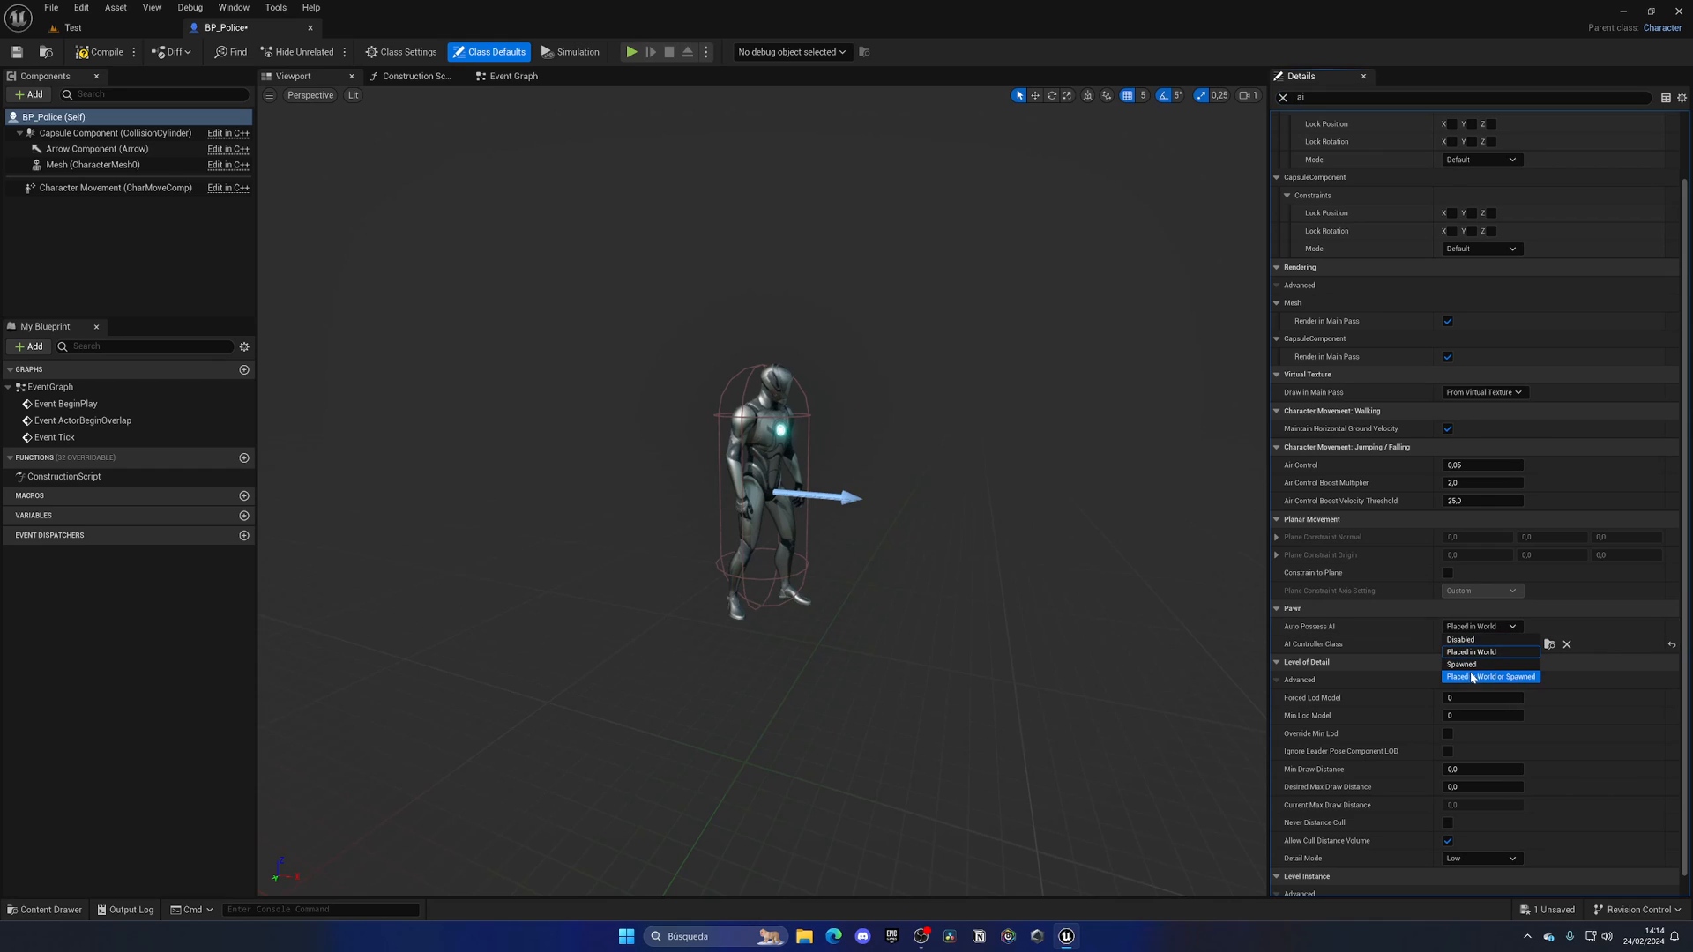
mouse_move(1490, 677)
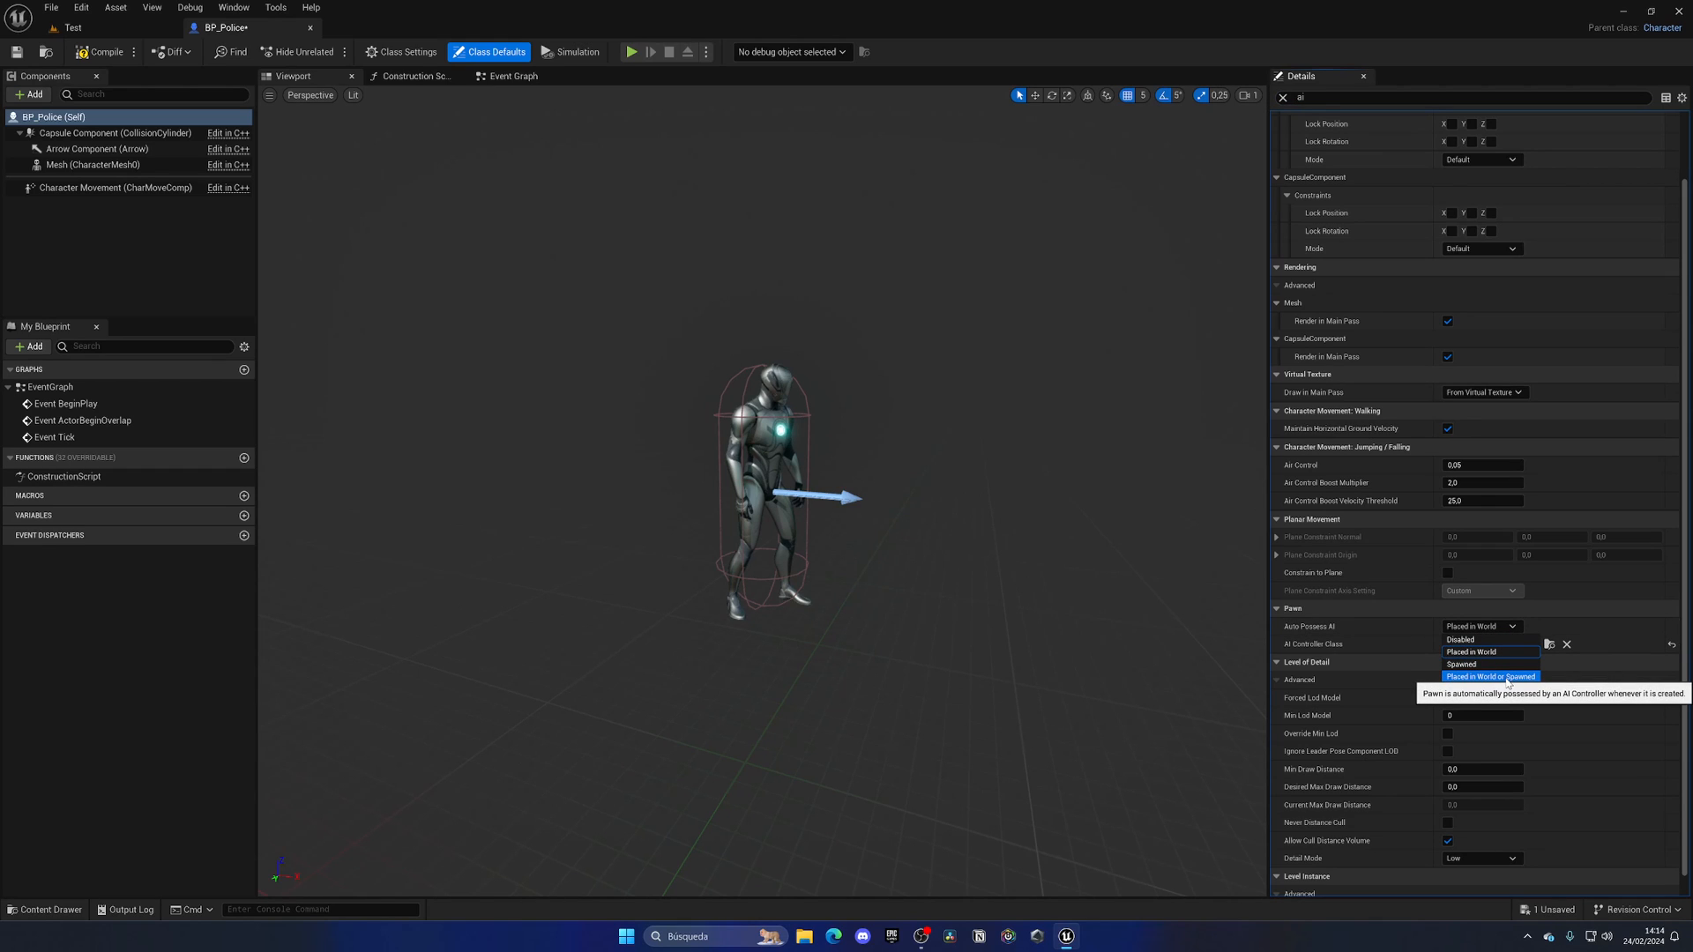
click(1488, 677)
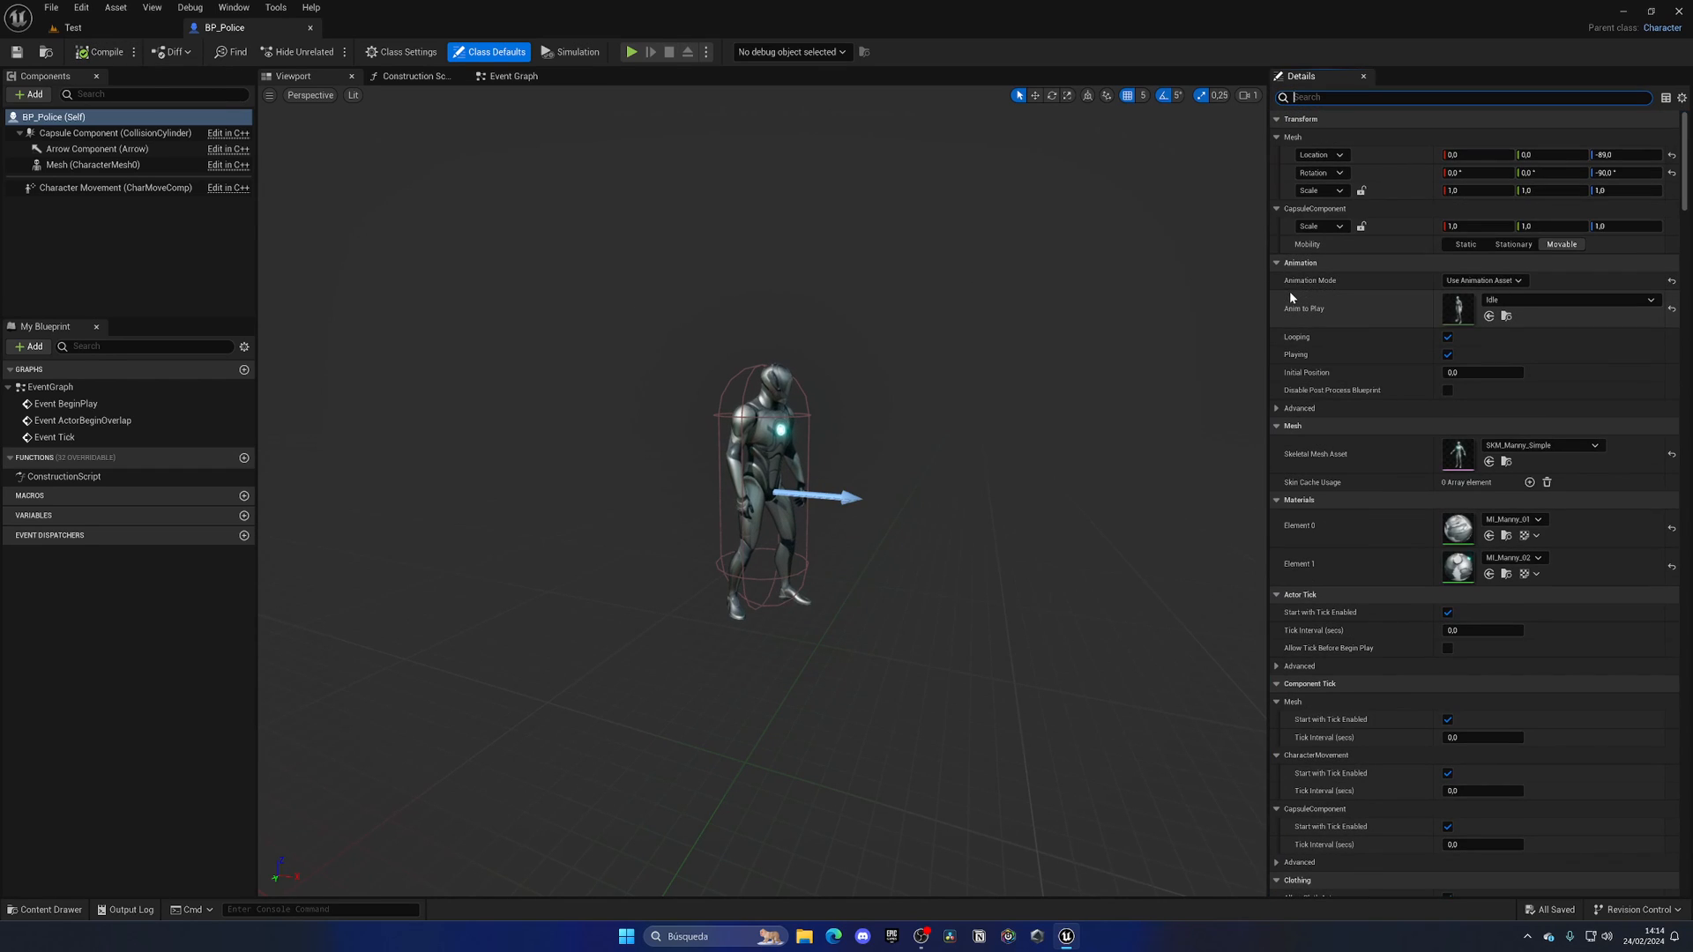
mouse_move(201, 67)
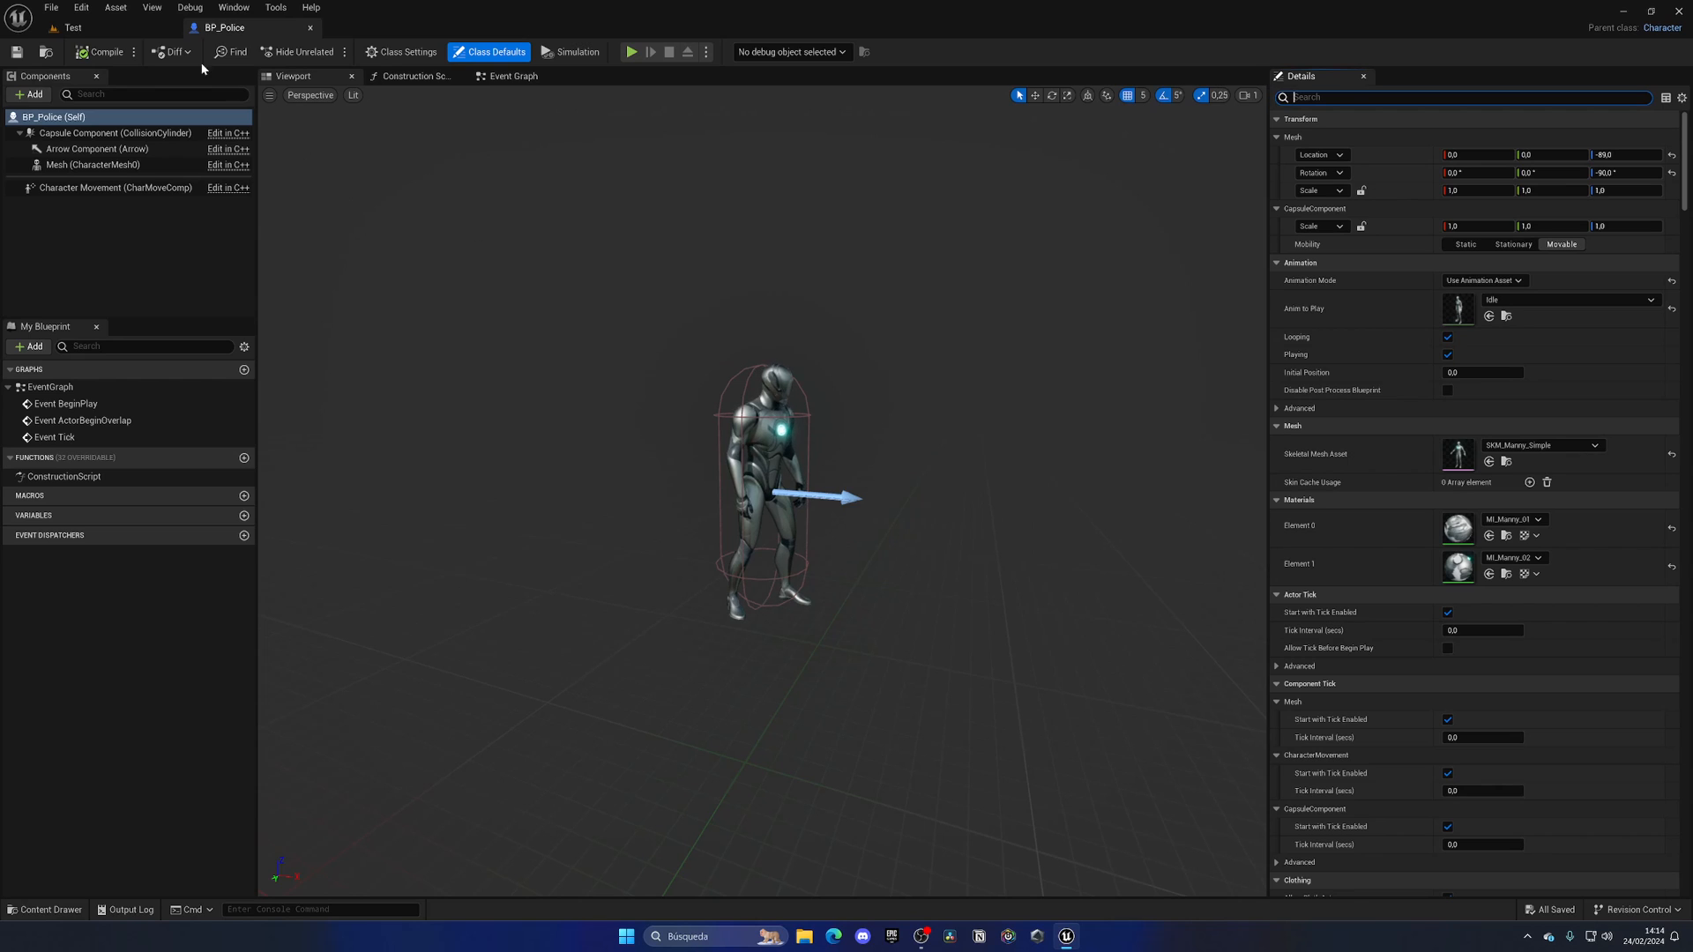
click(67, 26)
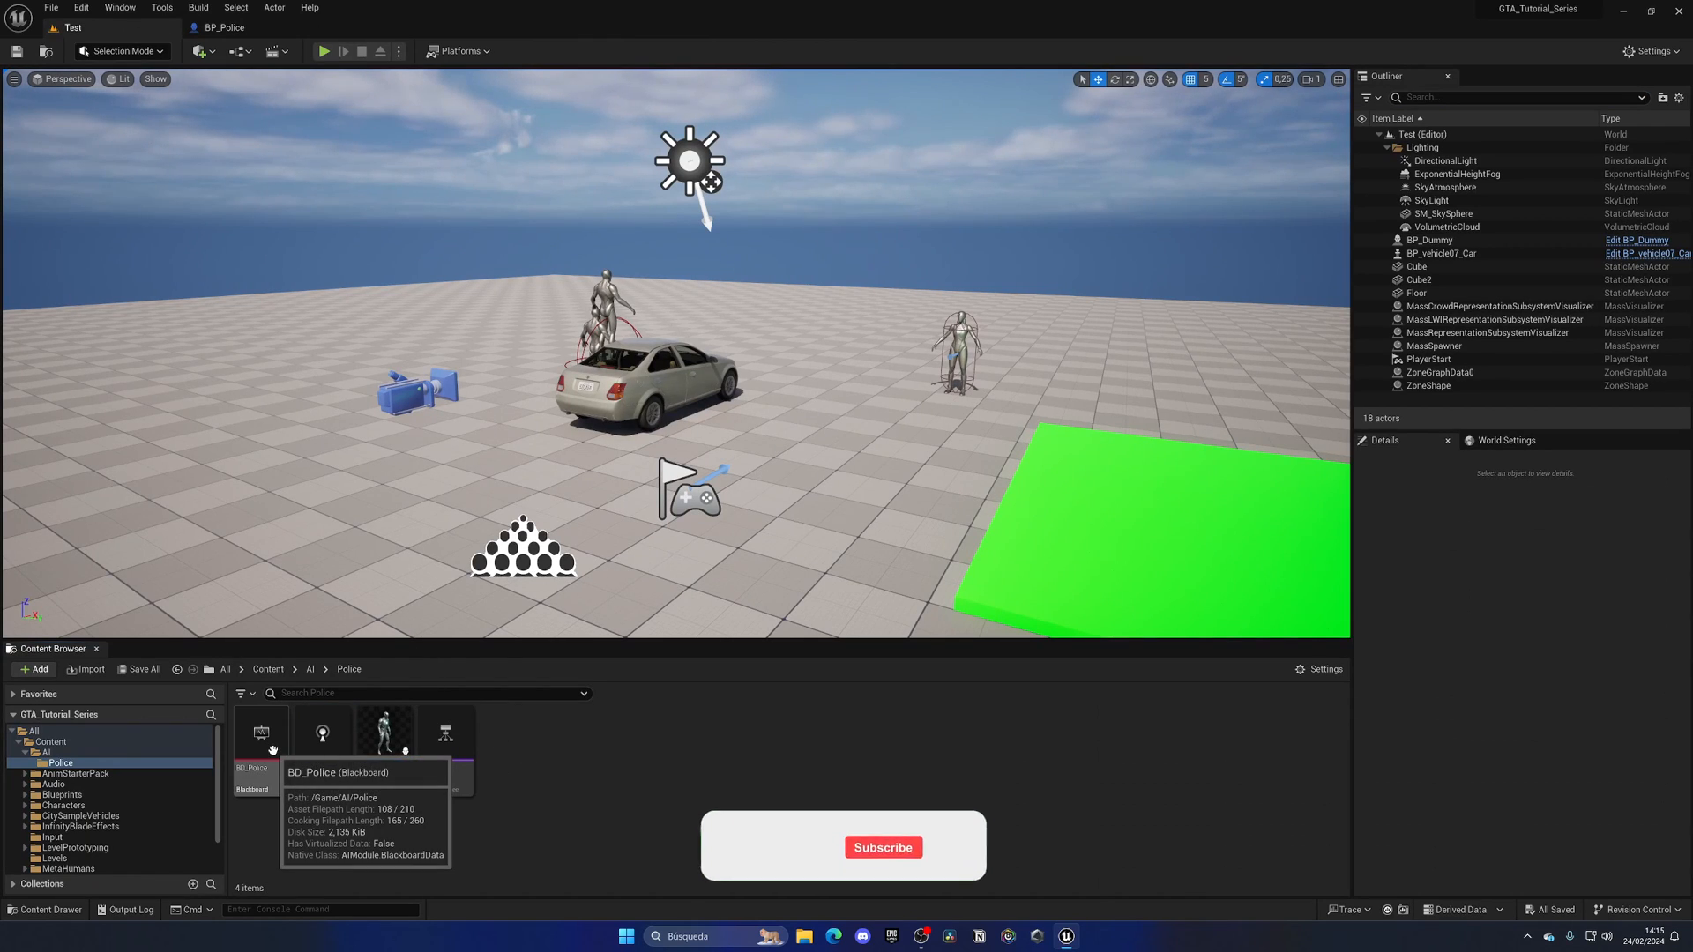
double_click(259, 732)
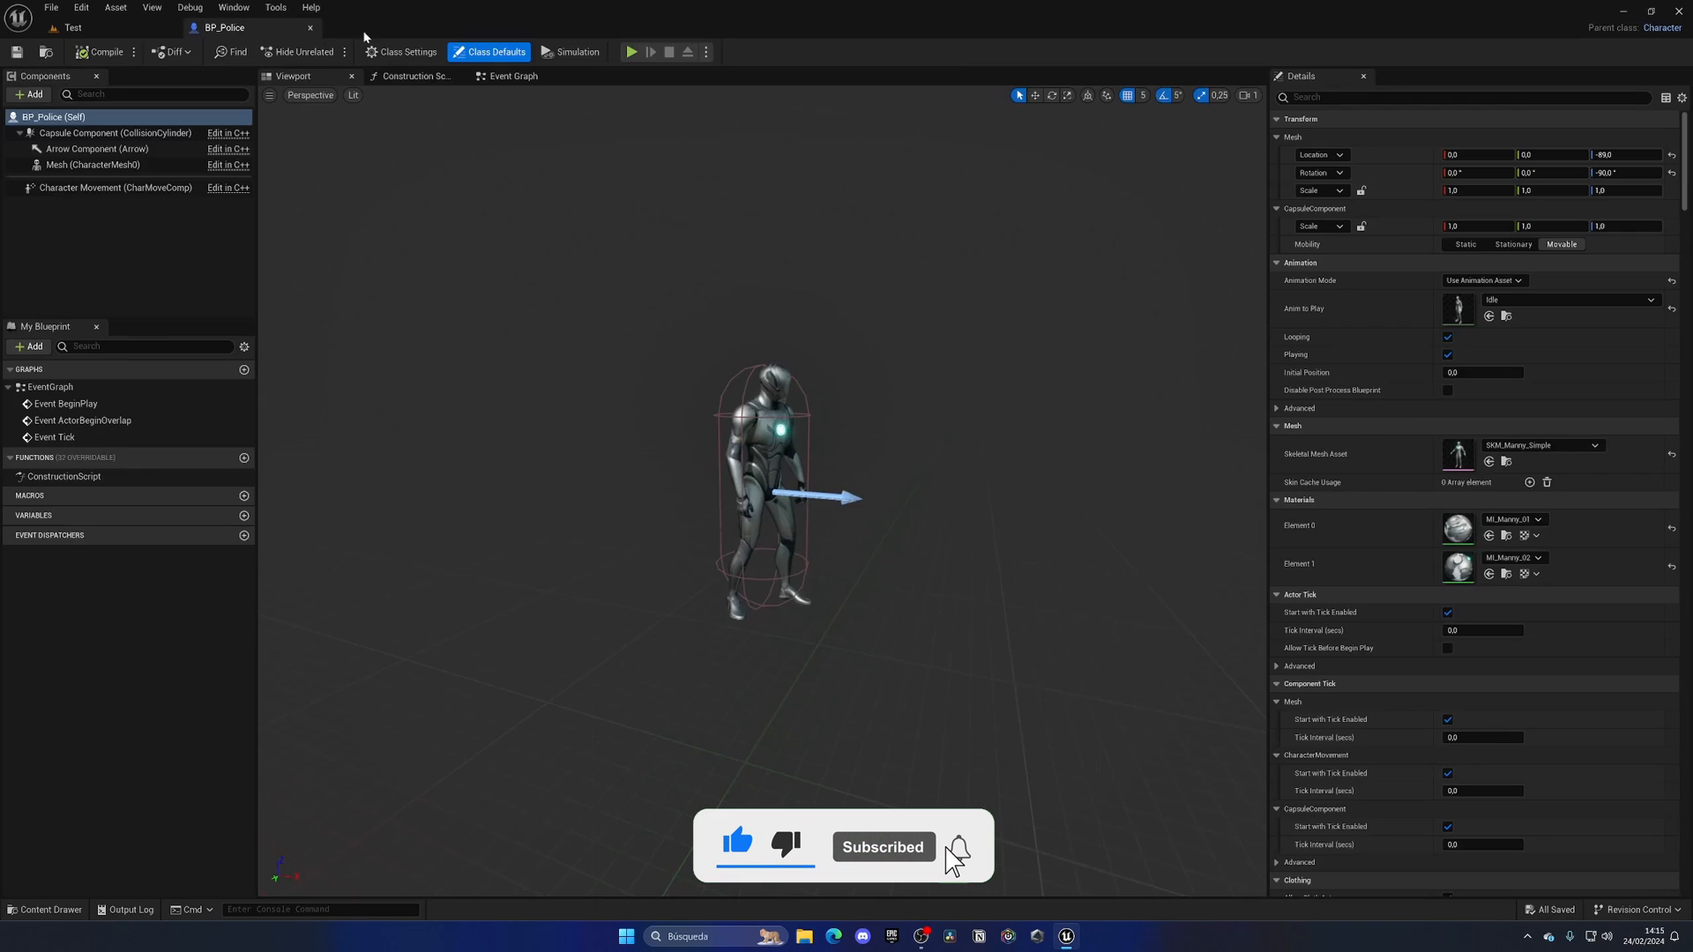
click(388, 27)
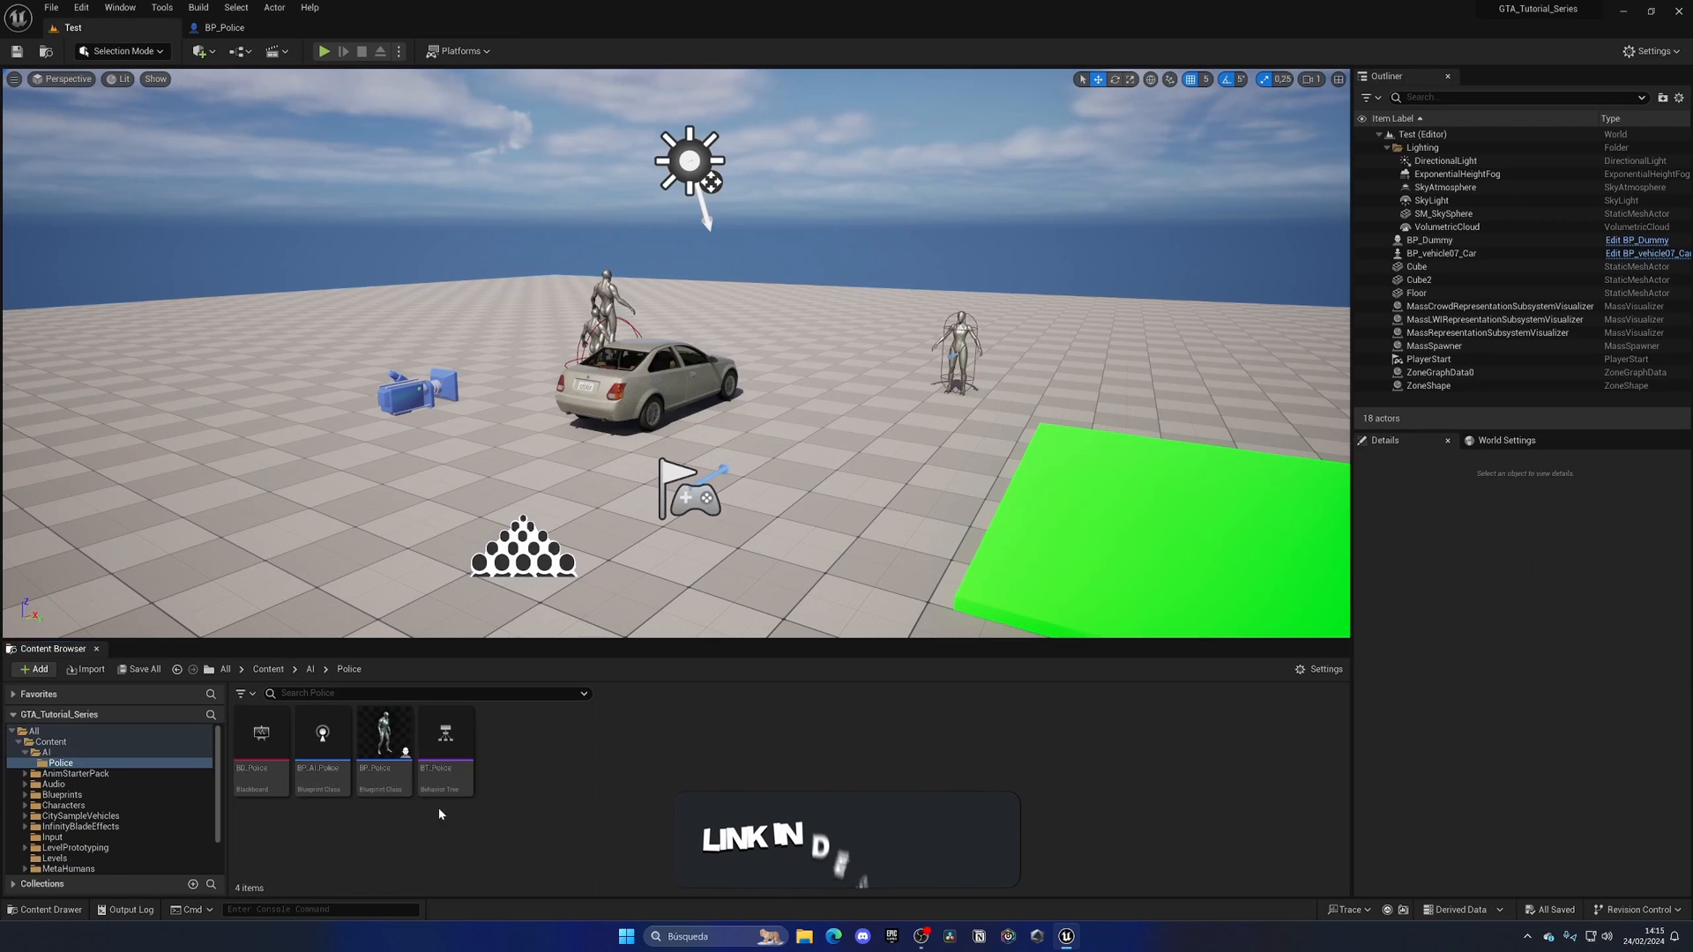
double_click(321, 732)
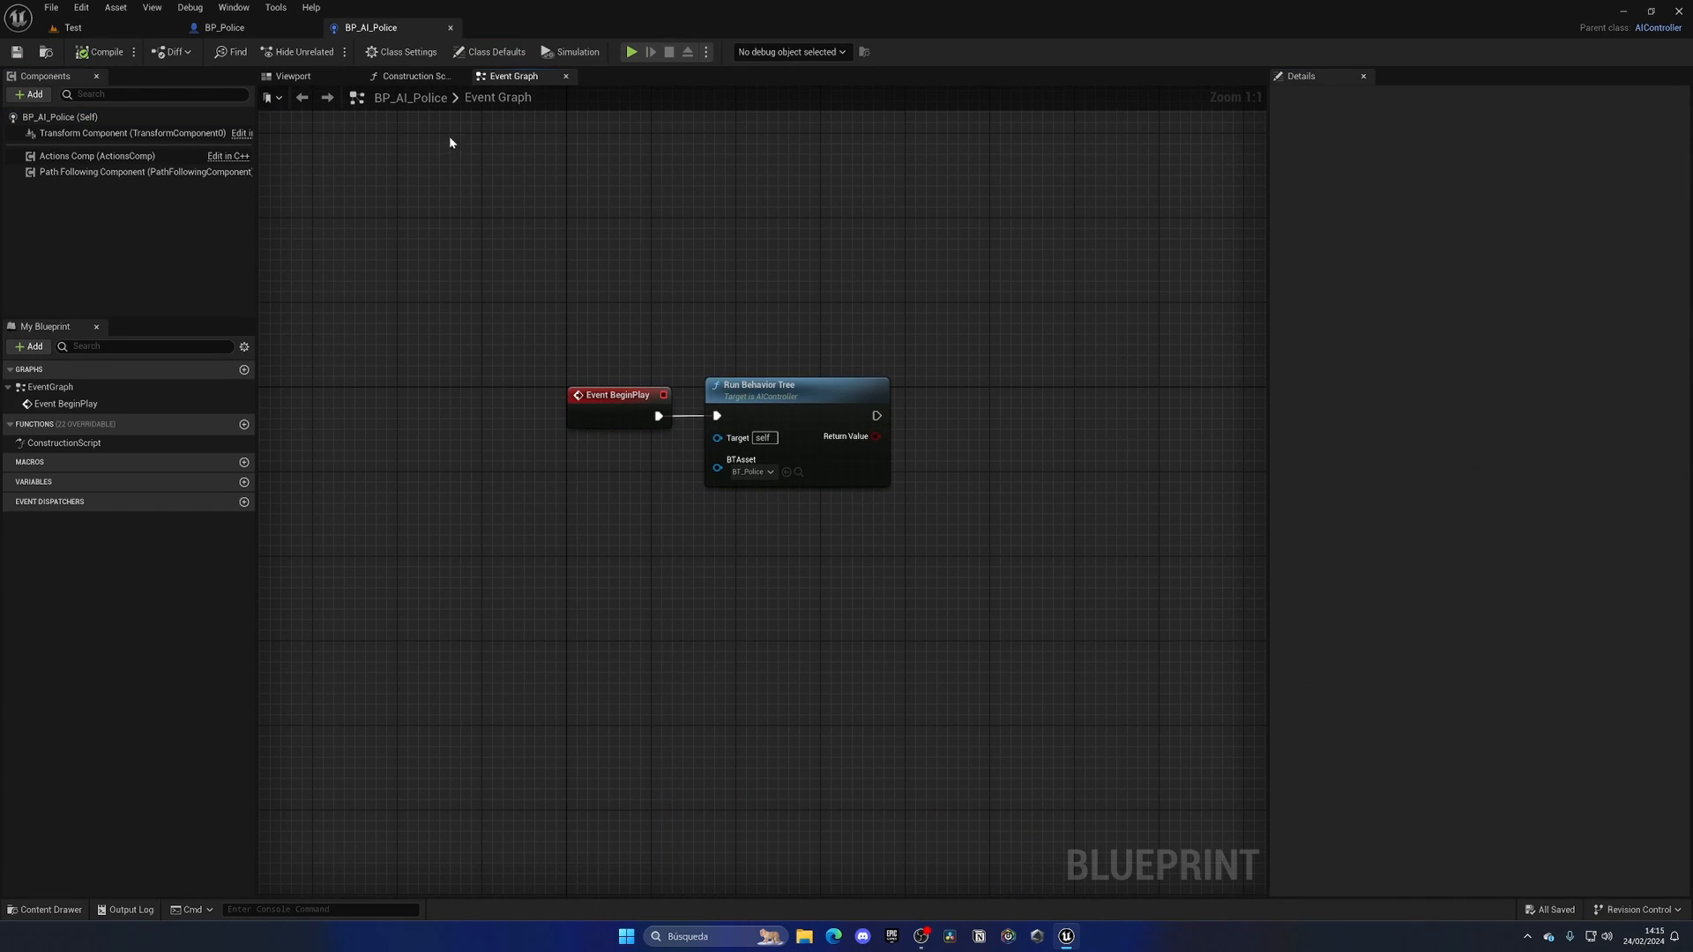
click(224, 26)
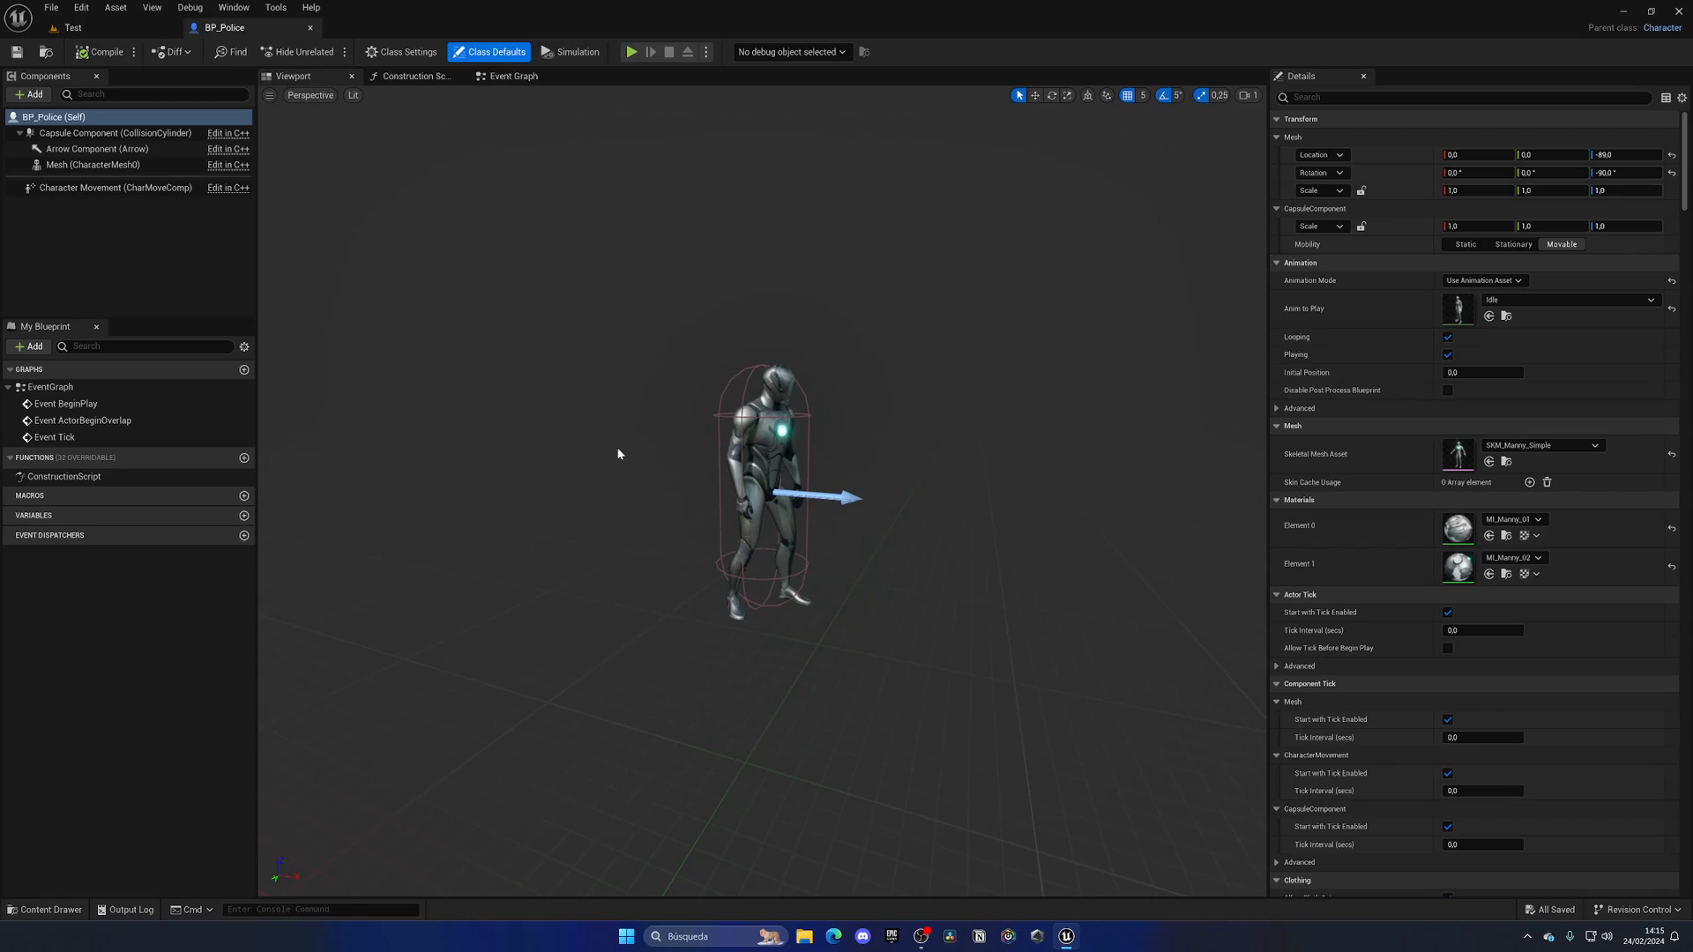